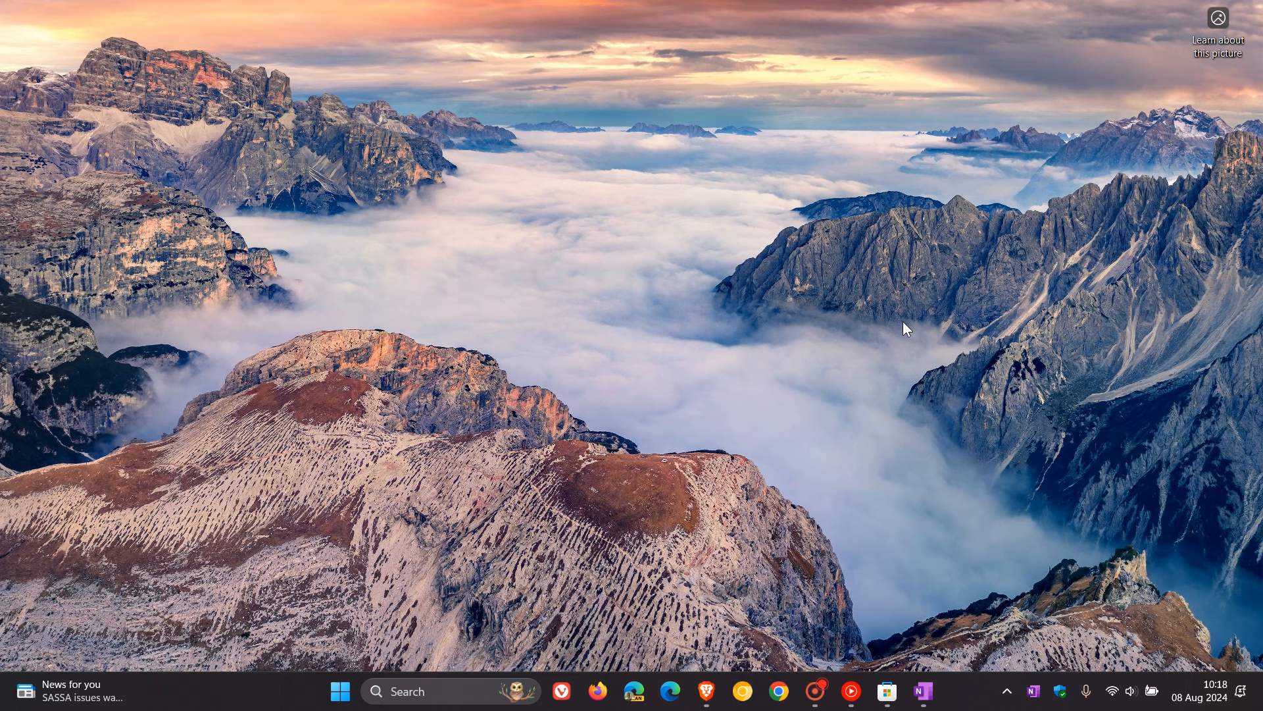
mouse_move(960, 515)
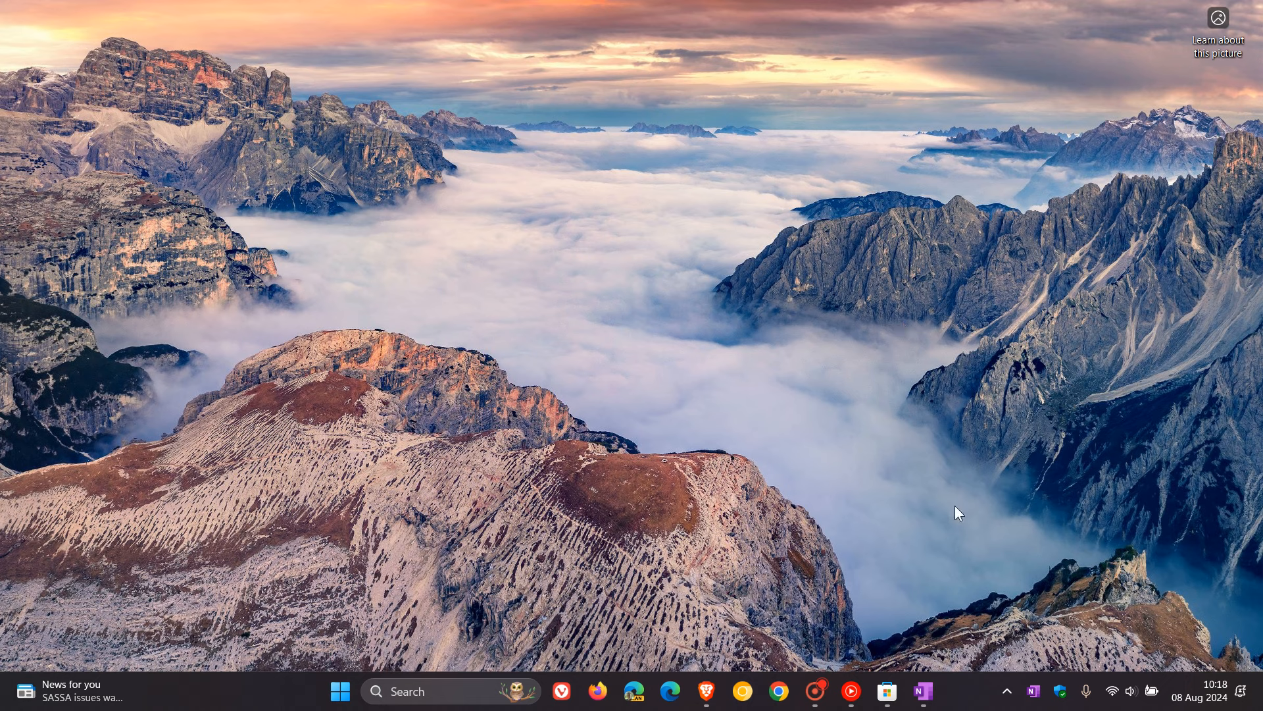
Step: Bring up the OneNote notebook whose single section has no pages yet
click(922, 691)
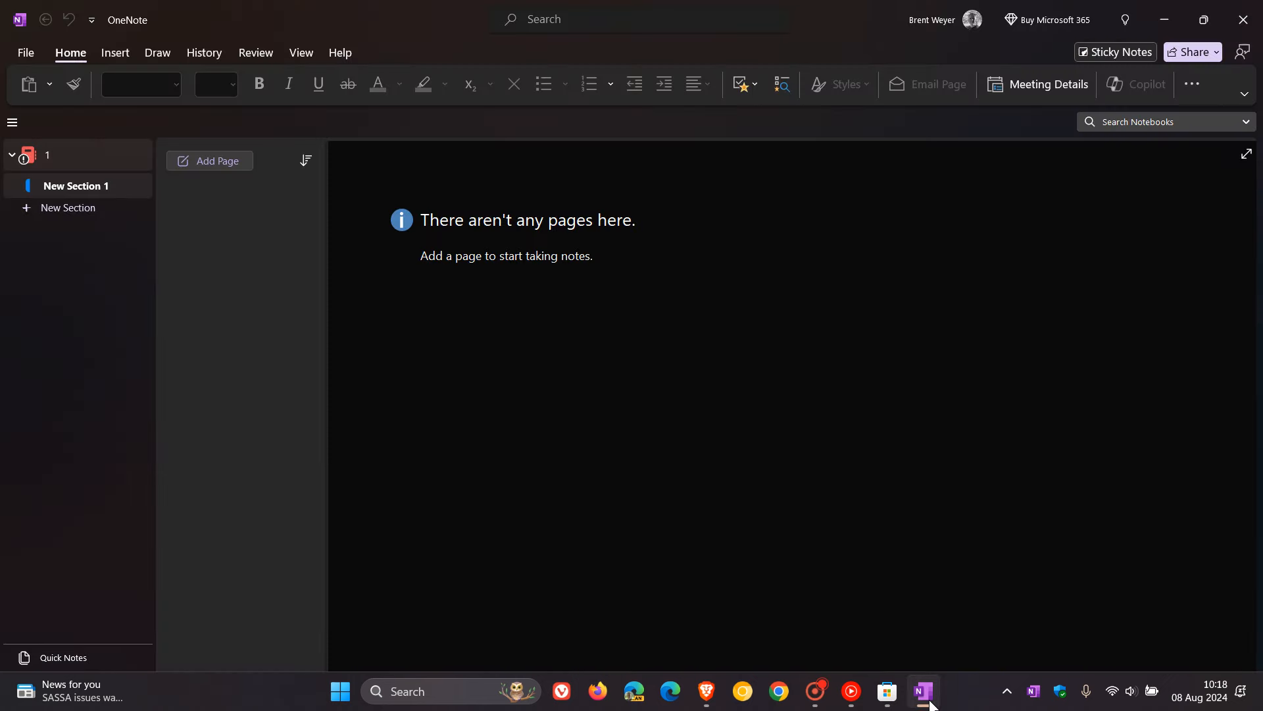
mouse_move(1066, 363)
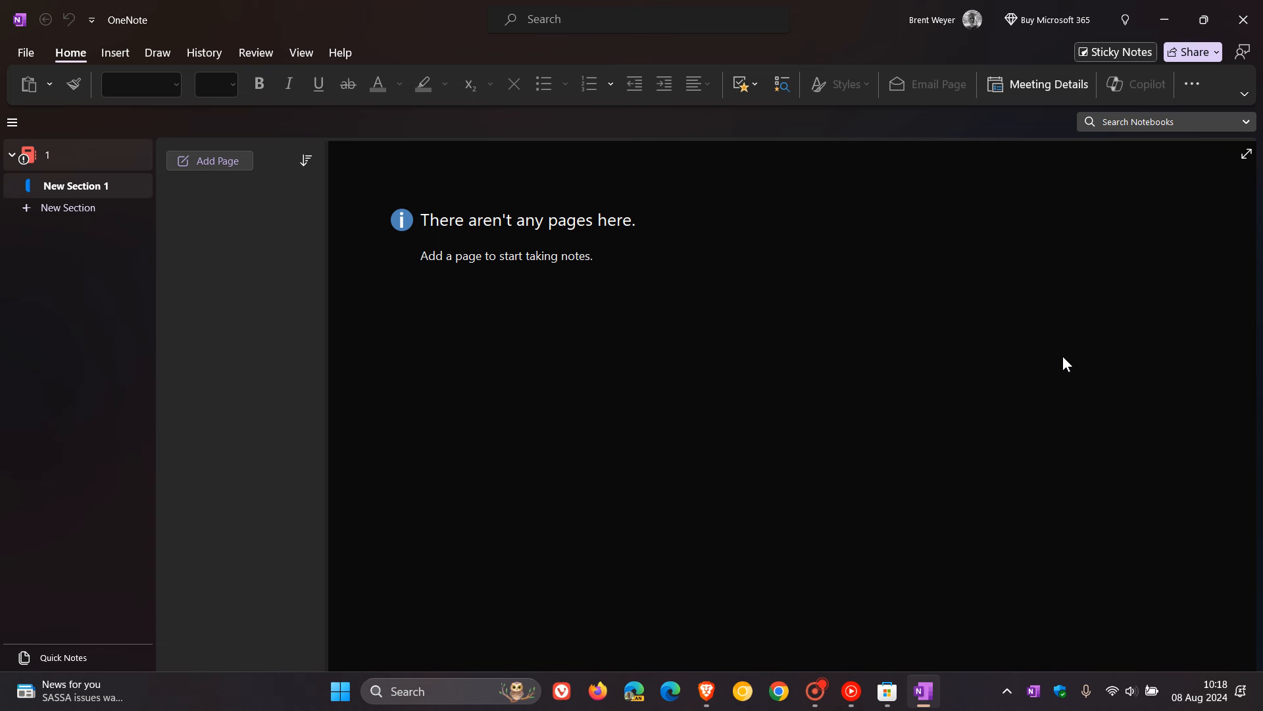
mouse_move(940, 354)
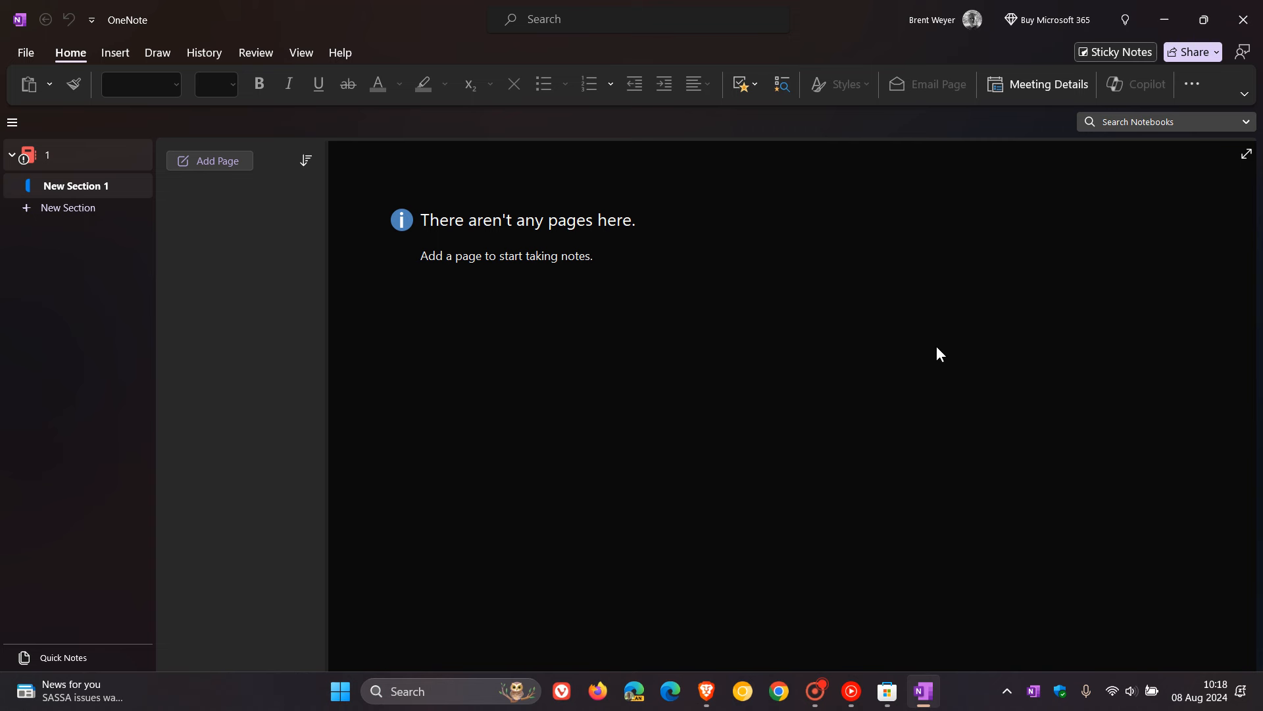
mouse_move(1123, 52)
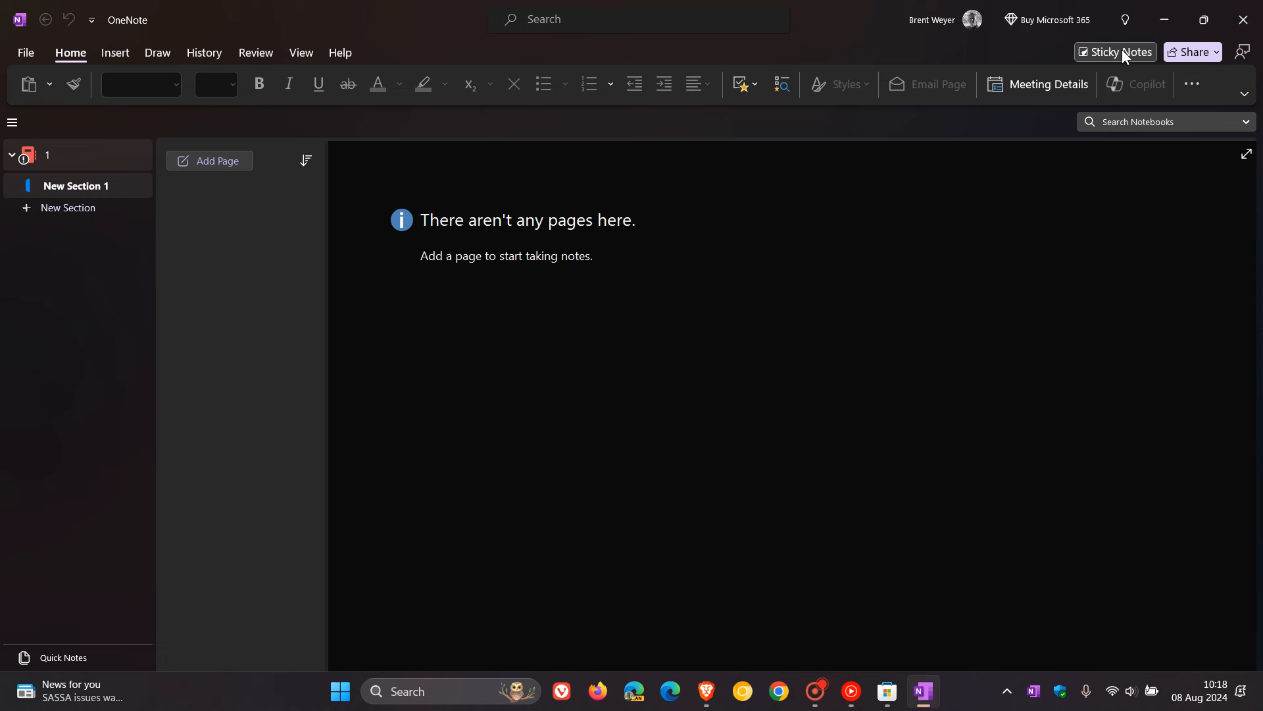
Step: Show the docked Sticky Notes pane inside OneNote, then dismiss it again
click(1114, 51)
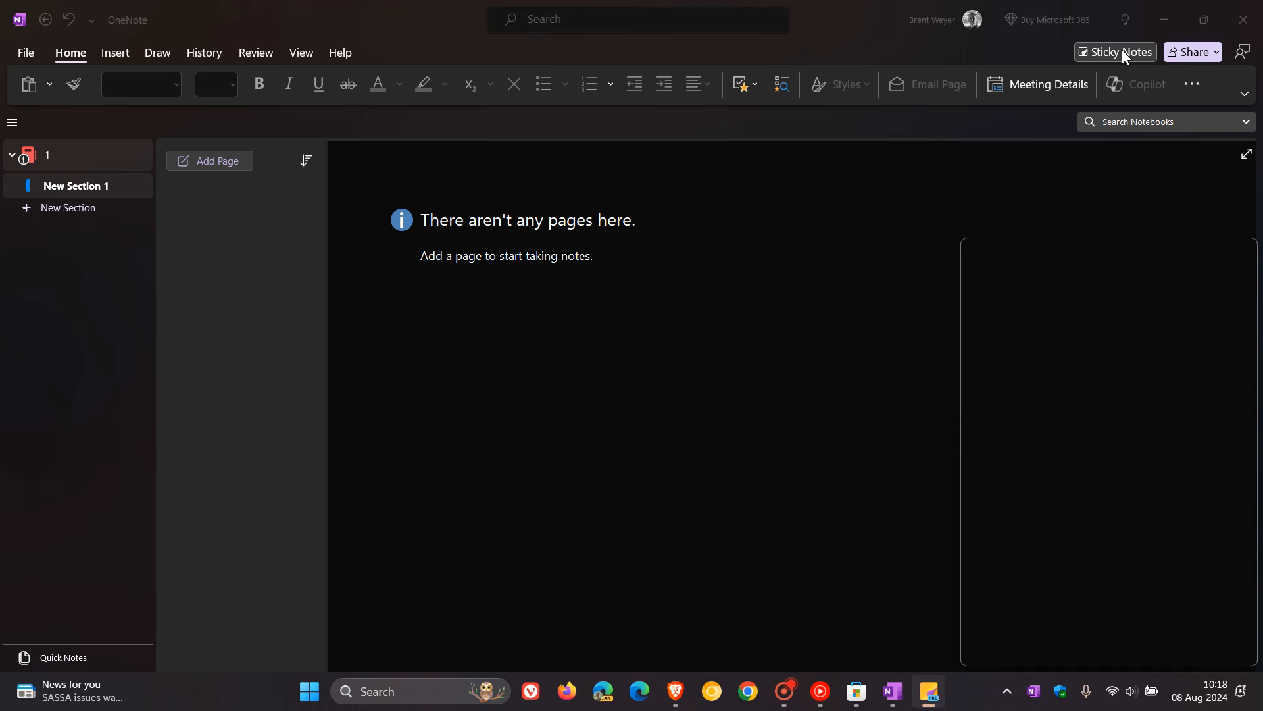
click(1118, 51)
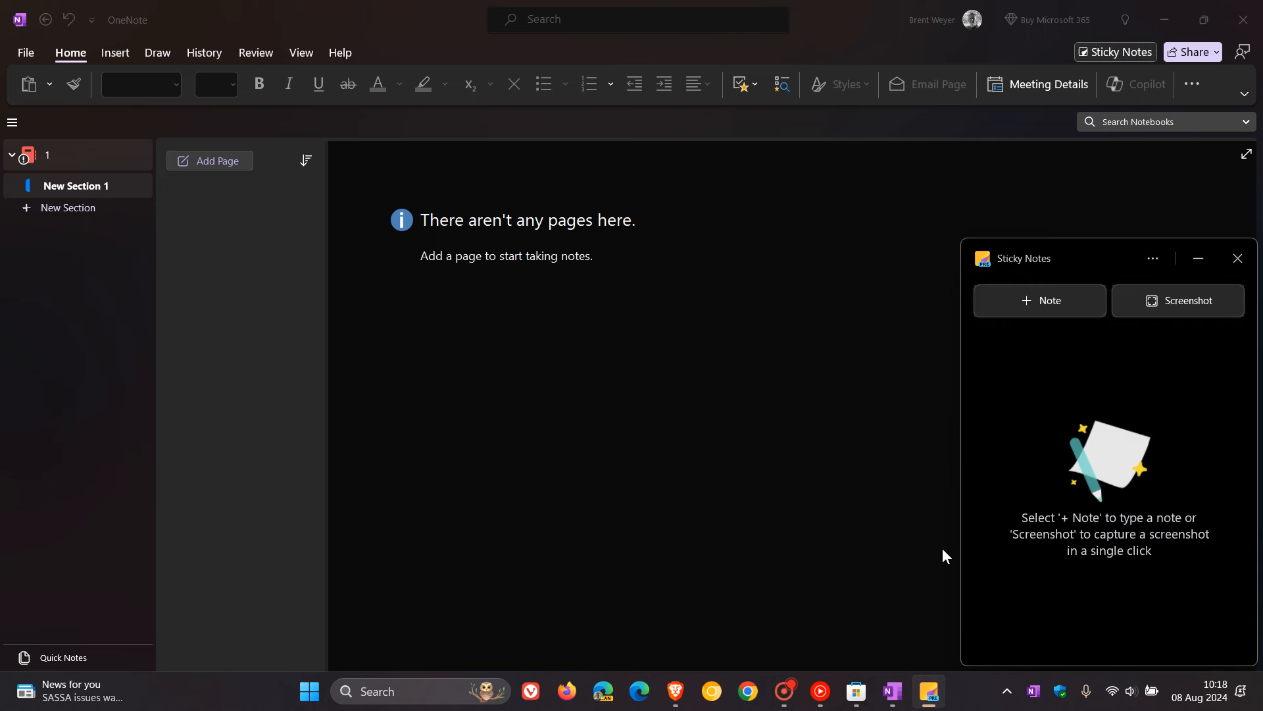
mouse_move(928, 691)
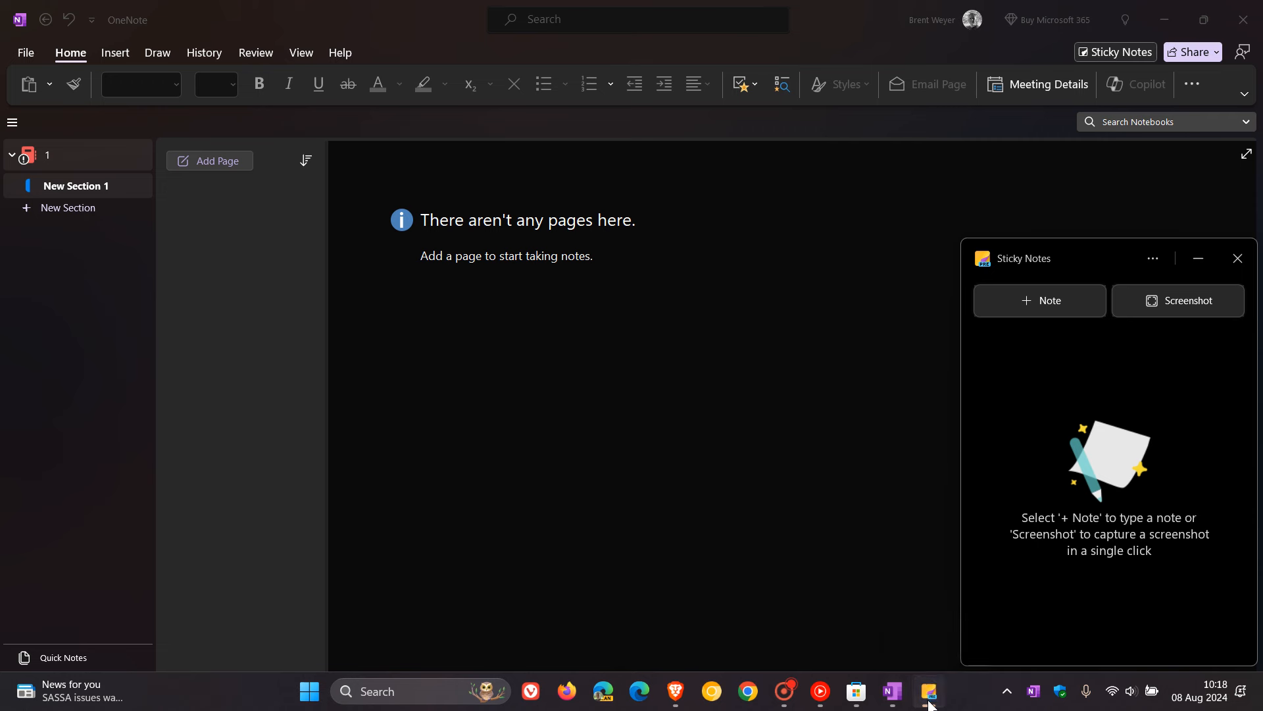
right_click(928, 691)
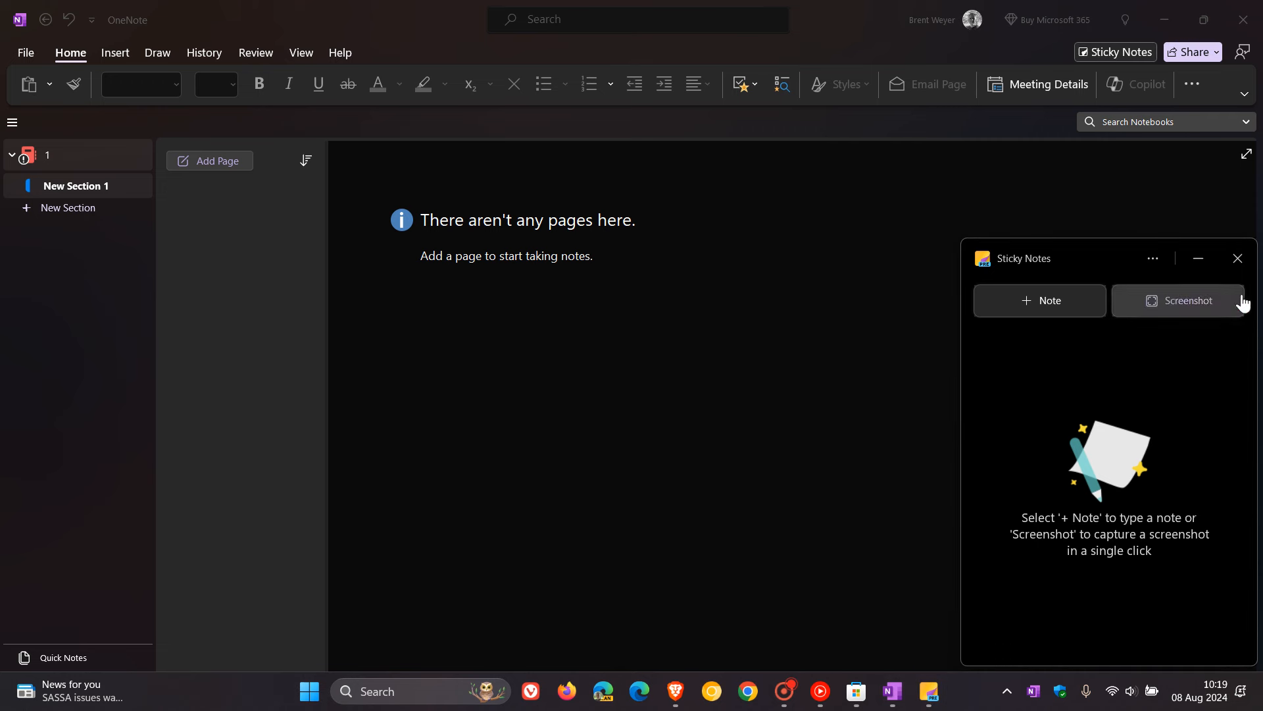
click(1237, 258)
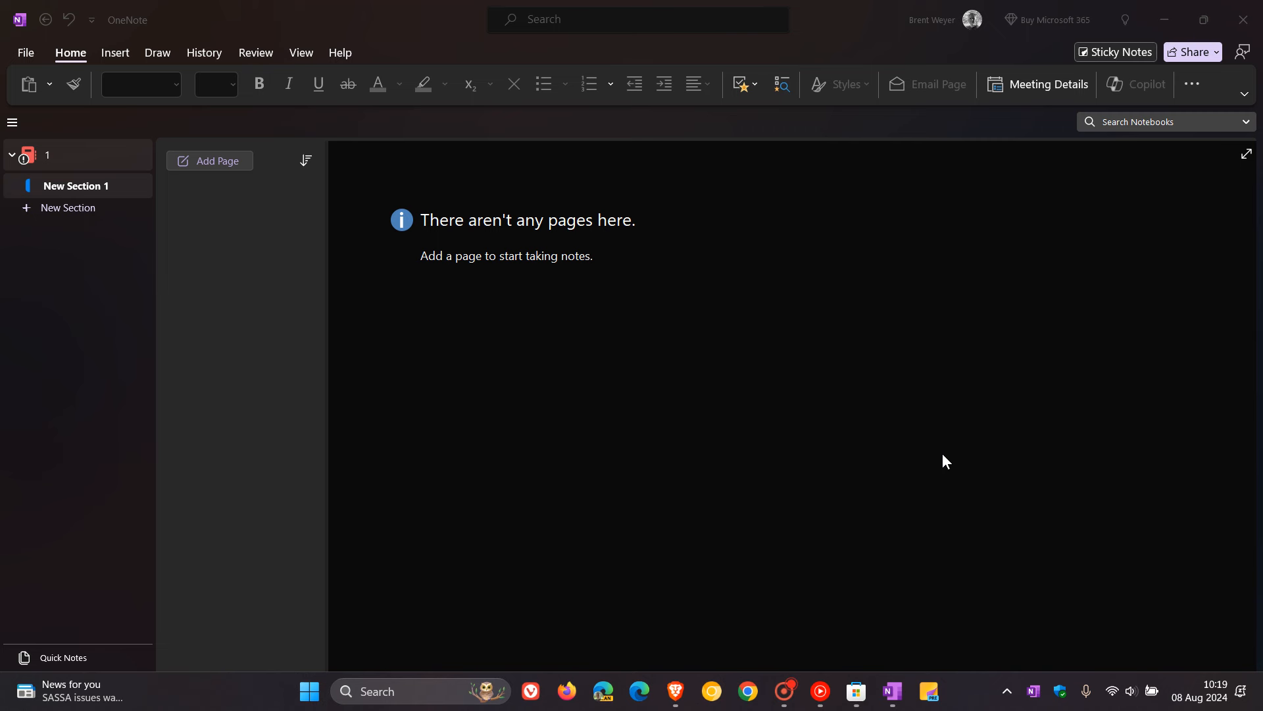
mouse_move(913, 350)
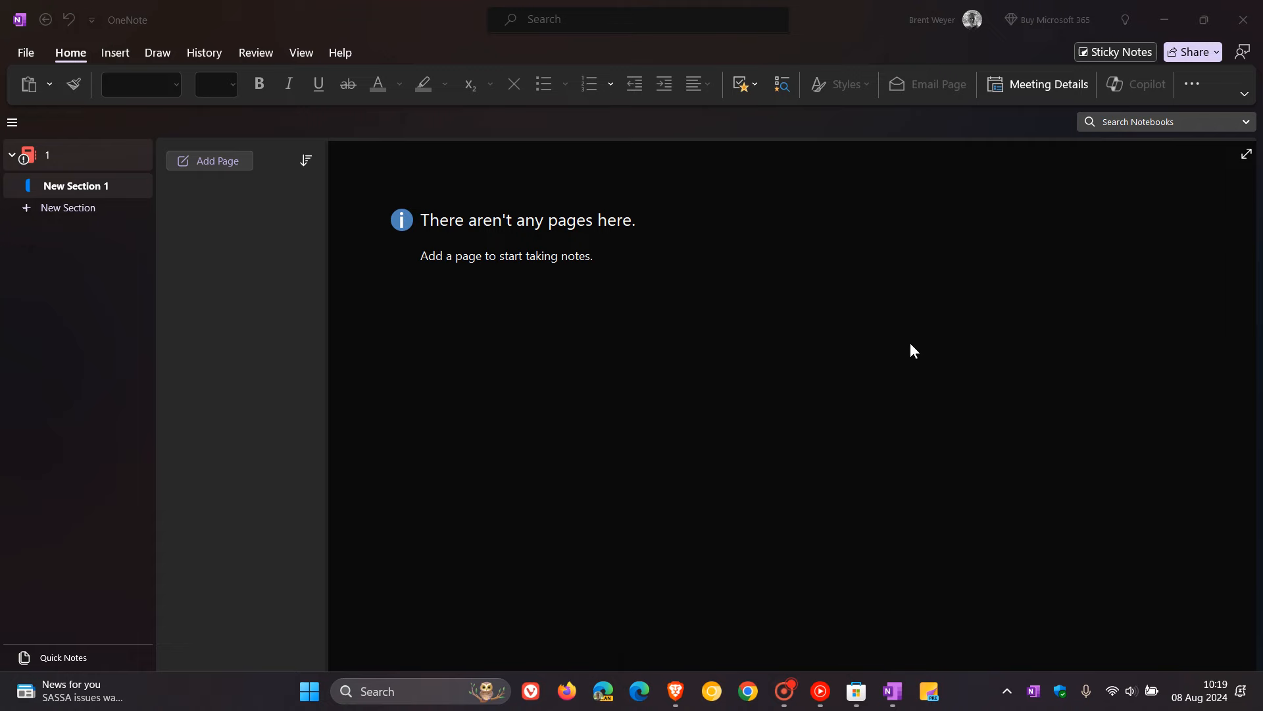
mouse_move(1165, 20)
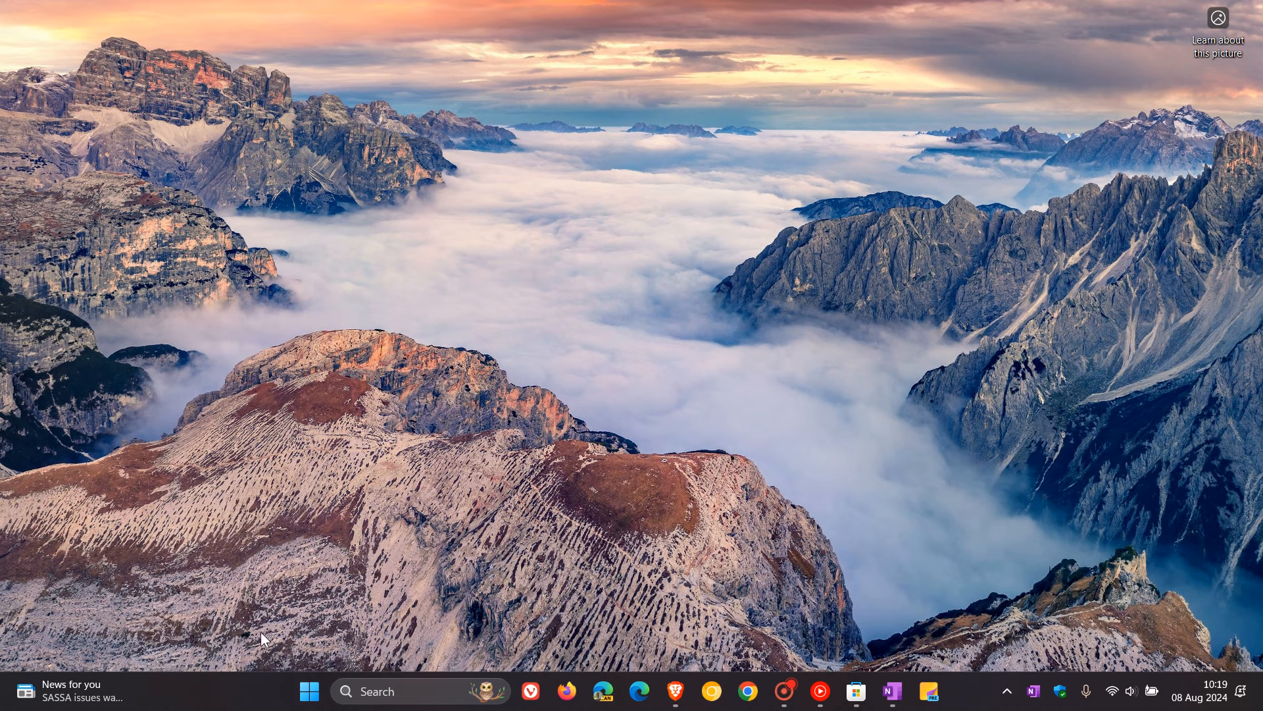
click(307, 691)
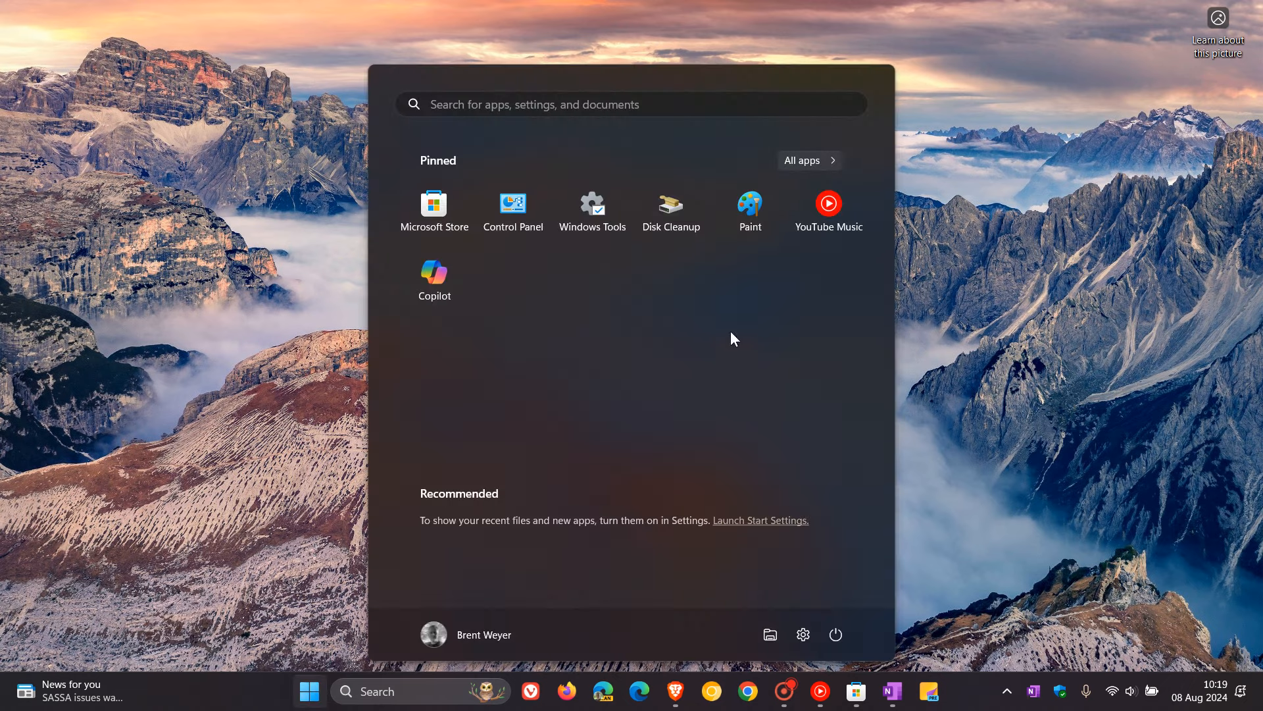
click(809, 161)
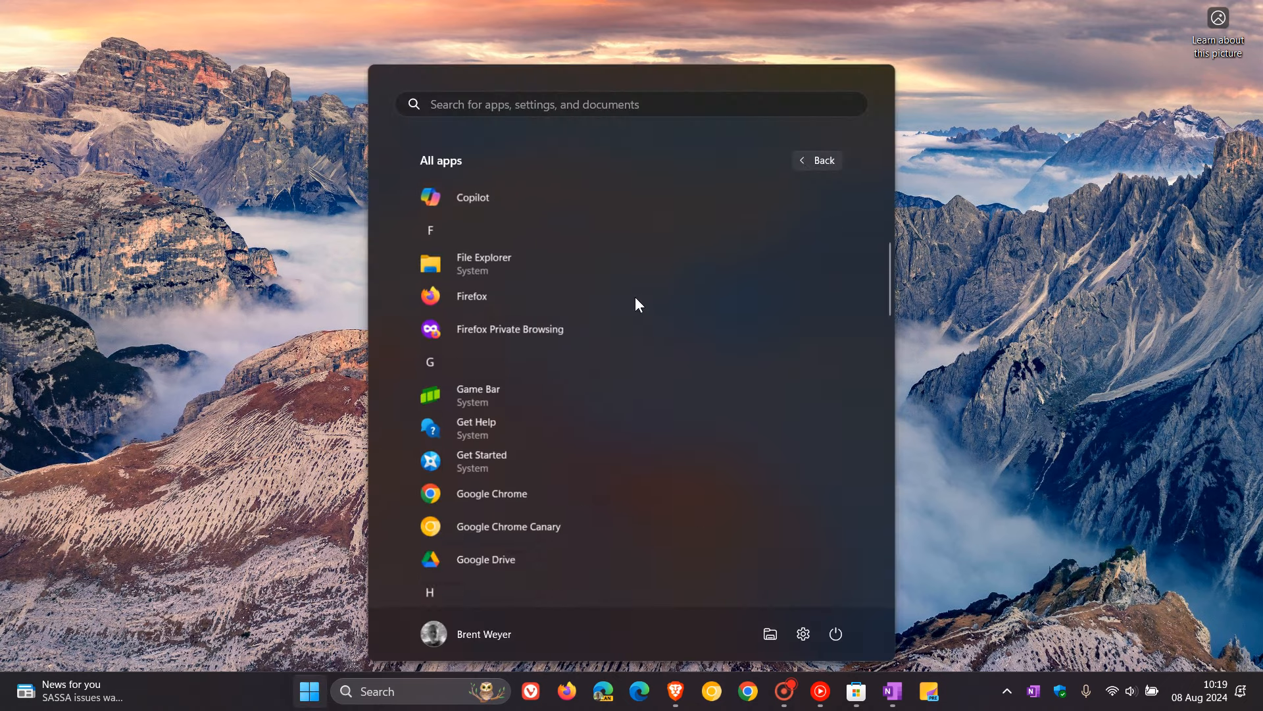
scroll(down, 3)
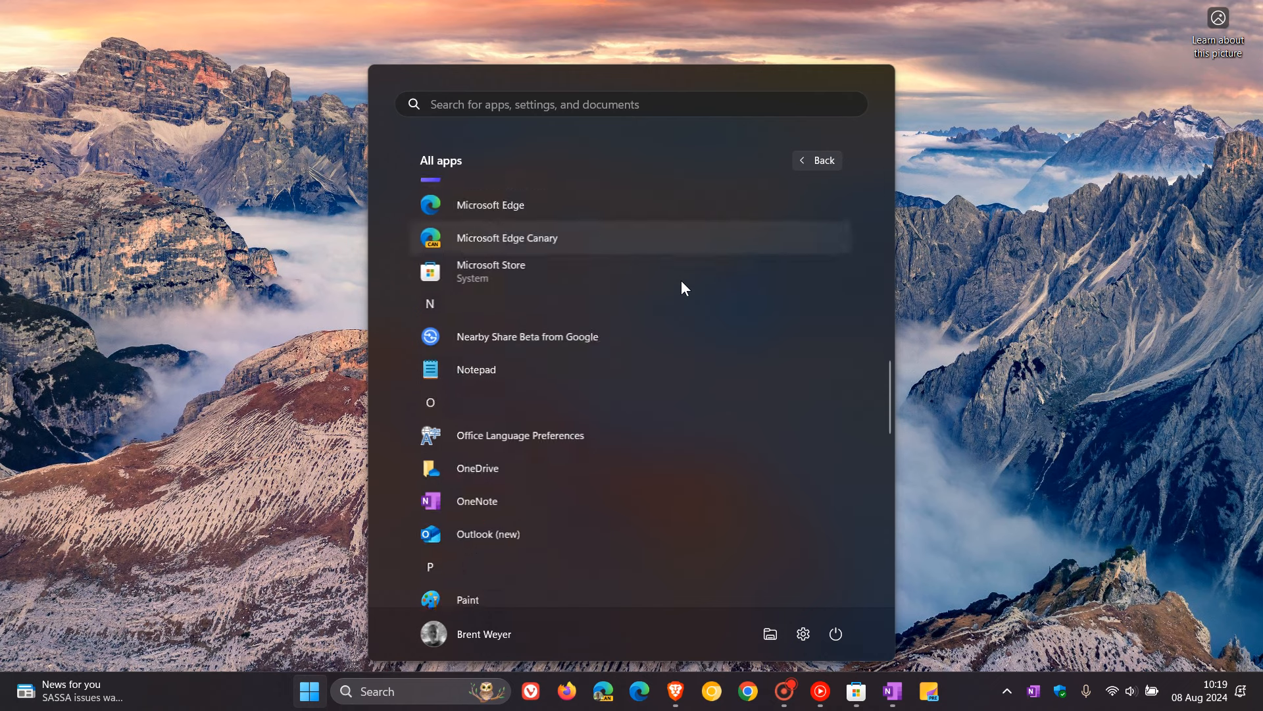
scroll(down, 3)
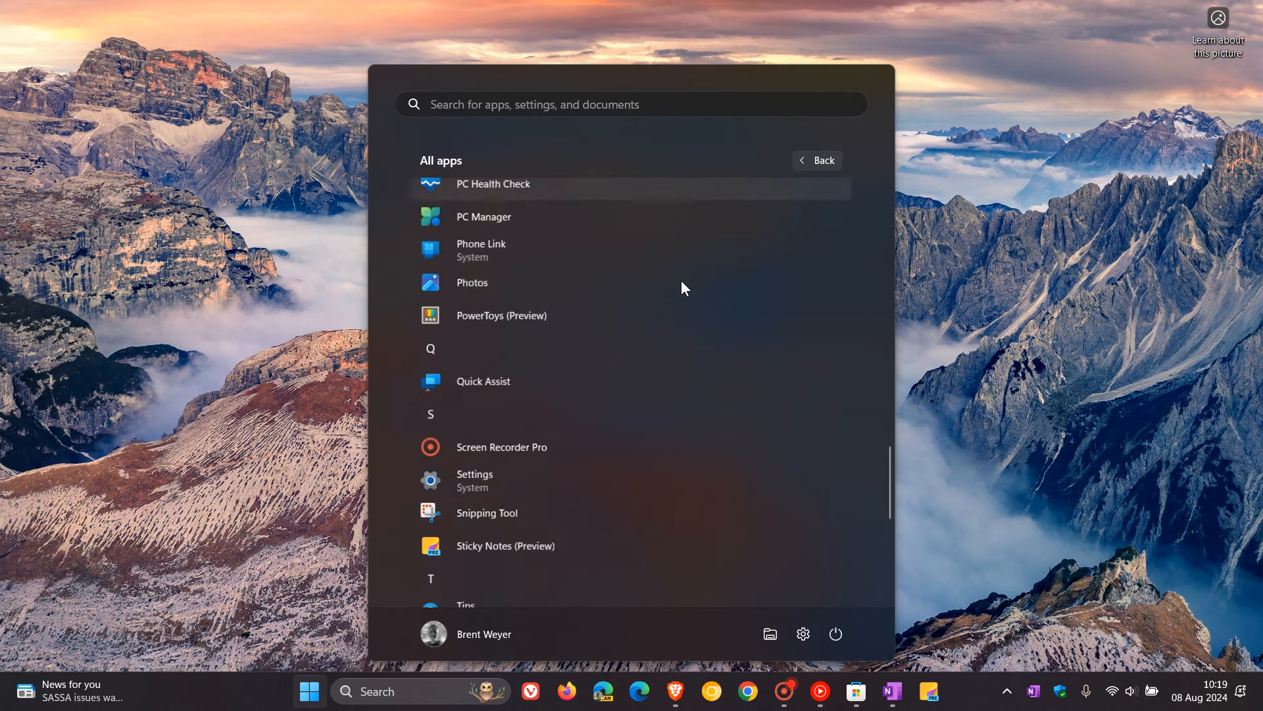
scroll(down, 3)
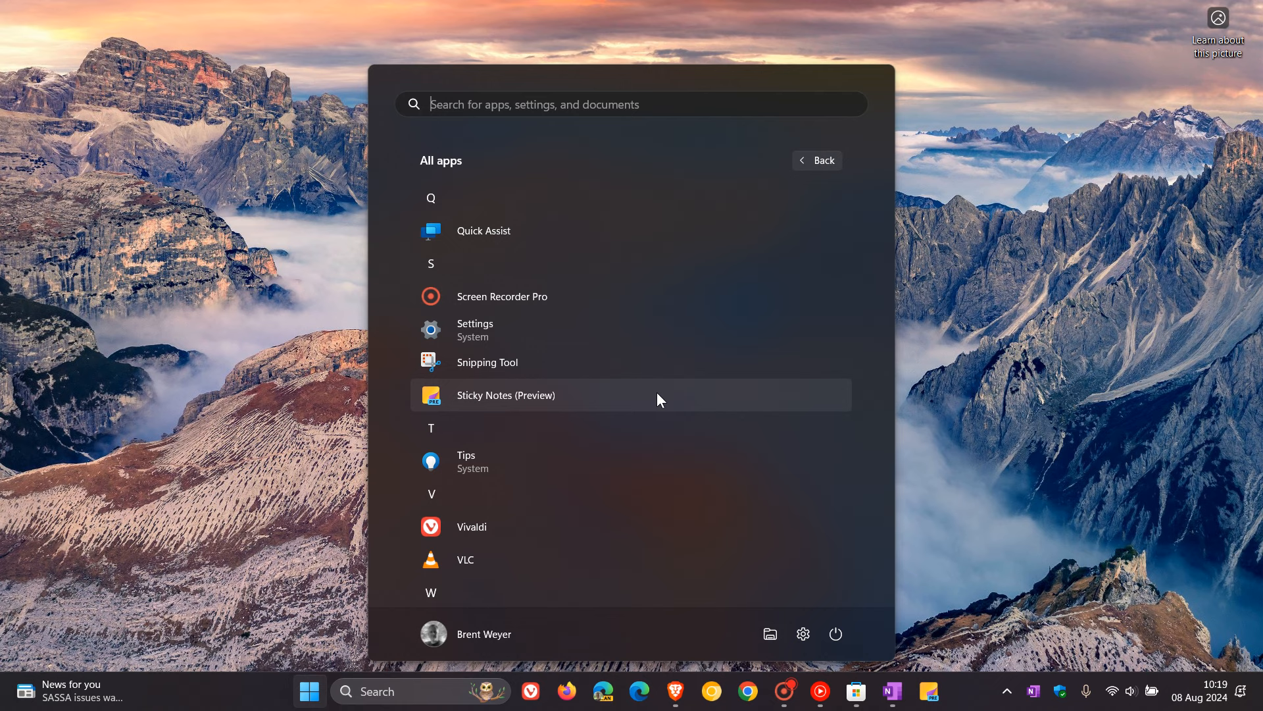
mouse_move(944, 621)
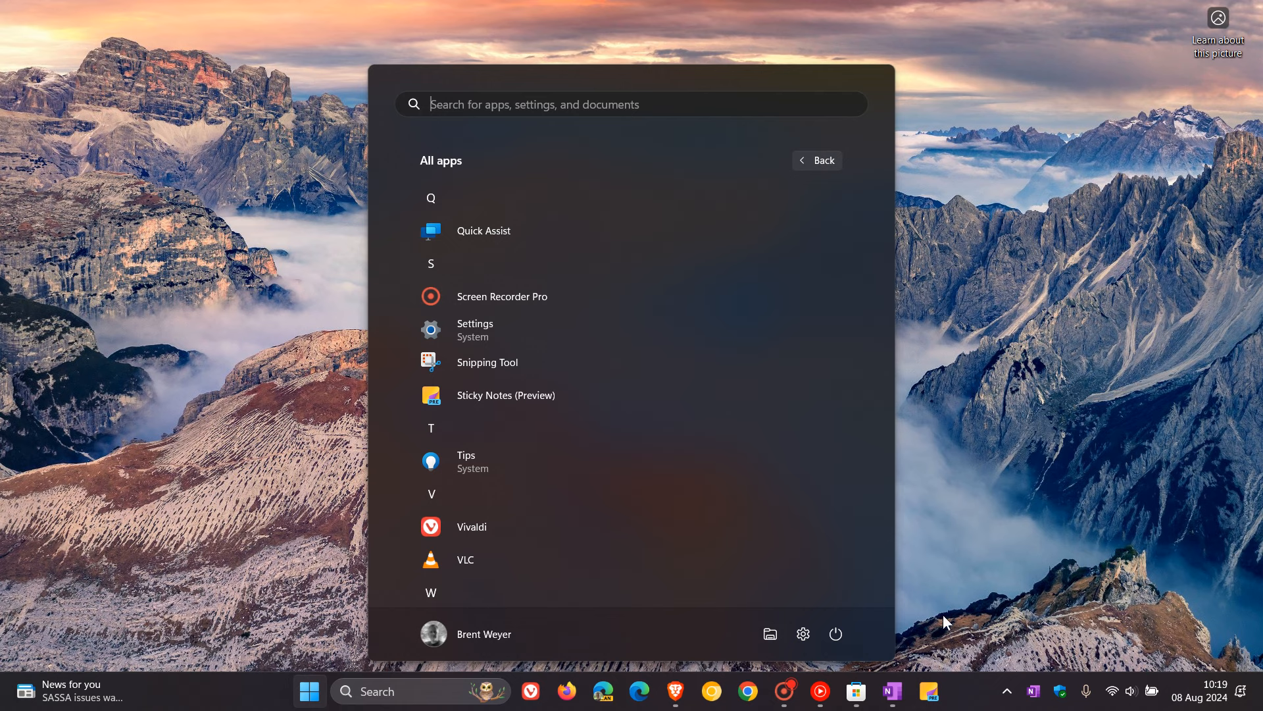
mouse_move(516, 395)
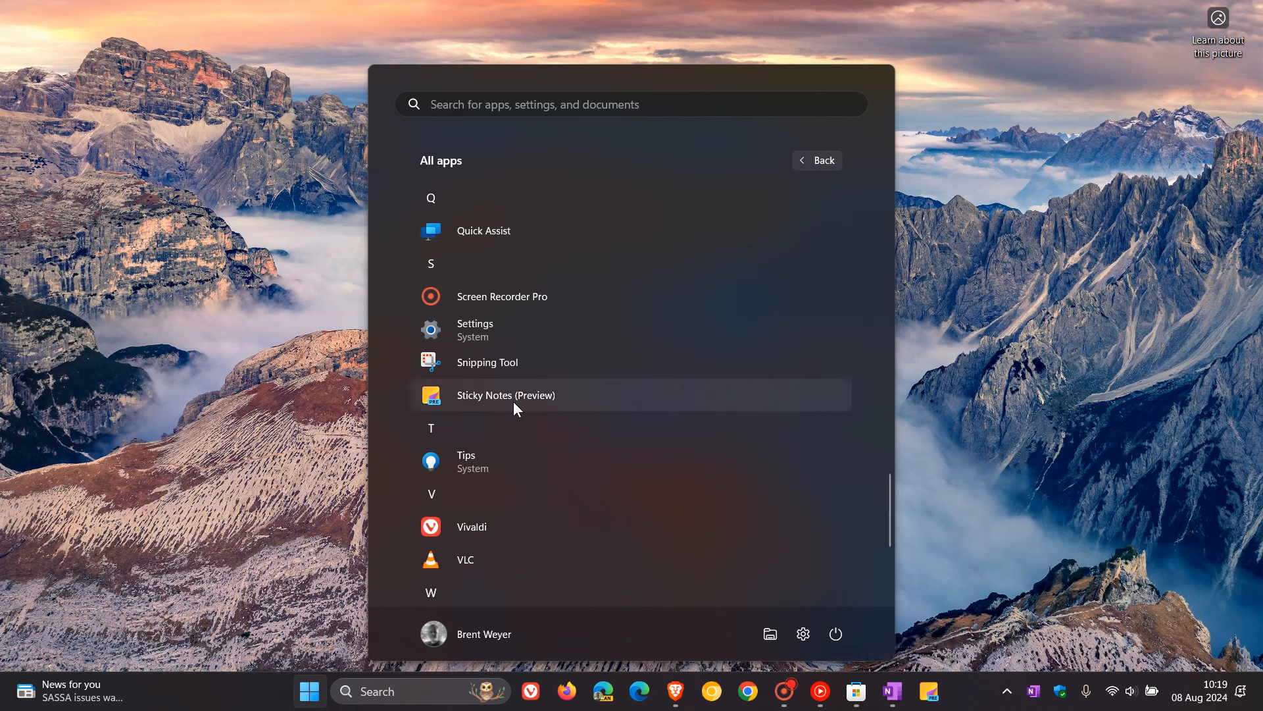
right_click(505, 395)
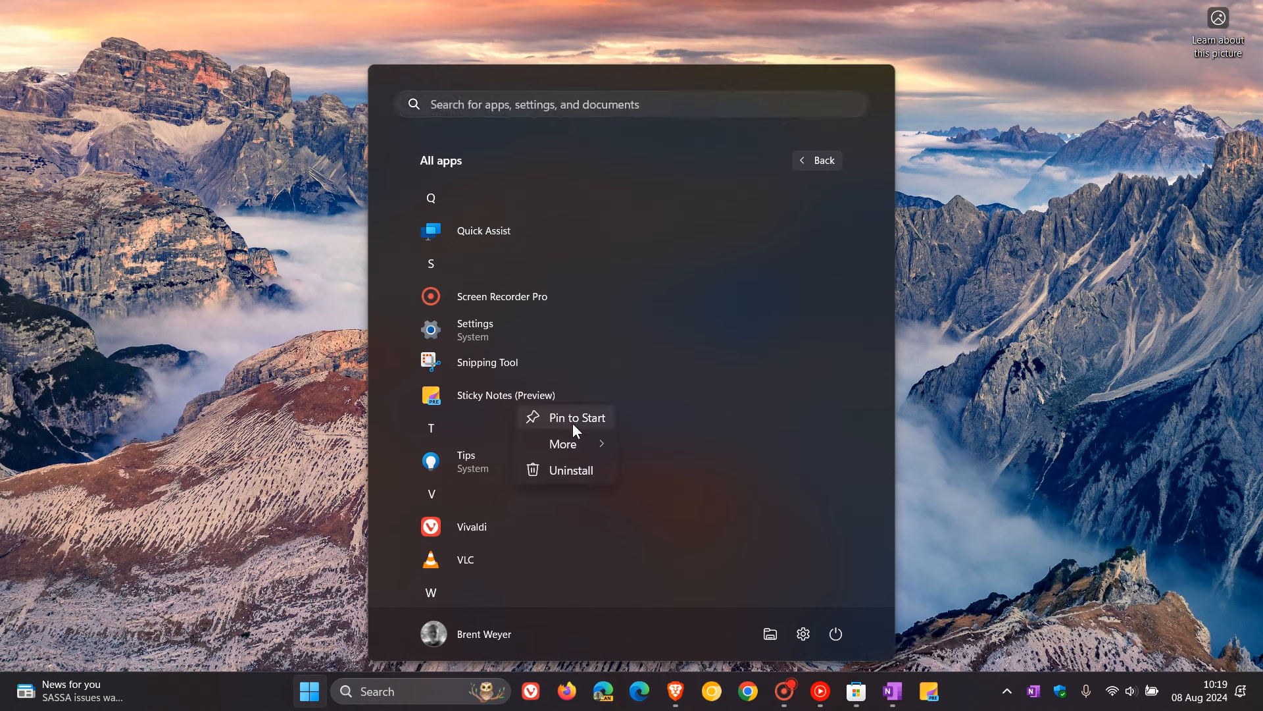
mouse_move(516, 400)
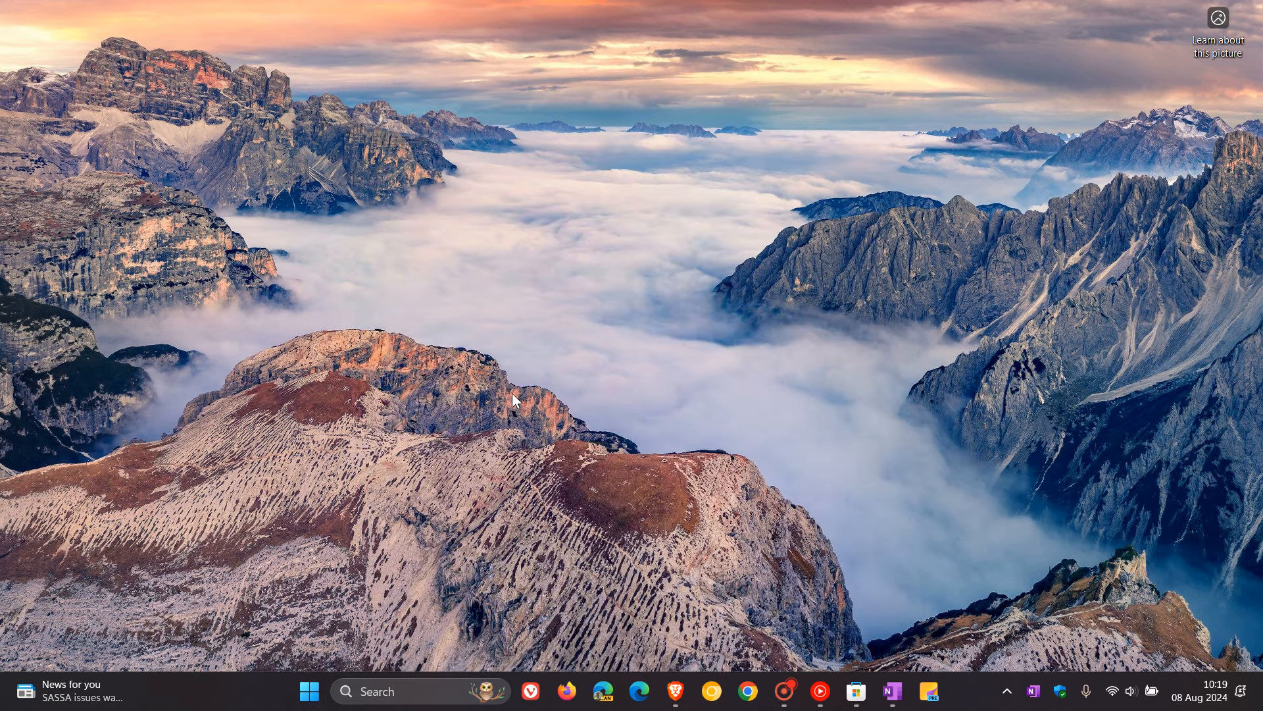
Step: Launch Sticky Notes standalone, glance at OneNote, hide it, and close the empty notes window
click(928, 691)
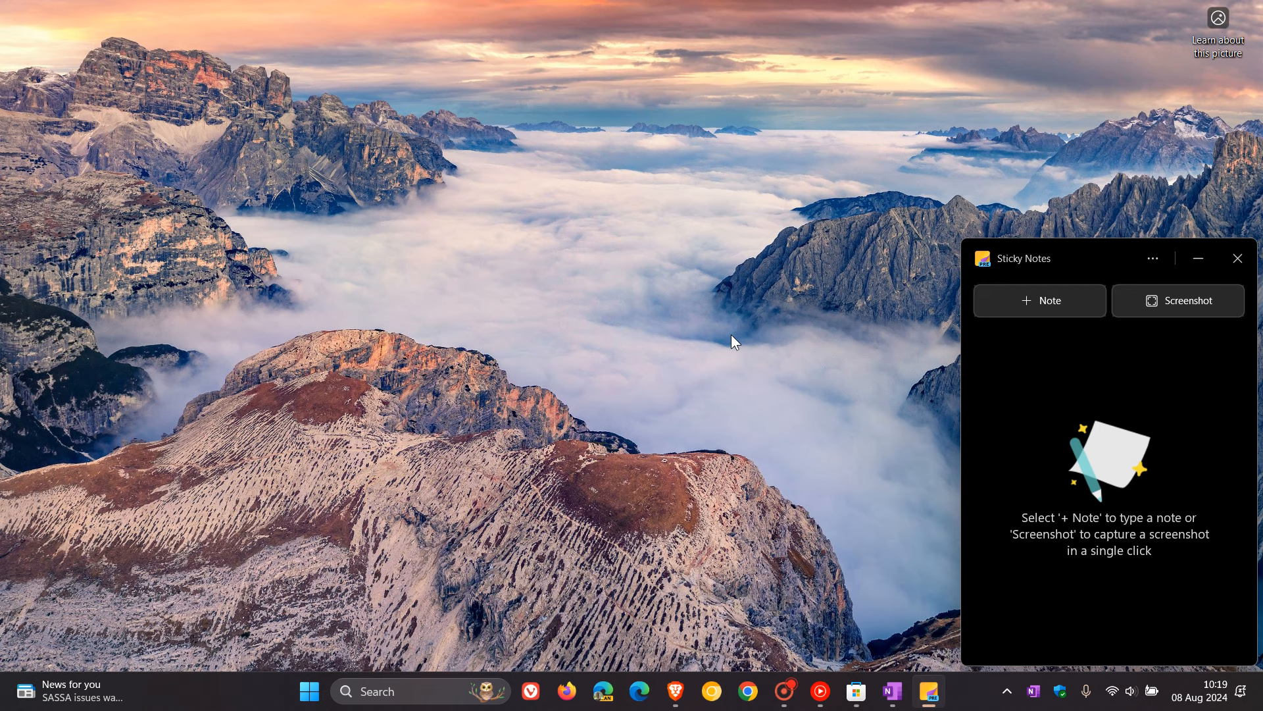
mouse_move(932, 691)
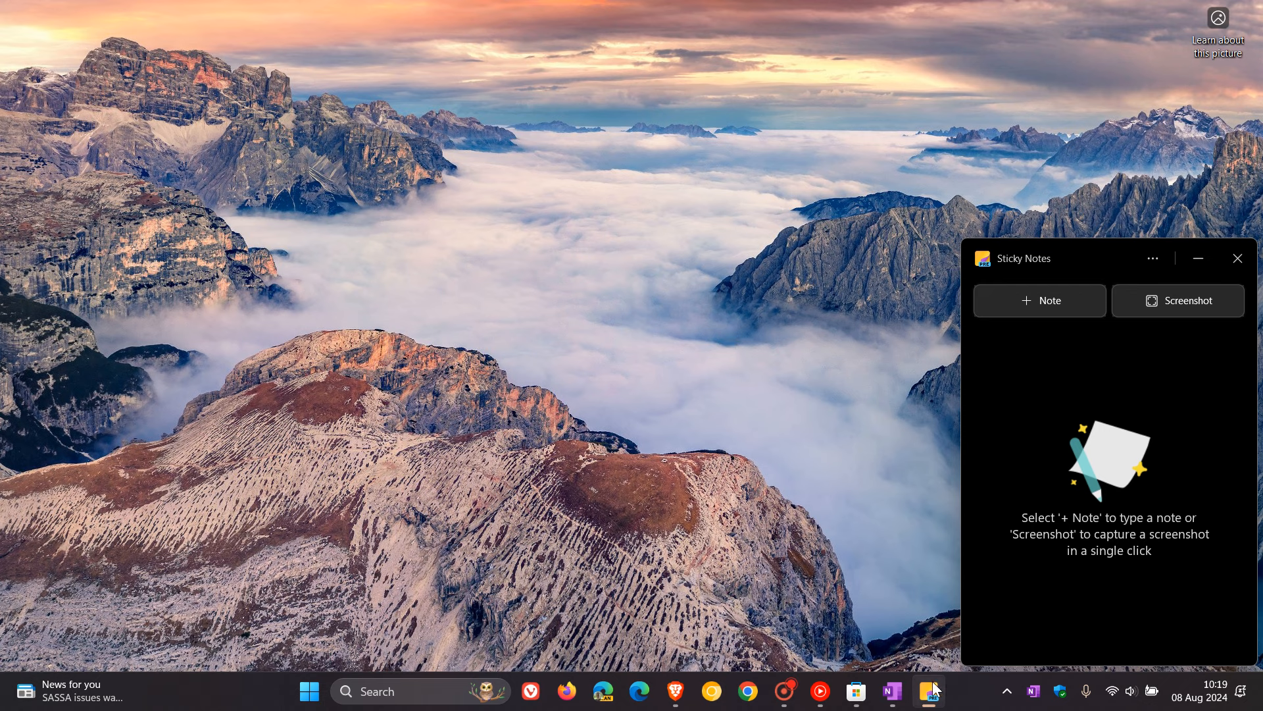
mouse_move(928, 691)
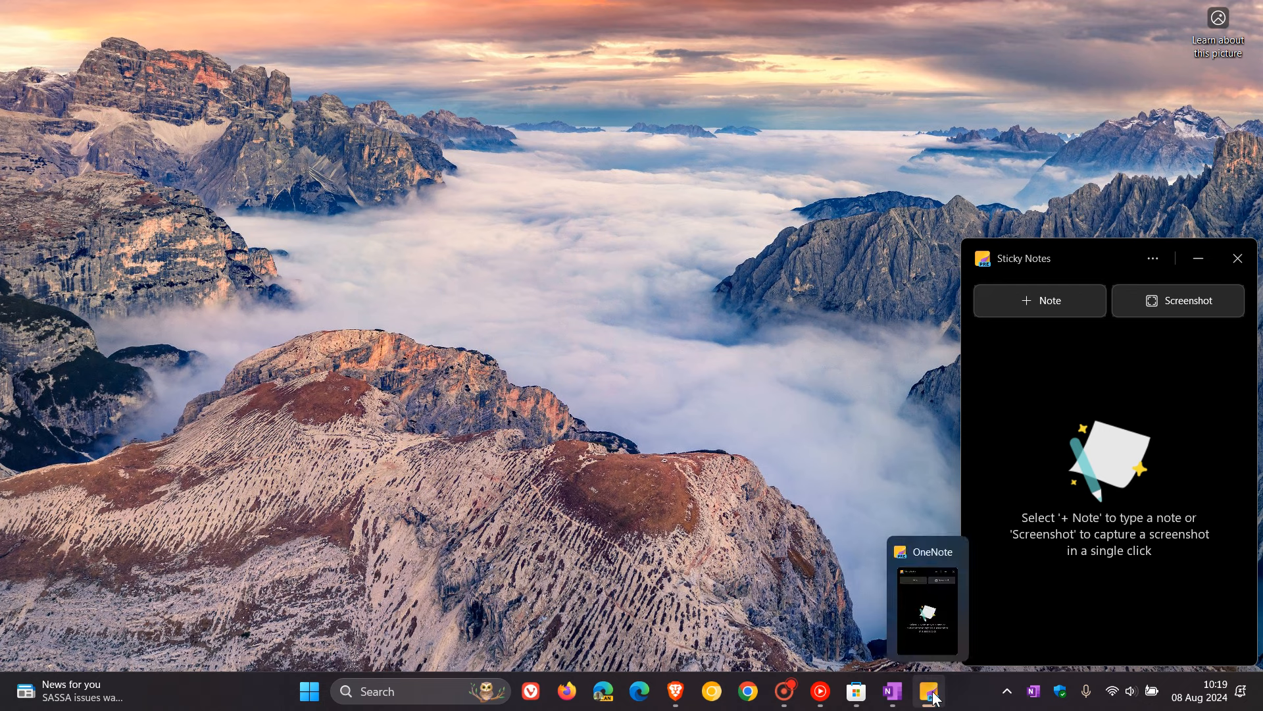
mouse_move(800, 300)
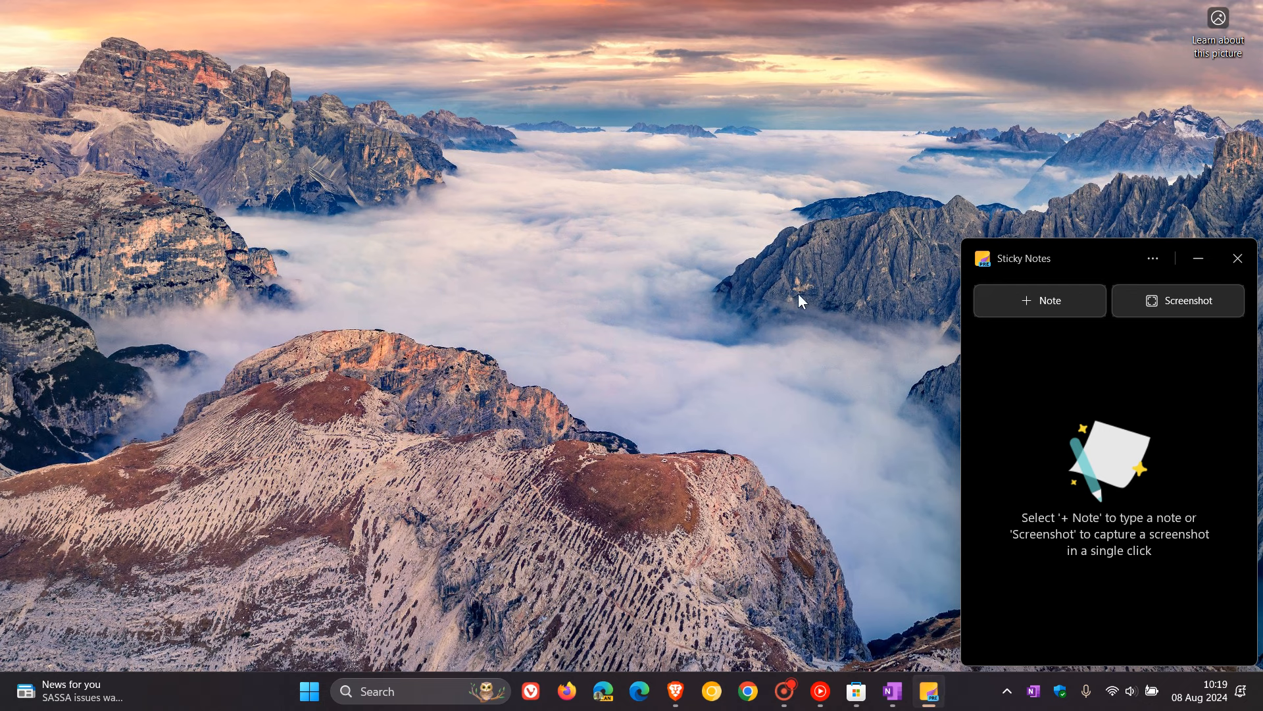
mouse_move(813, 476)
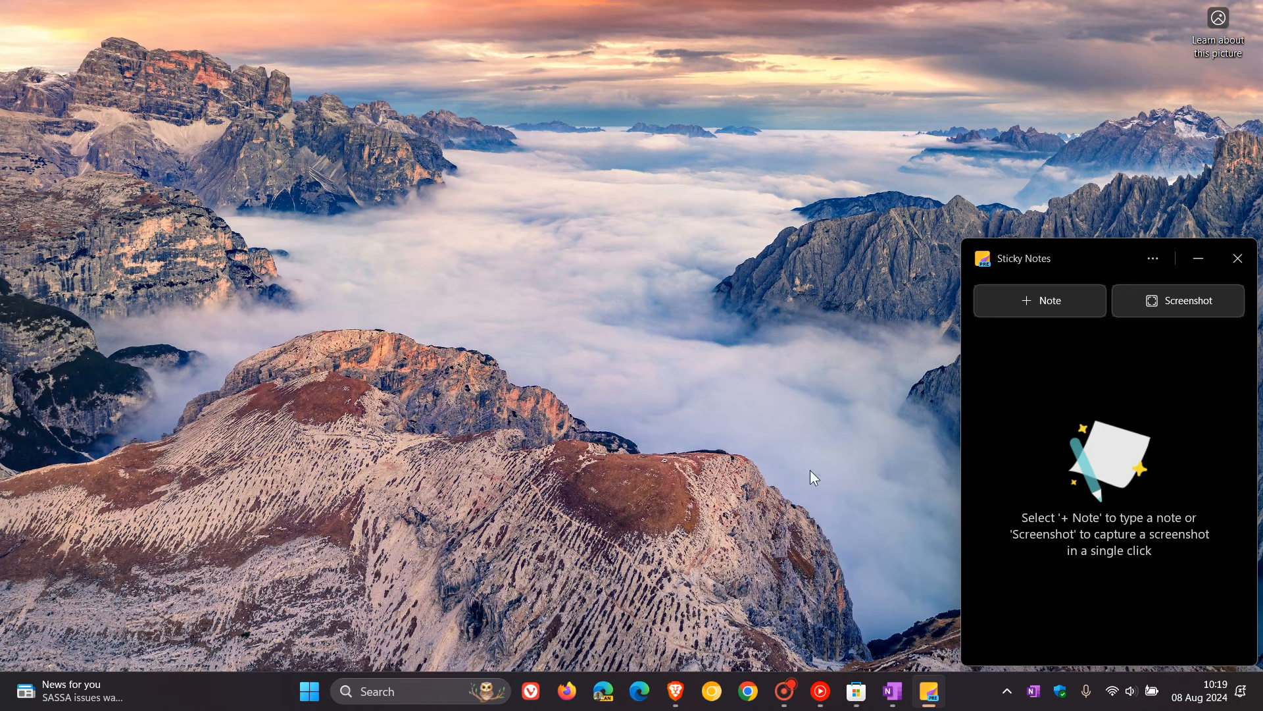
mouse_move(552, 298)
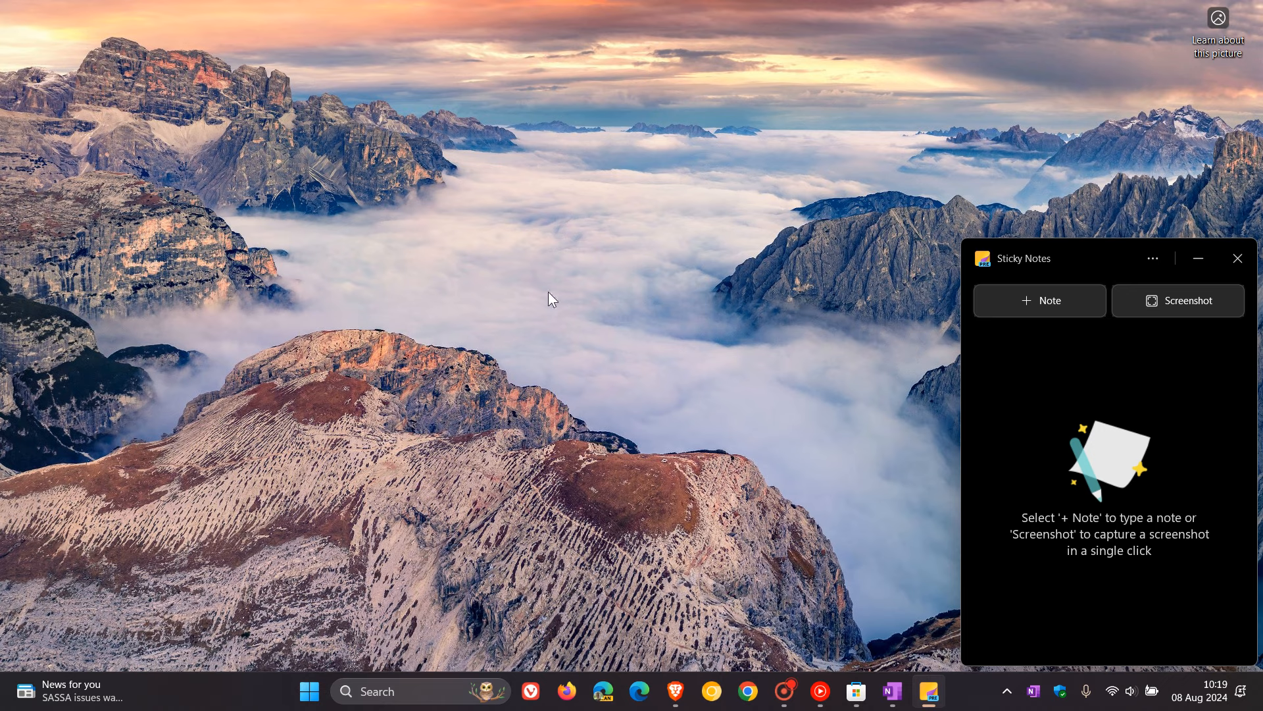
mouse_move(886, 681)
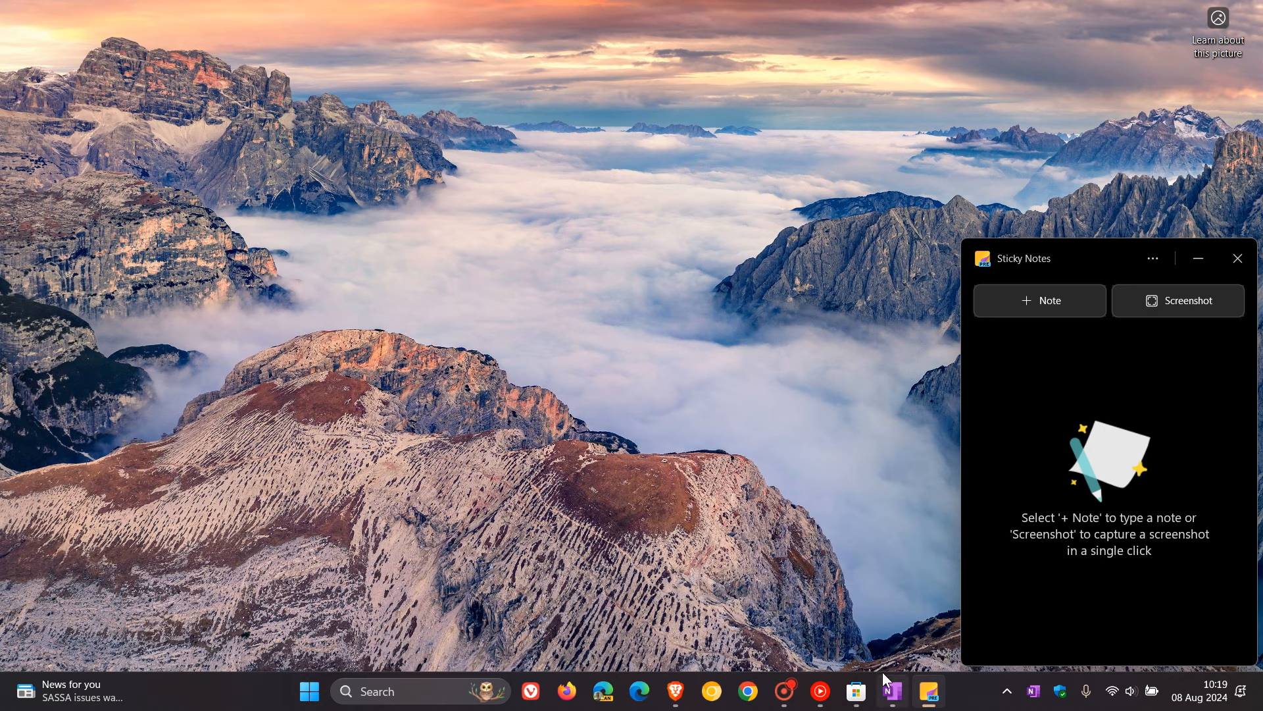
click(893, 691)
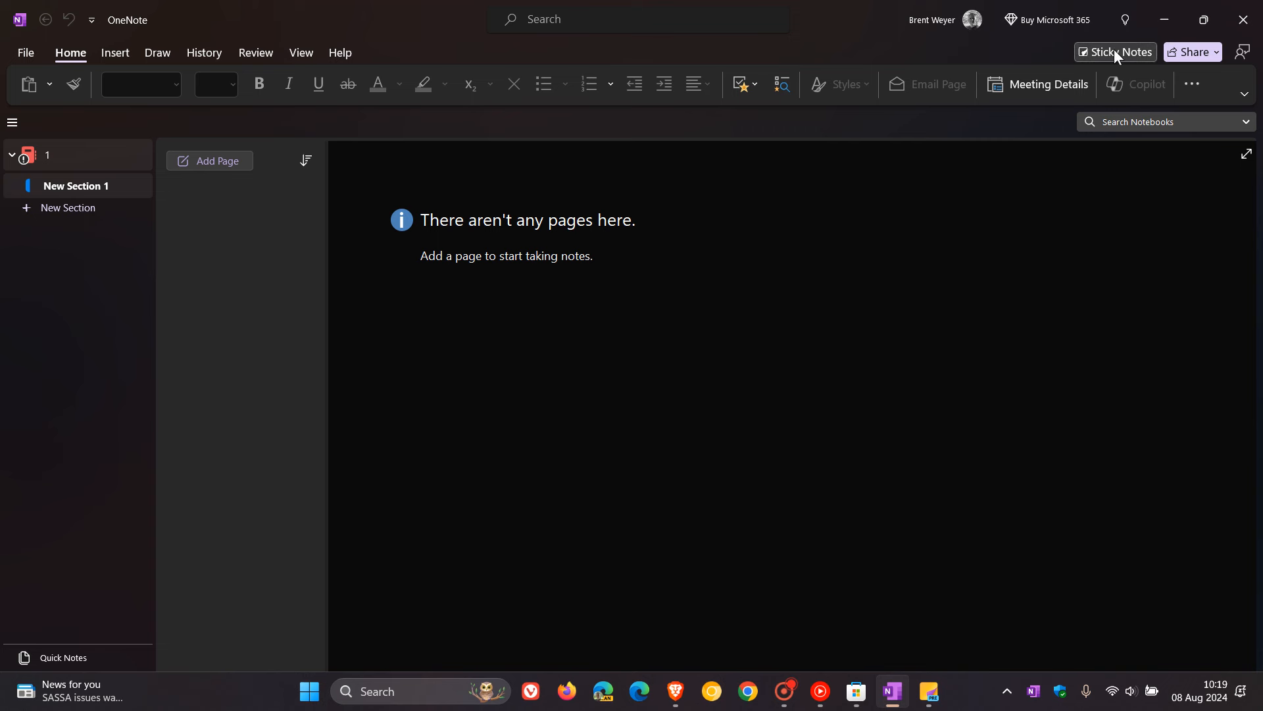
mouse_move(1021, 324)
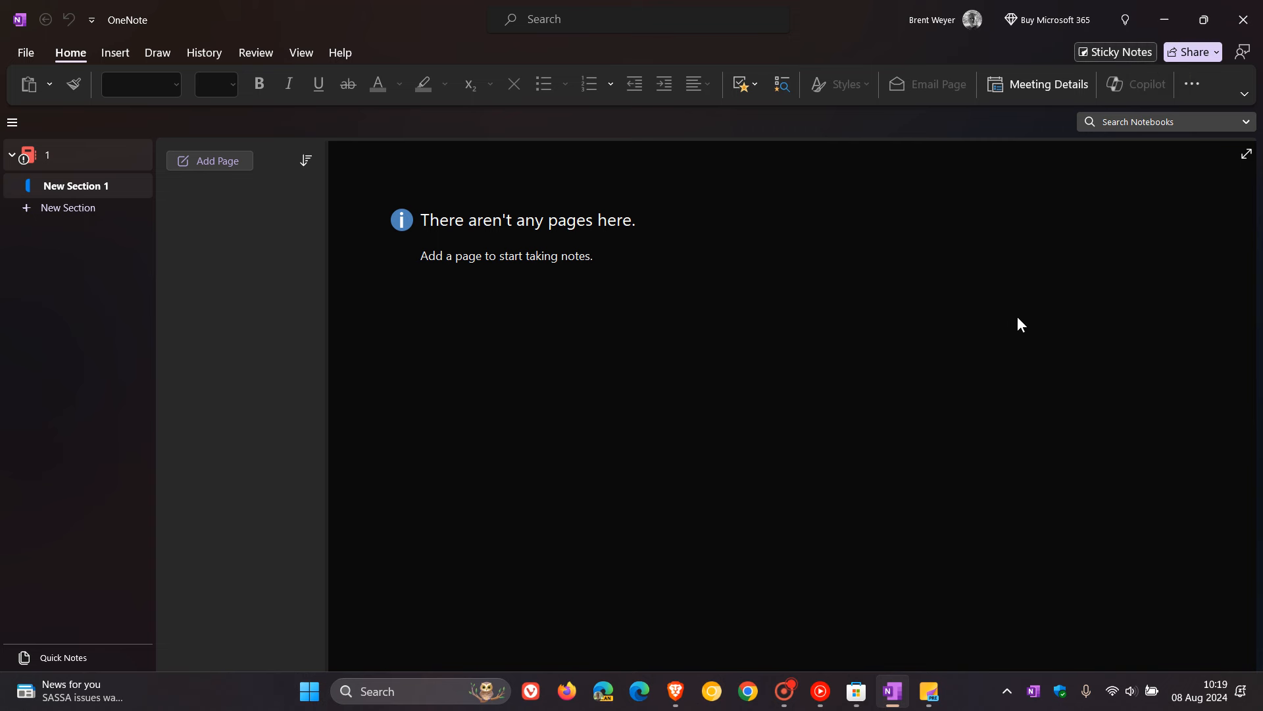
mouse_move(1072, 333)
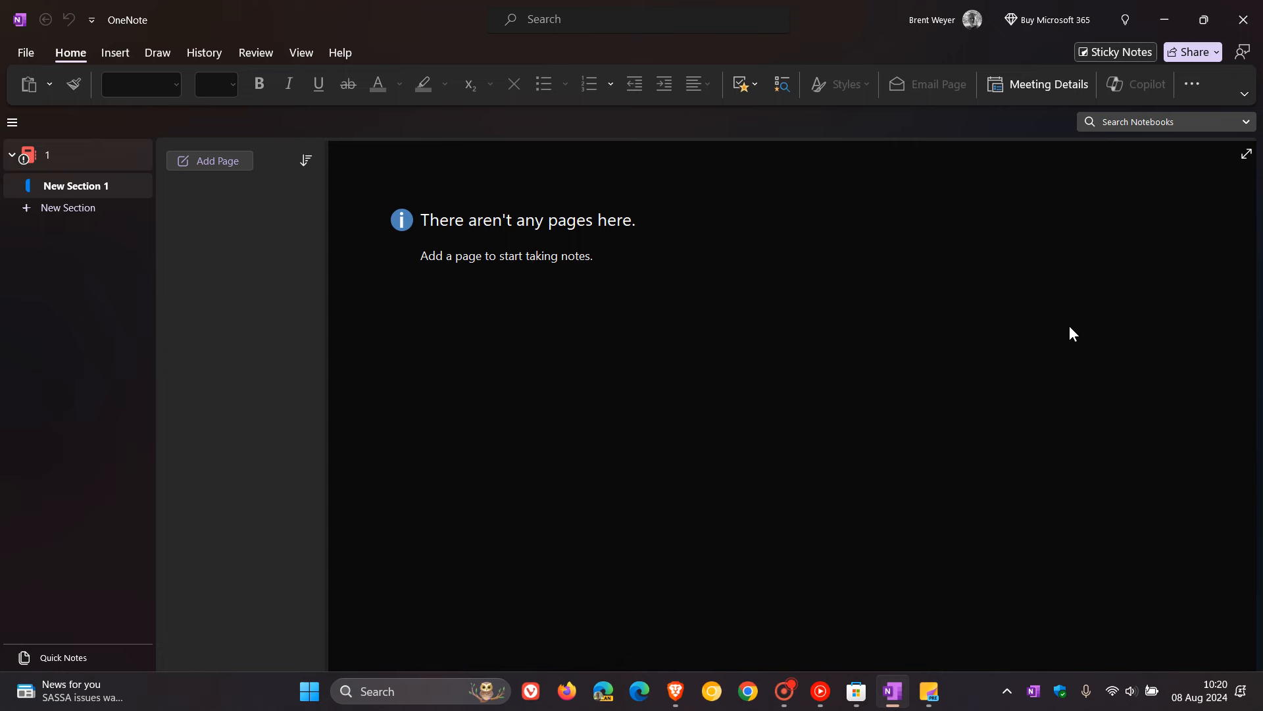
mouse_move(1162, 20)
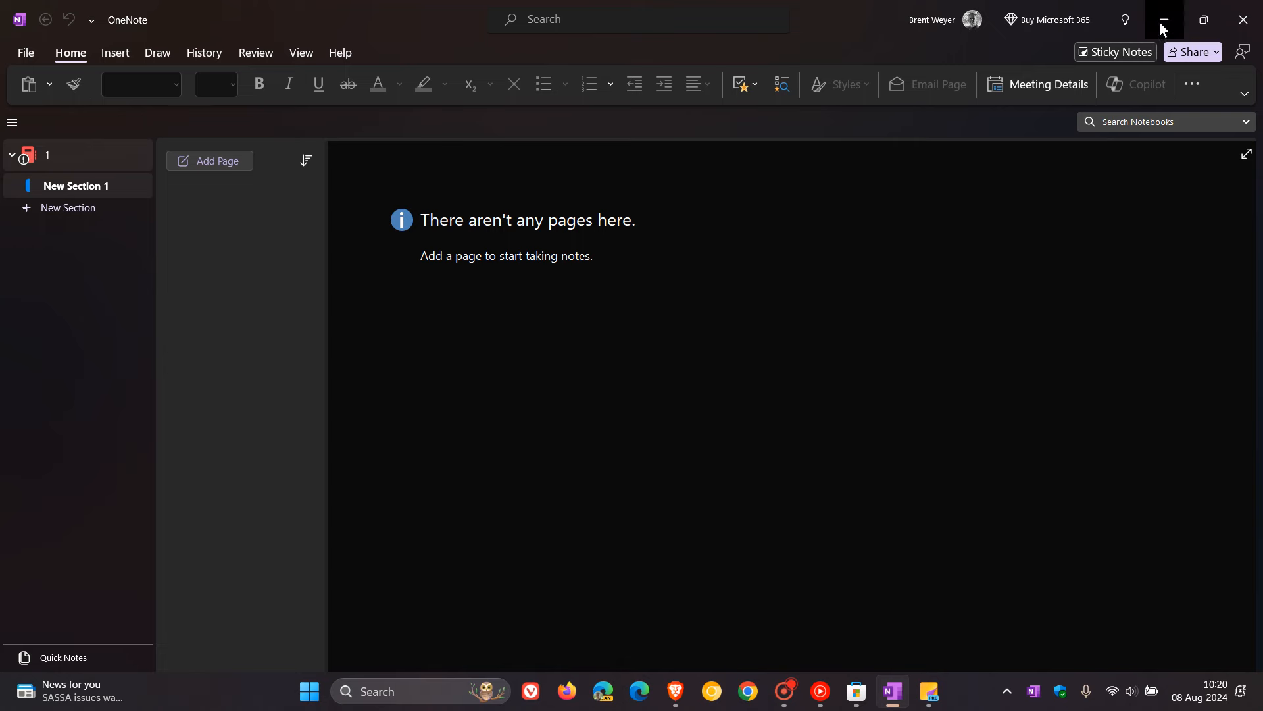
click(1163, 18)
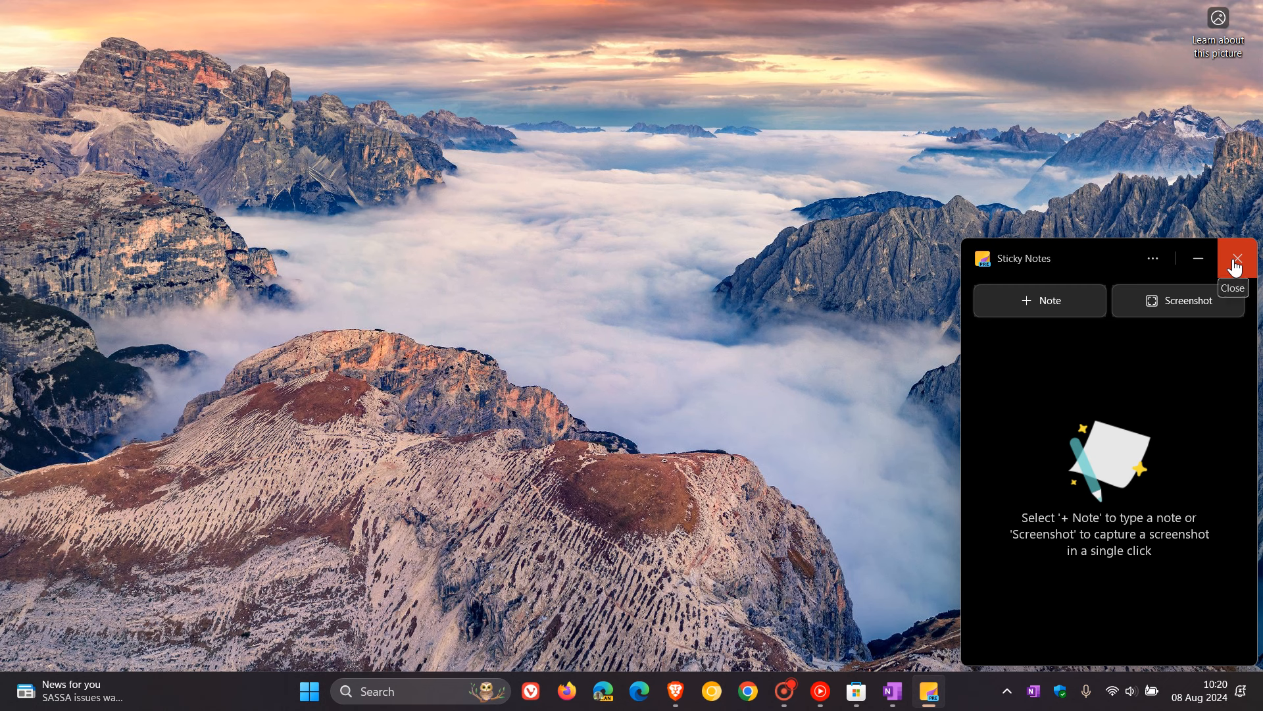
click(1238, 258)
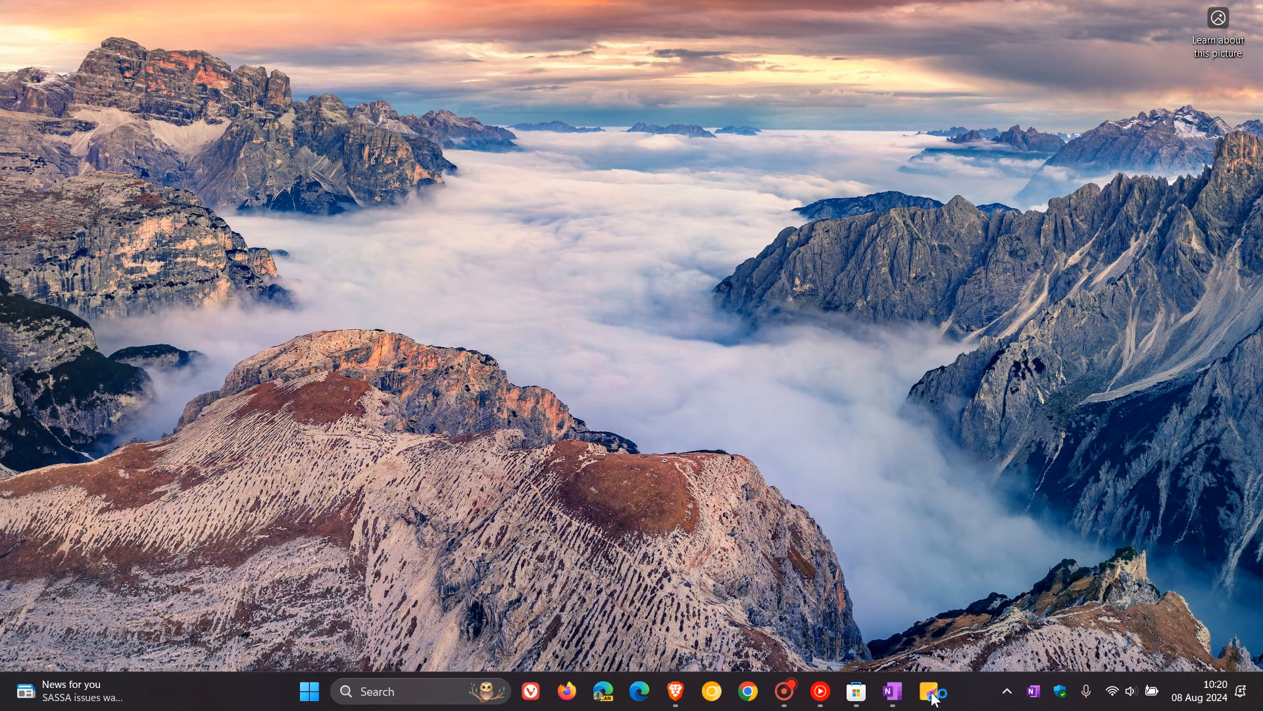
Step: Reopen Sticky Notes and scroll the Start menu's All apps list down to Sticky Notes (Preview)
click(930, 691)
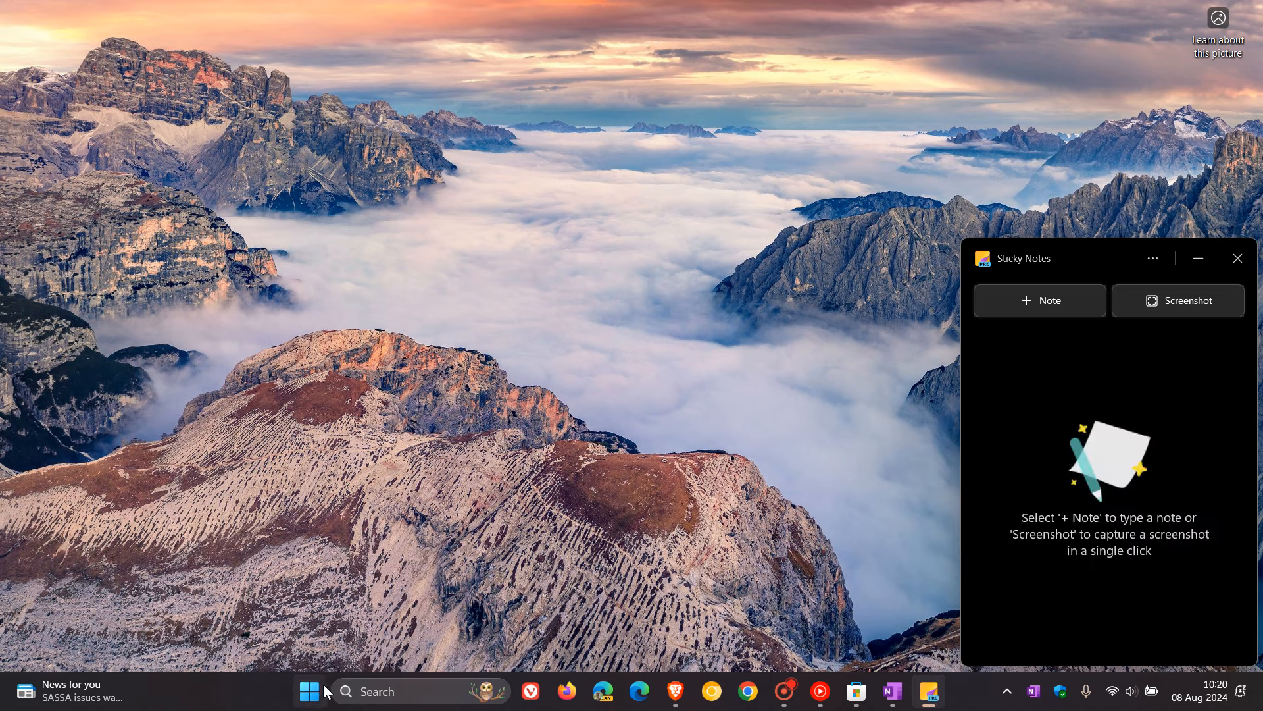
click(309, 691)
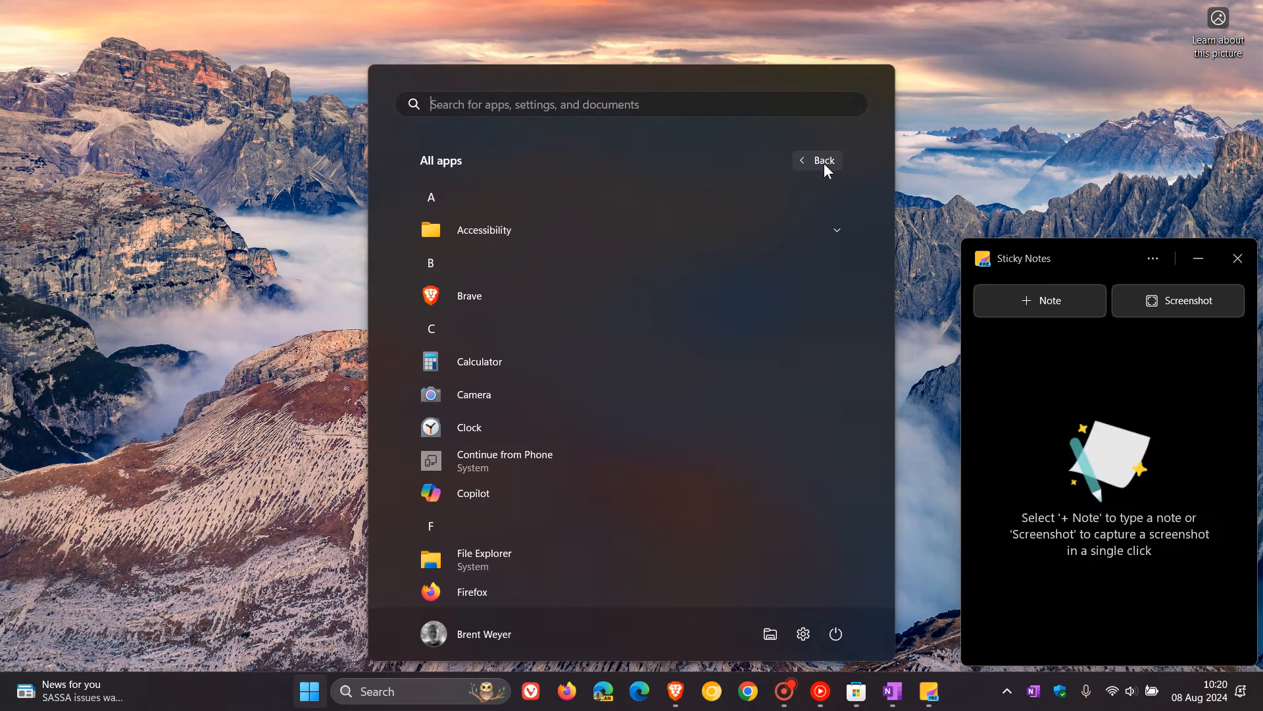
scroll(down, 3)
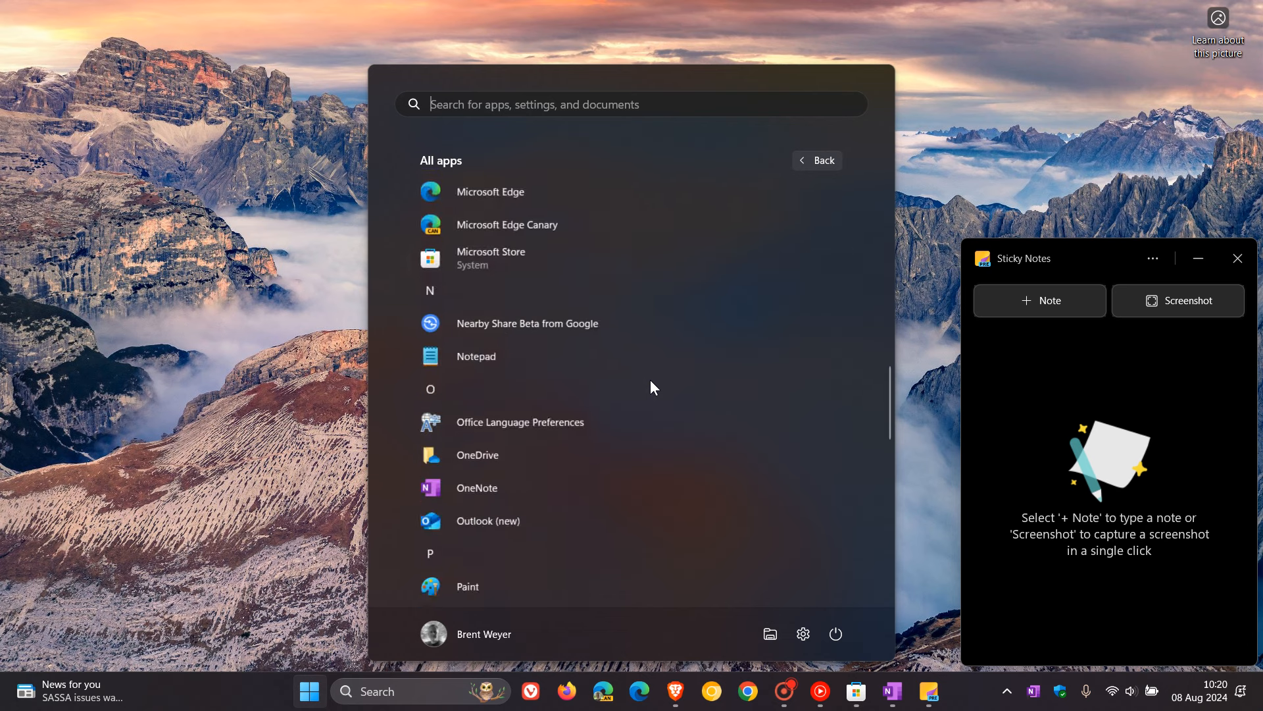
scroll(down, 3)
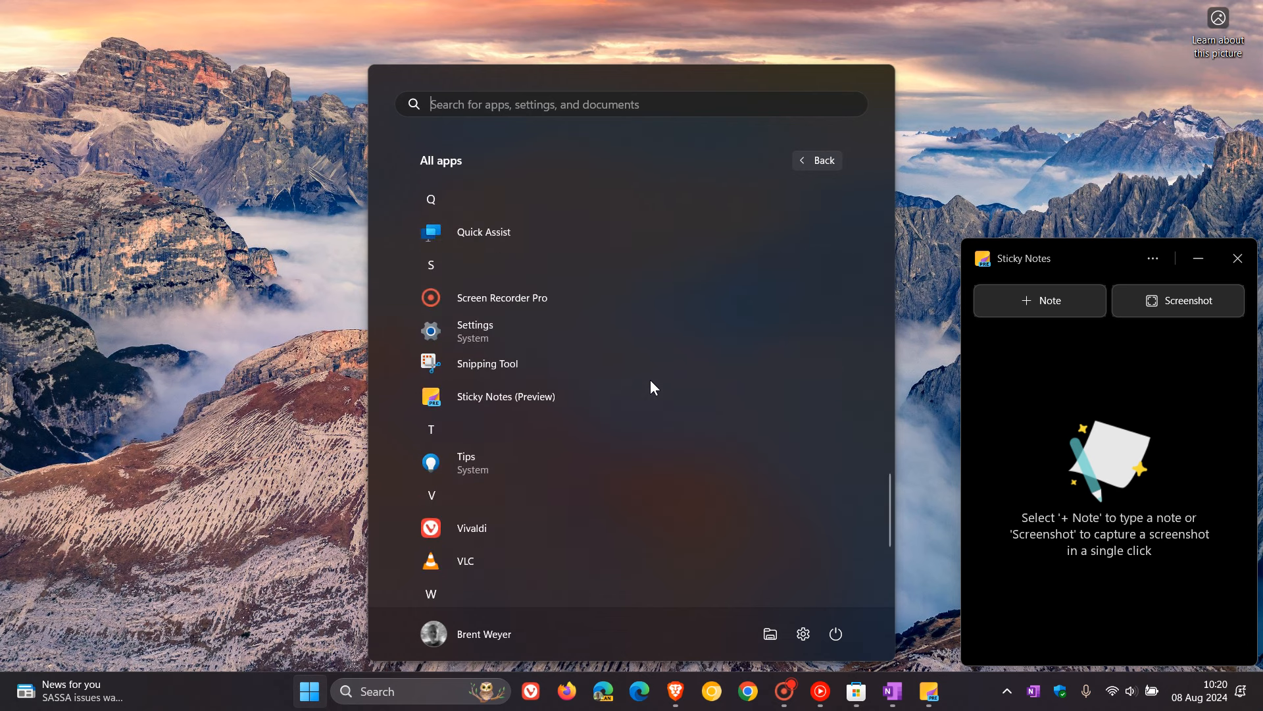
mouse_move(584, 396)
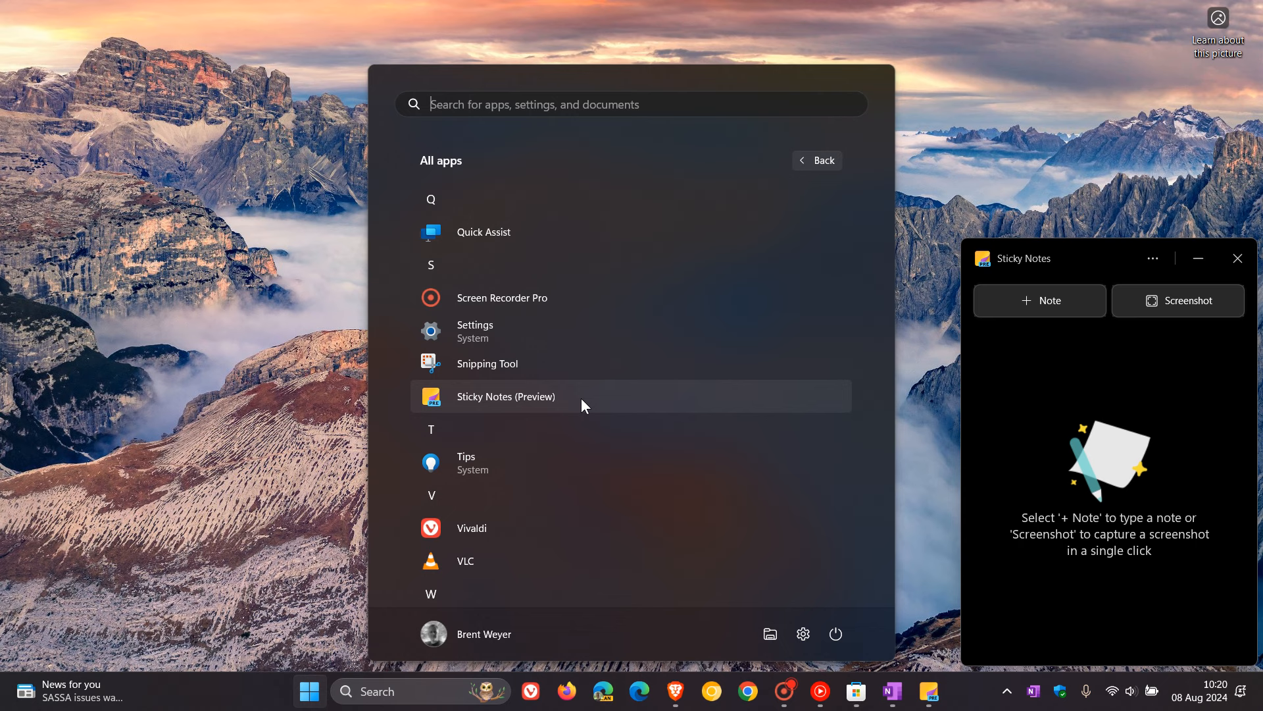
mouse_move(600, 406)
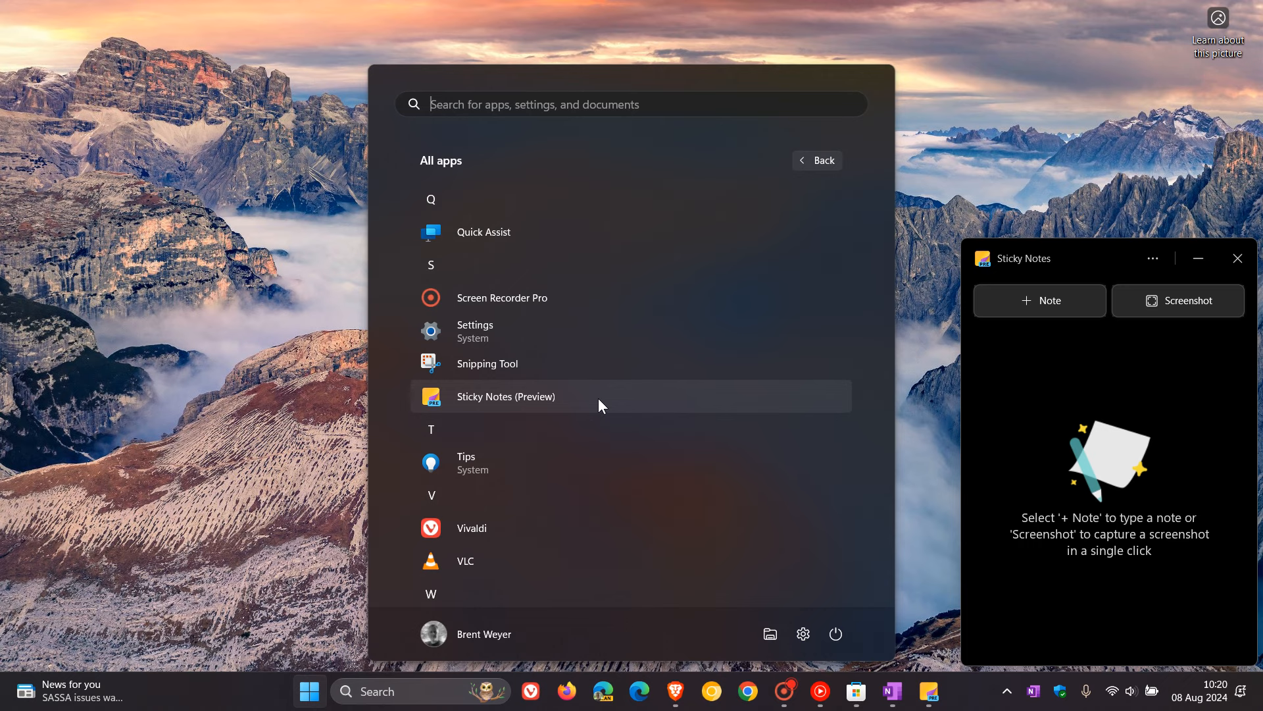
mouse_move(890, 690)
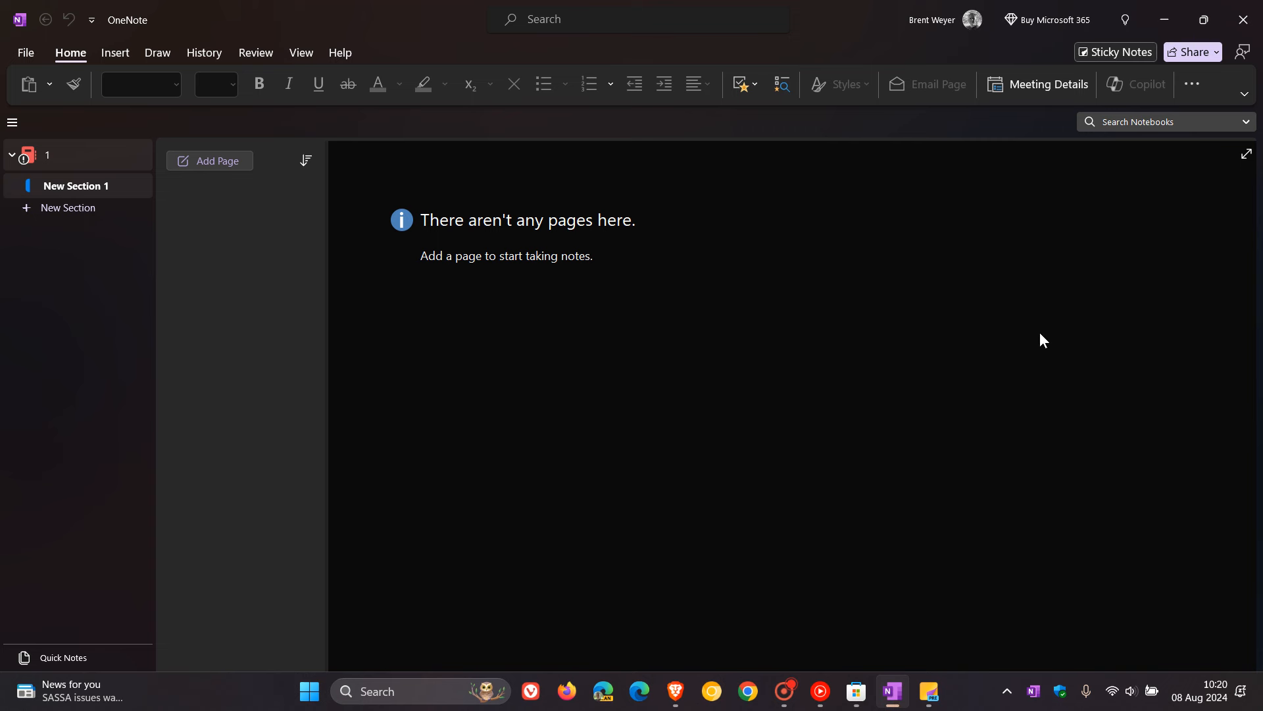
mouse_move(1017, 308)
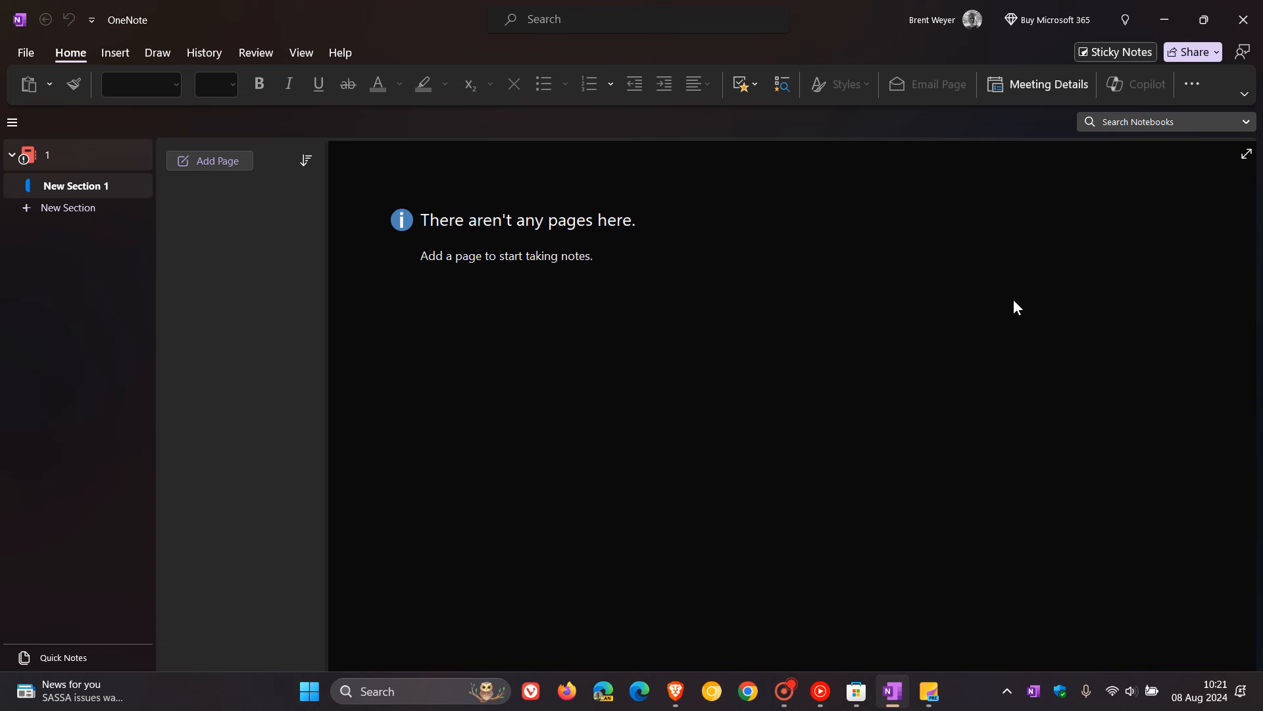
mouse_move(1120, 51)
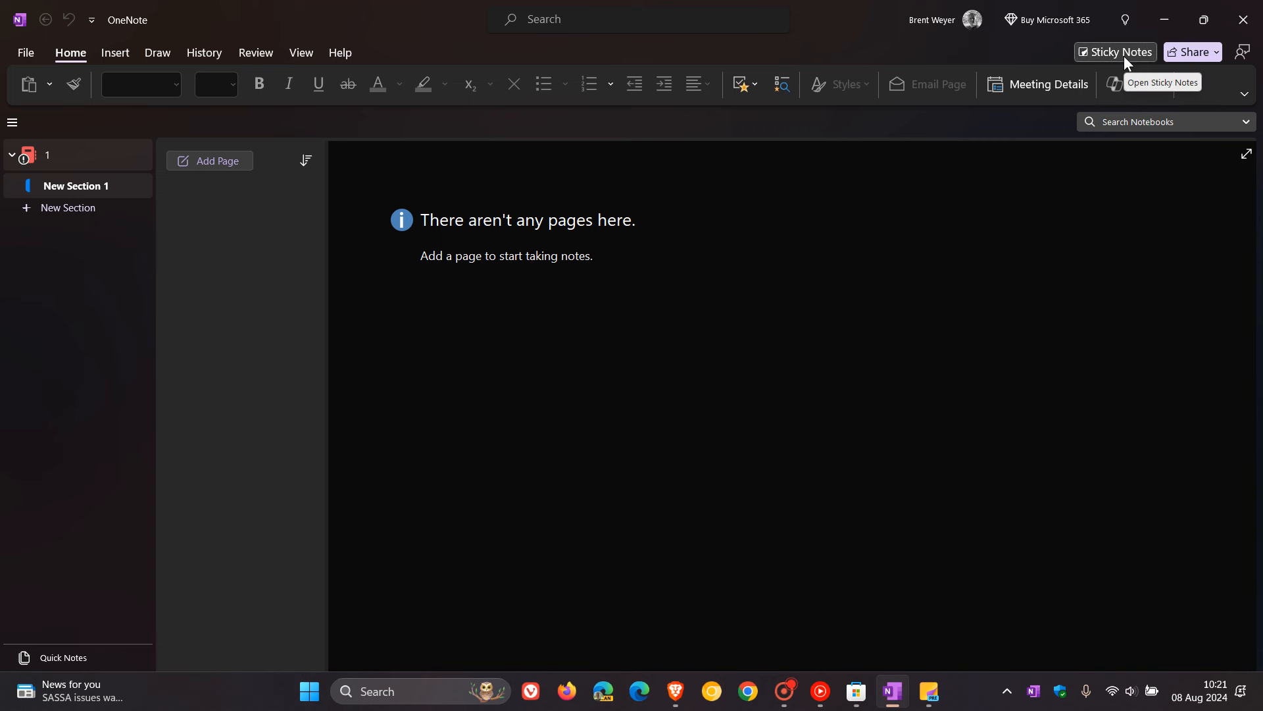
mouse_move(1011, 286)
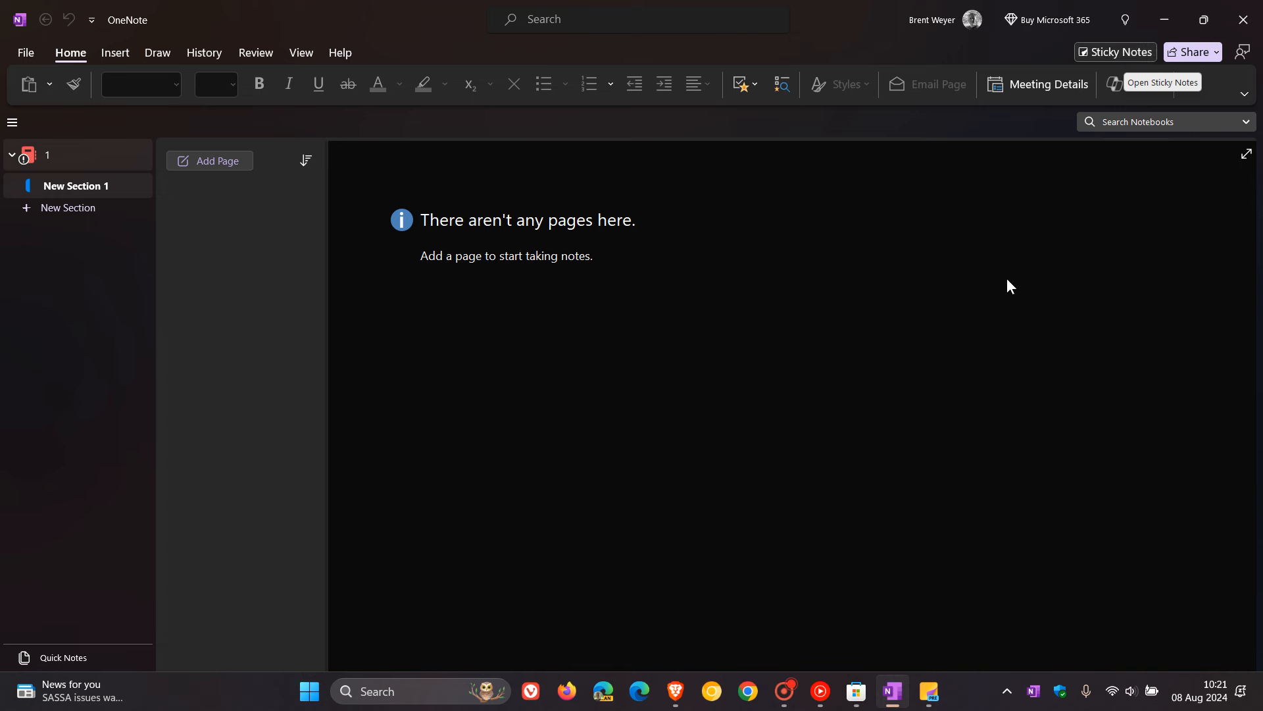
mouse_move(1106, 191)
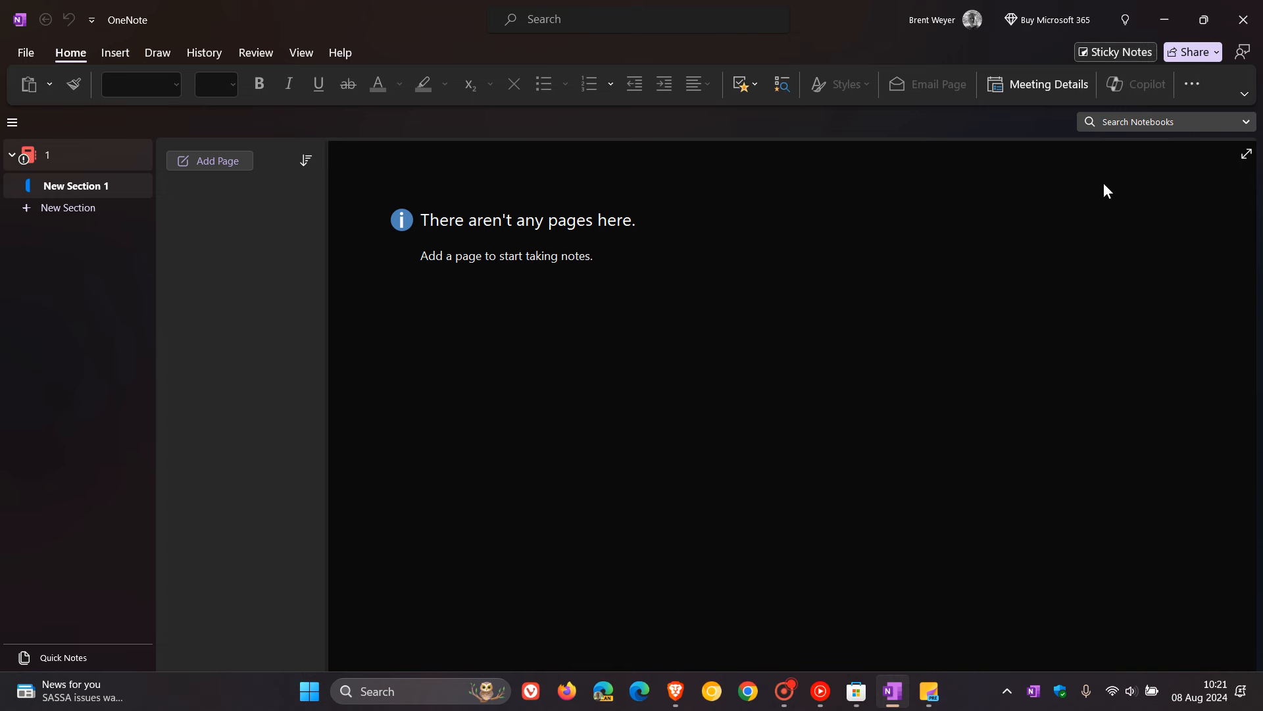
mouse_move(1017, 348)
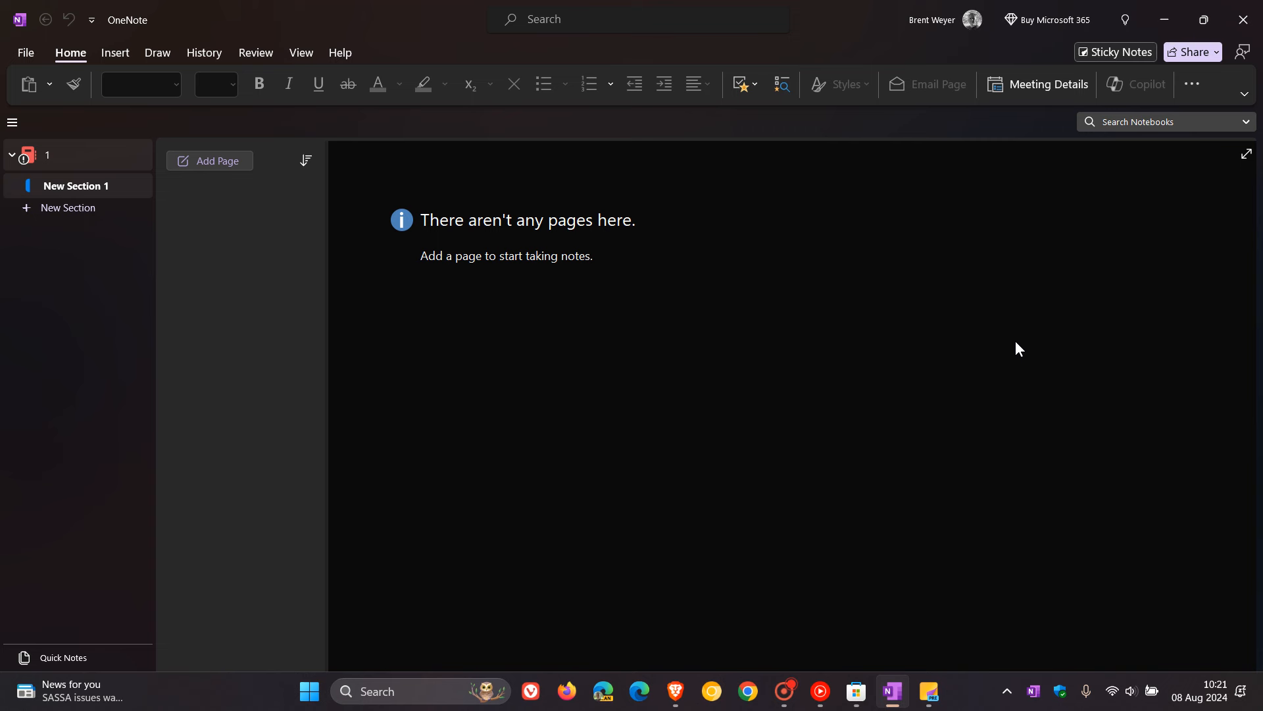
mouse_move(927, 691)
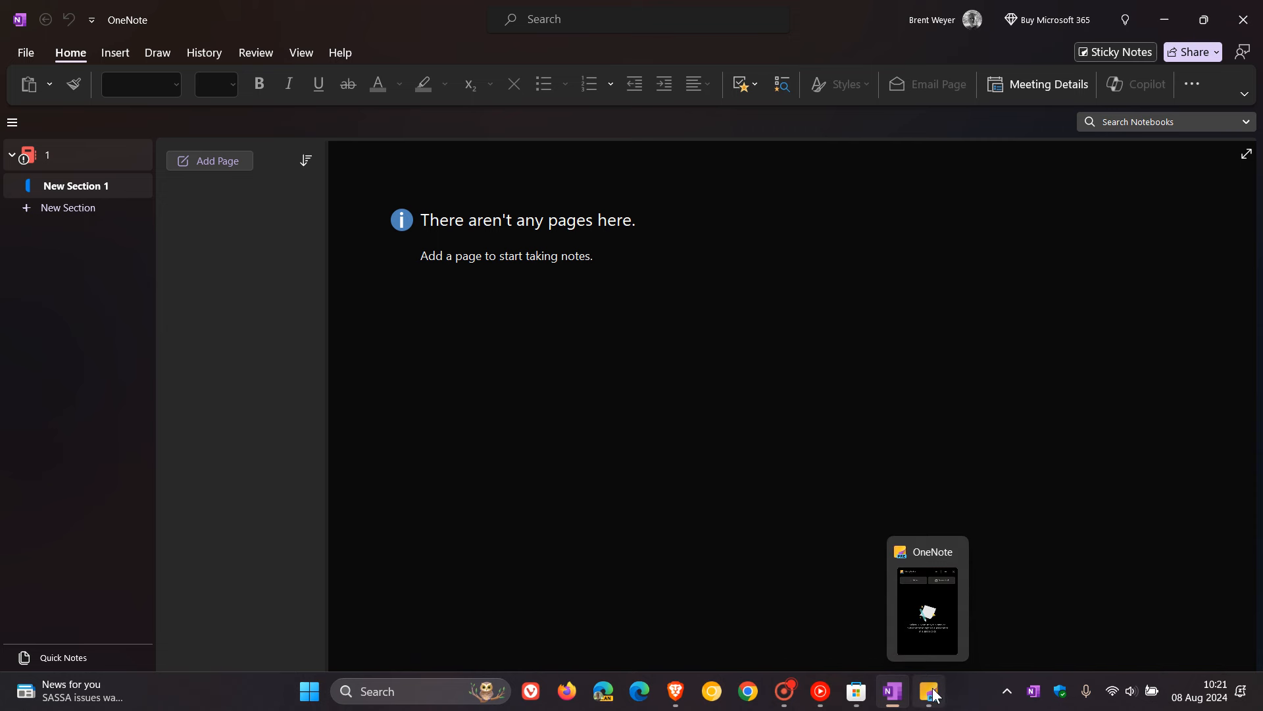
mouse_move(1004, 382)
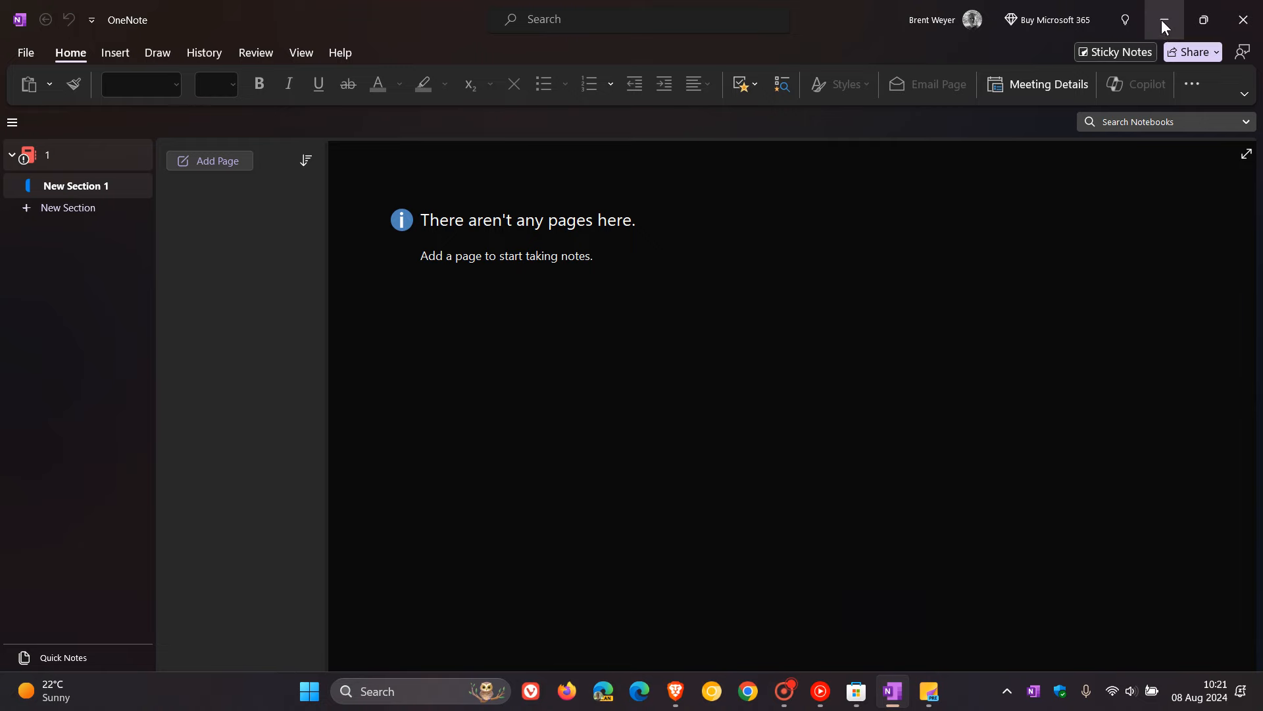
Step: Minimize OneNote so the bare desktop wallpaper shows again
click(1162, 20)
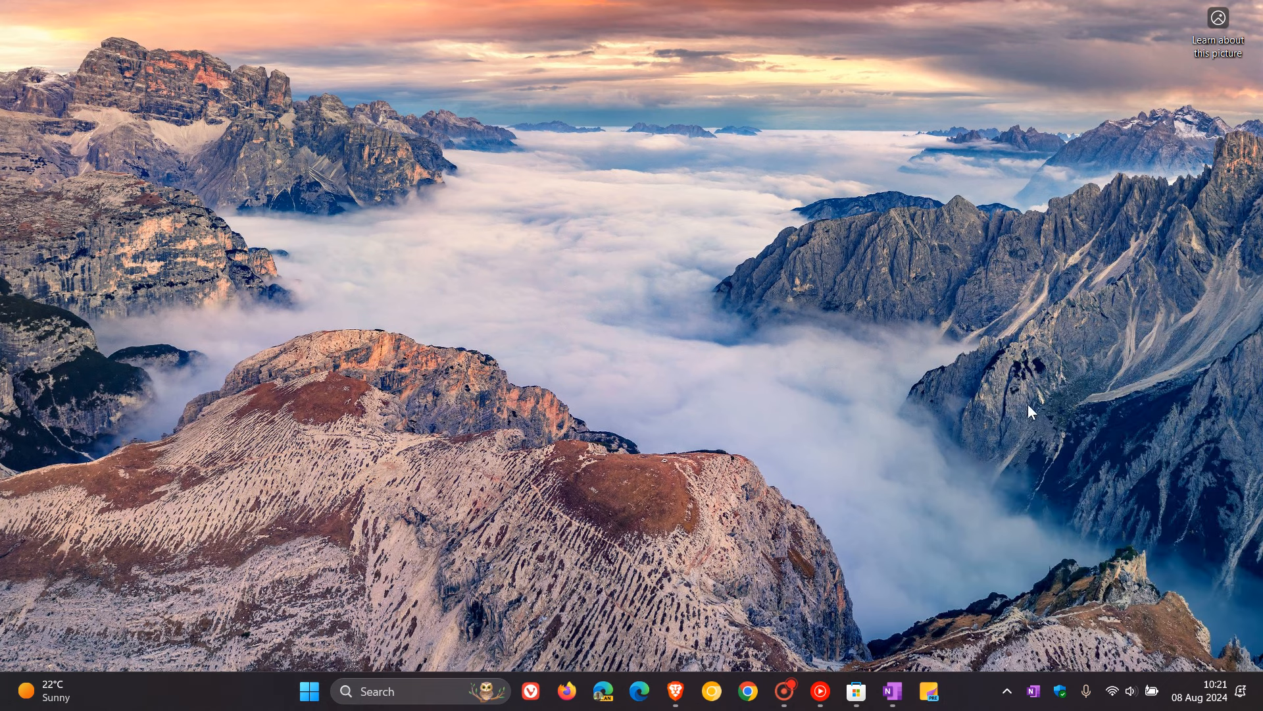
mouse_move(928, 691)
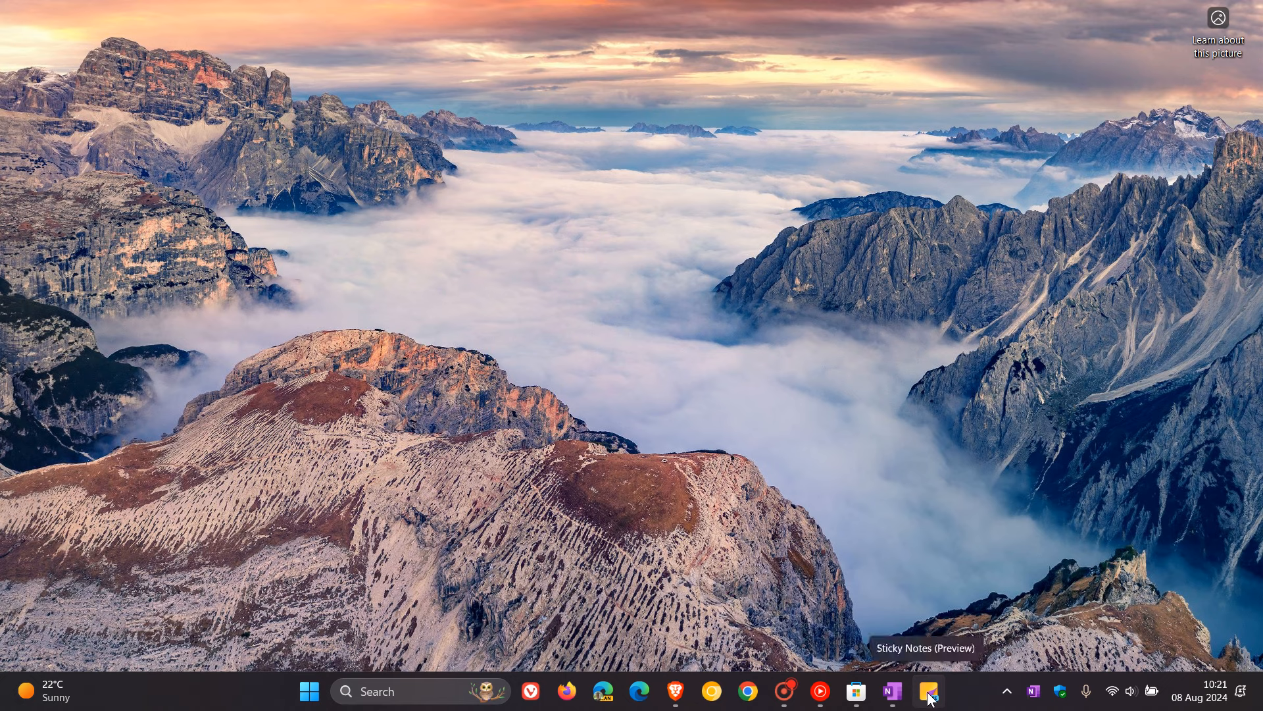
Step: Launch the new Sticky Notes (Preview) app by itself on the desktop
click(928, 691)
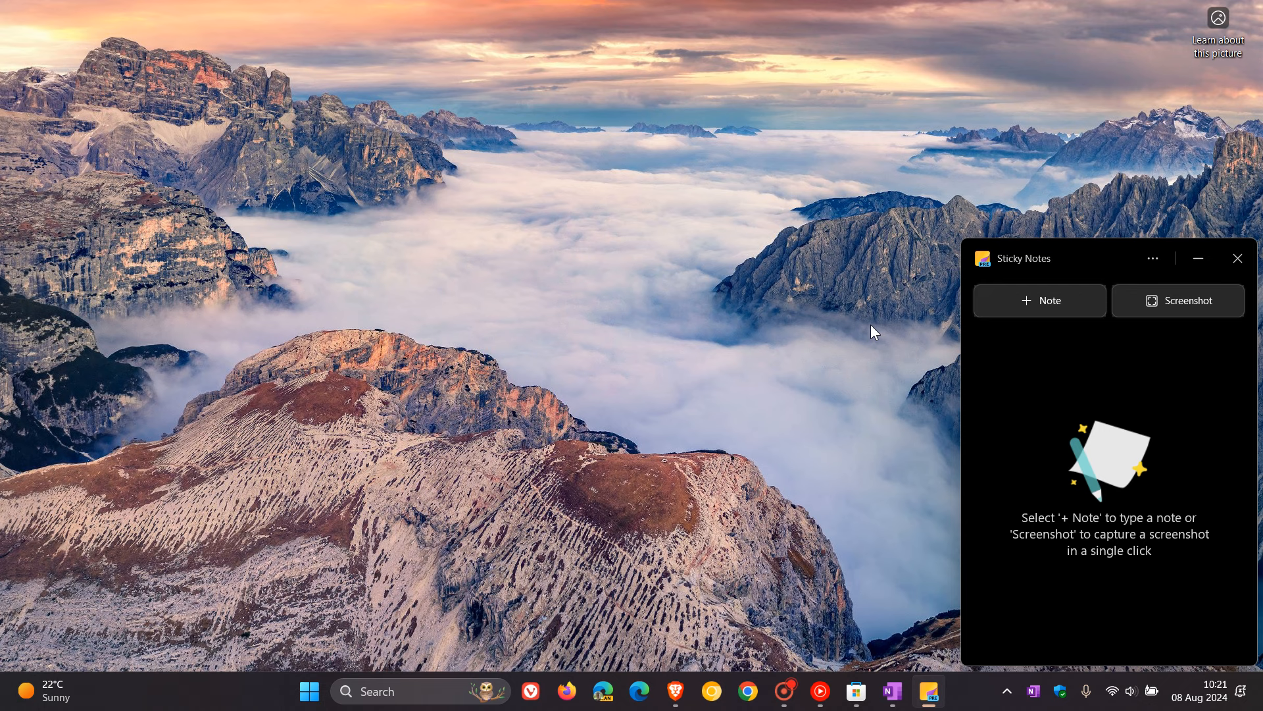
mouse_move(888, 337)
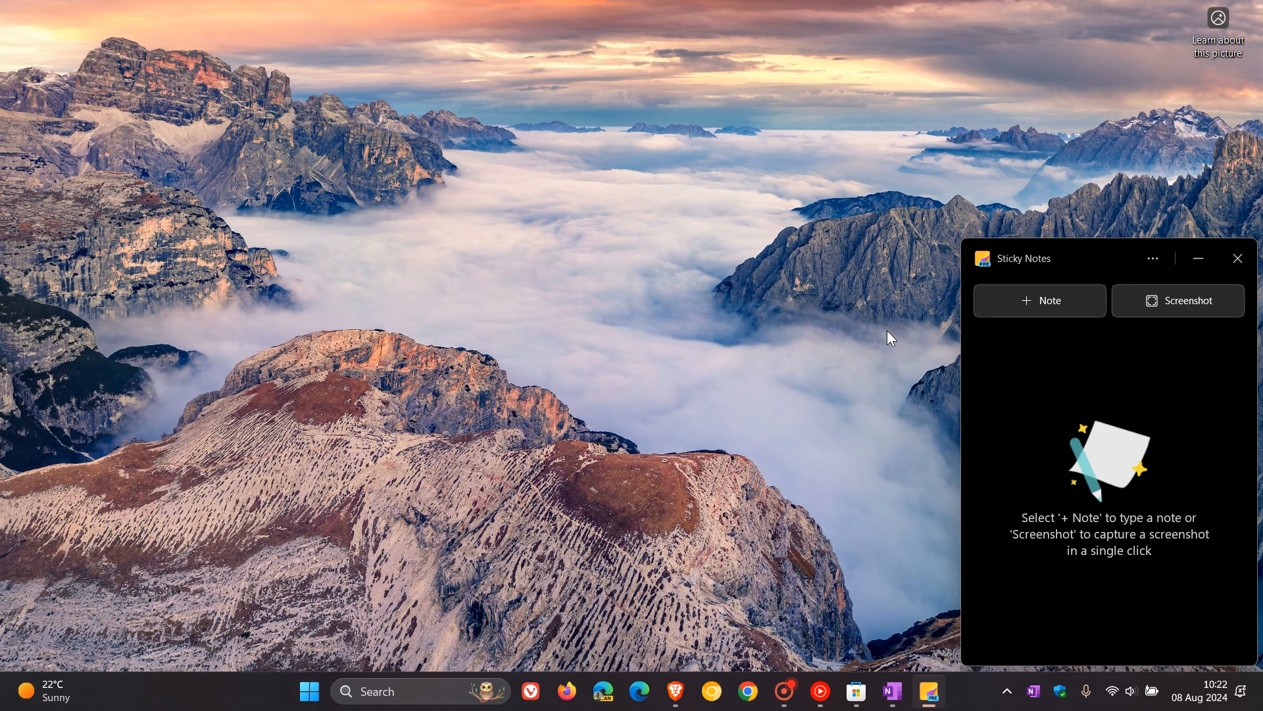
mouse_move(885, 358)
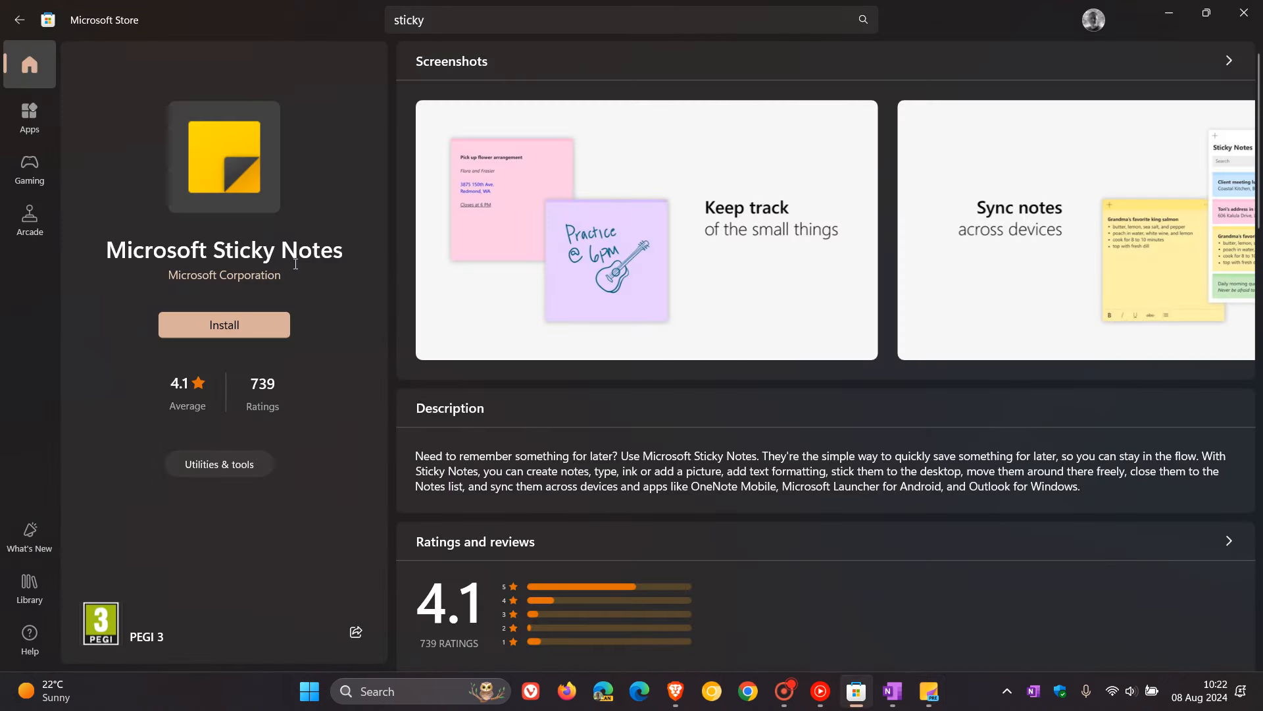
mouse_move(254, 174)
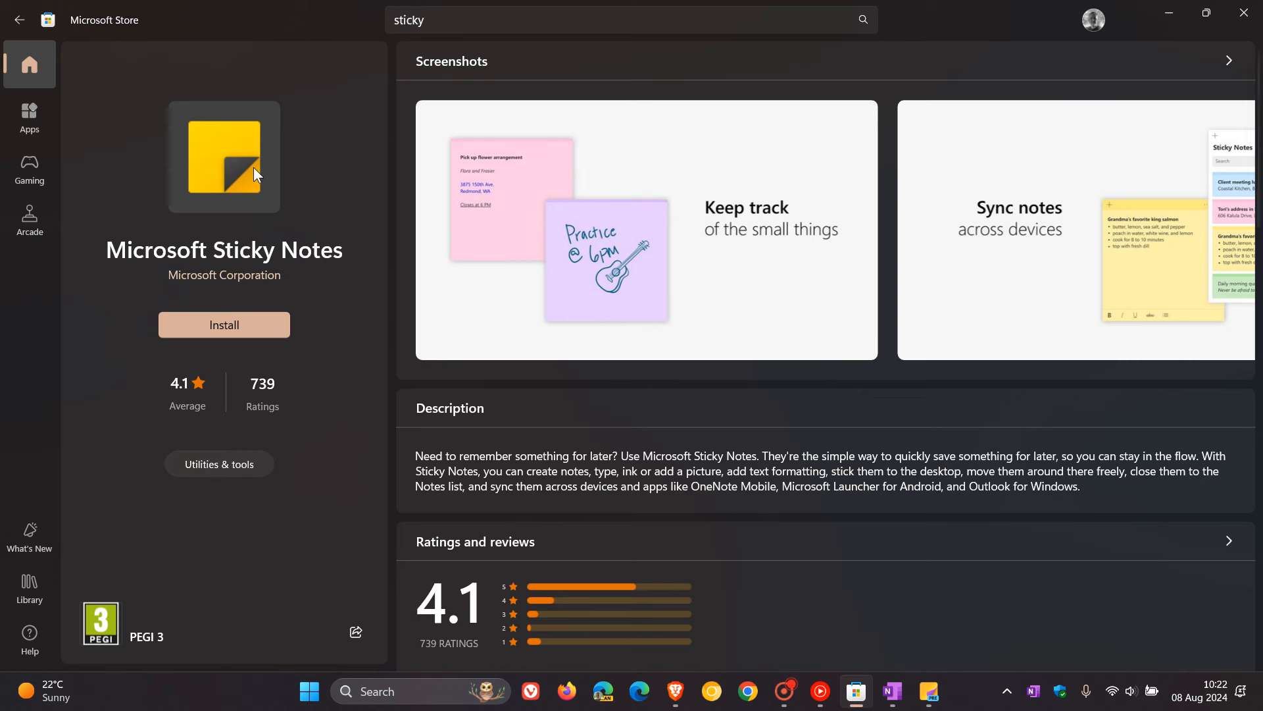
mouse_move(321, 160)
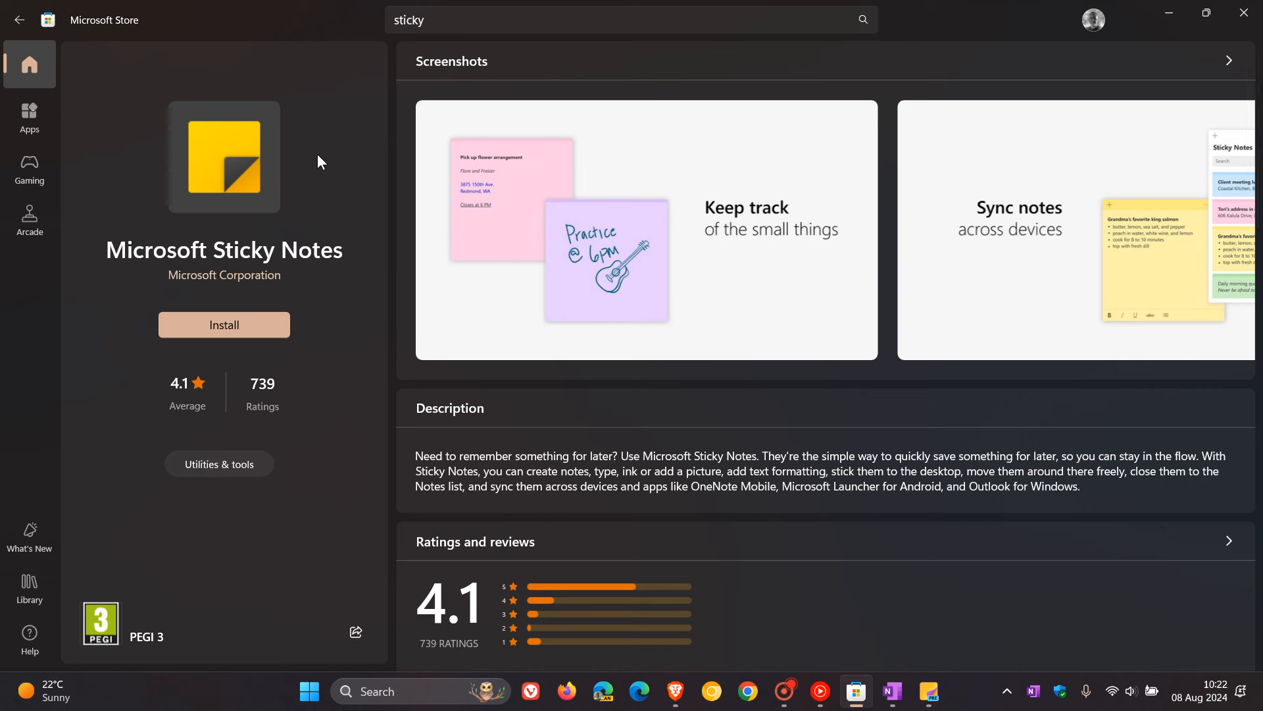
mouse_move(314, 166)
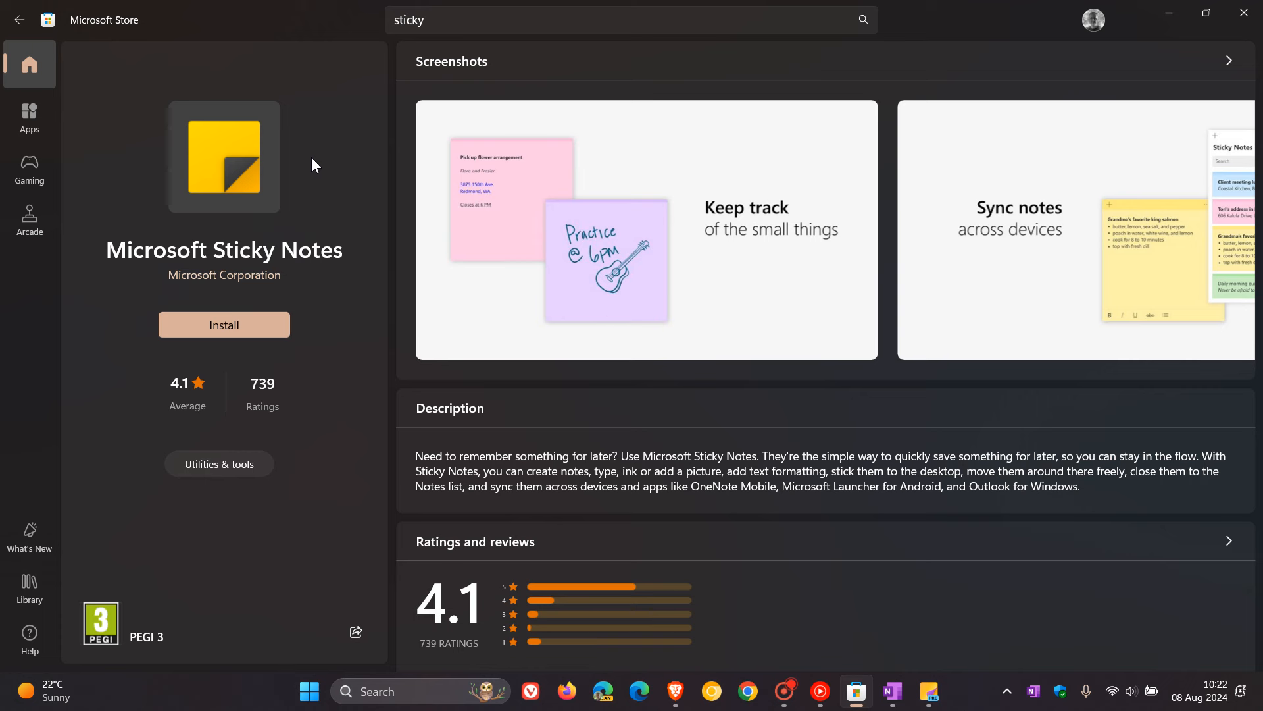
mouse_move(128, 141)
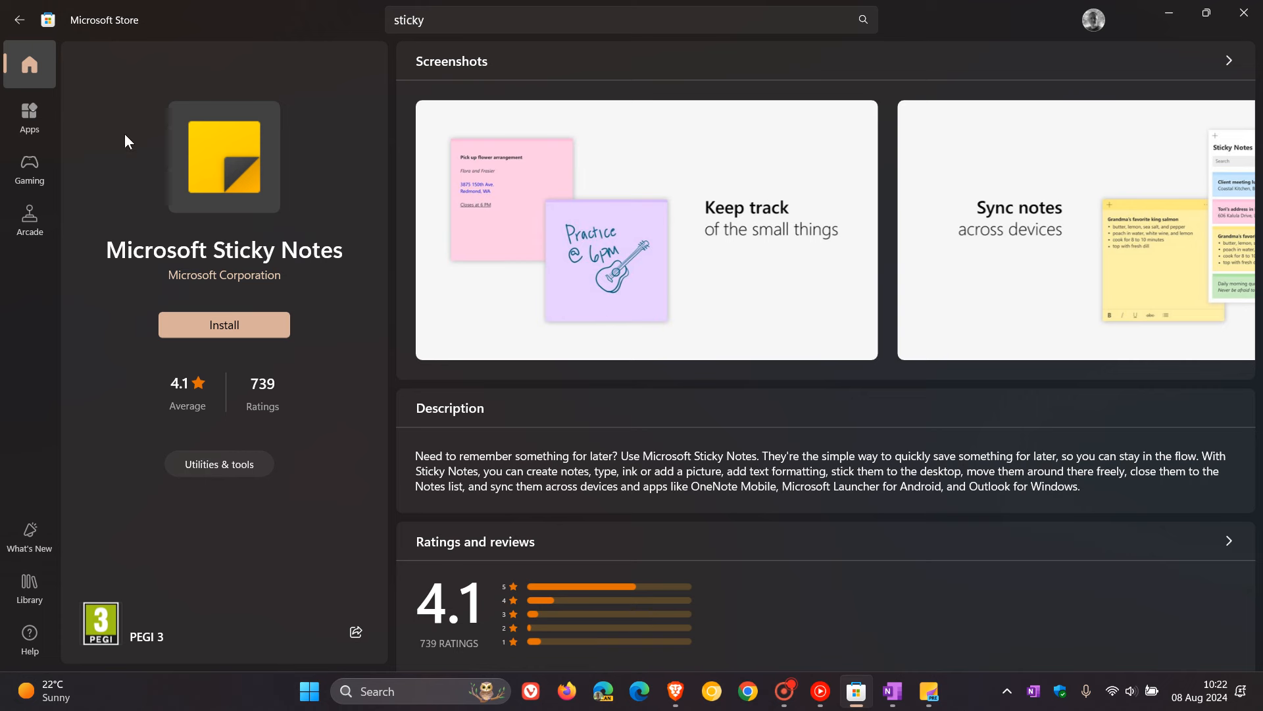
mouse_move(361, 186)
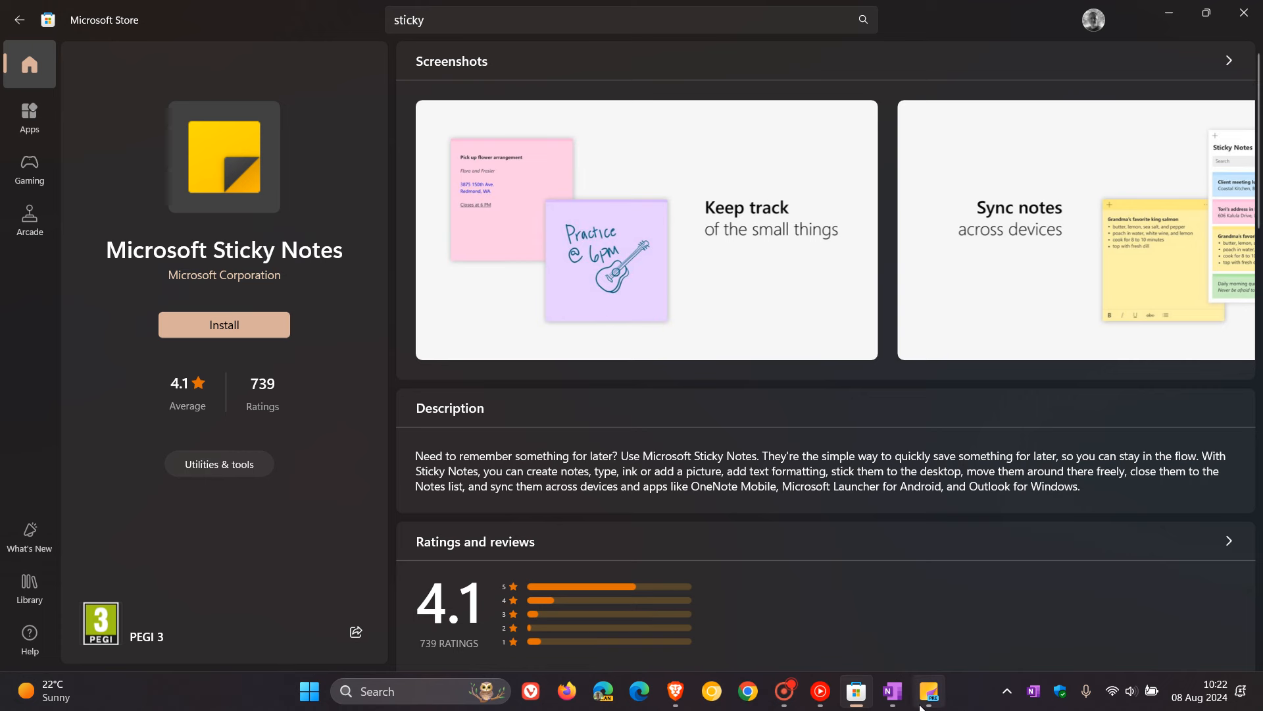
Step: Show the new Sticky Notes over the classic Microsoft Sticky Notes Store listing, then minimize the Store
click(927, 691)
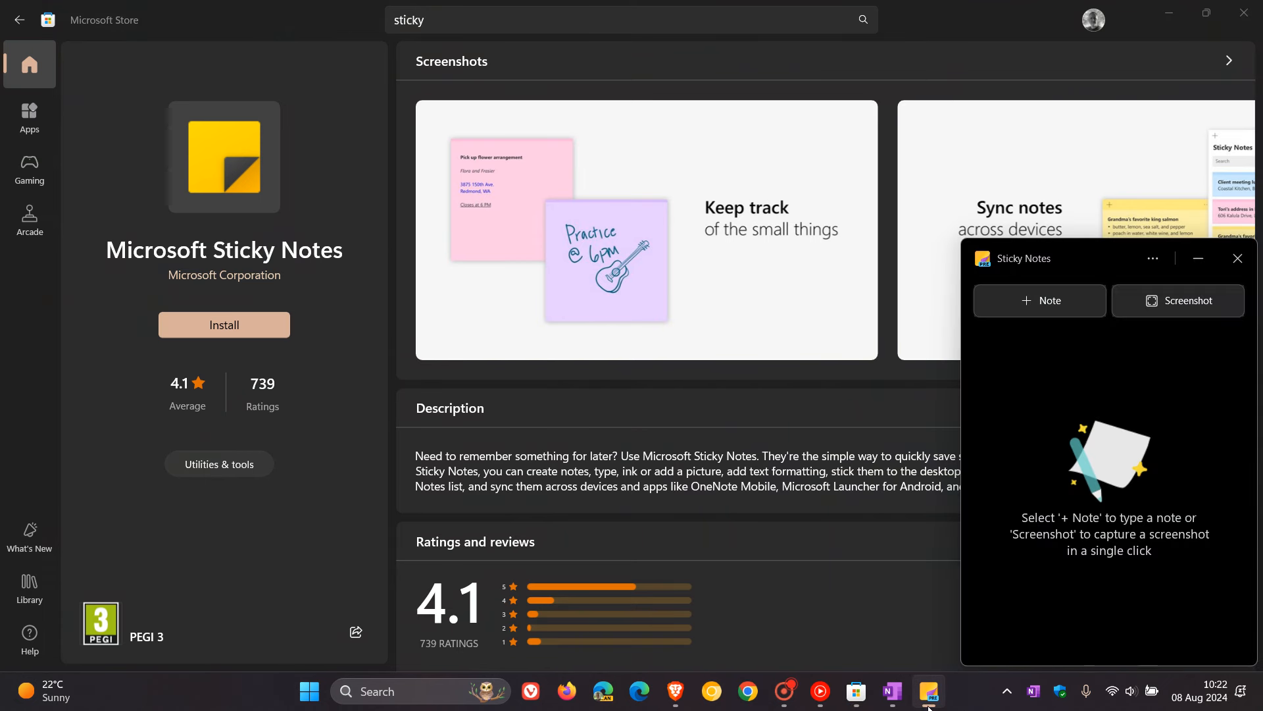
mouse_move(1153, 447)
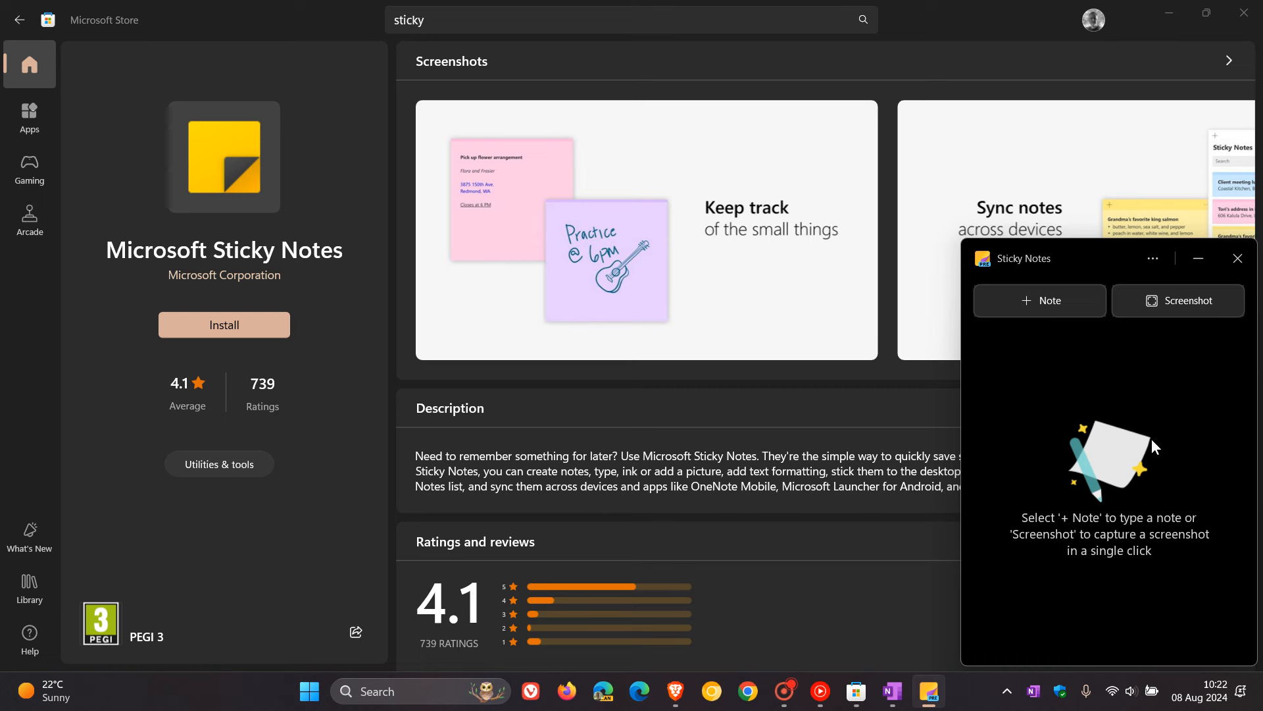
mouse_move(1241, 392)
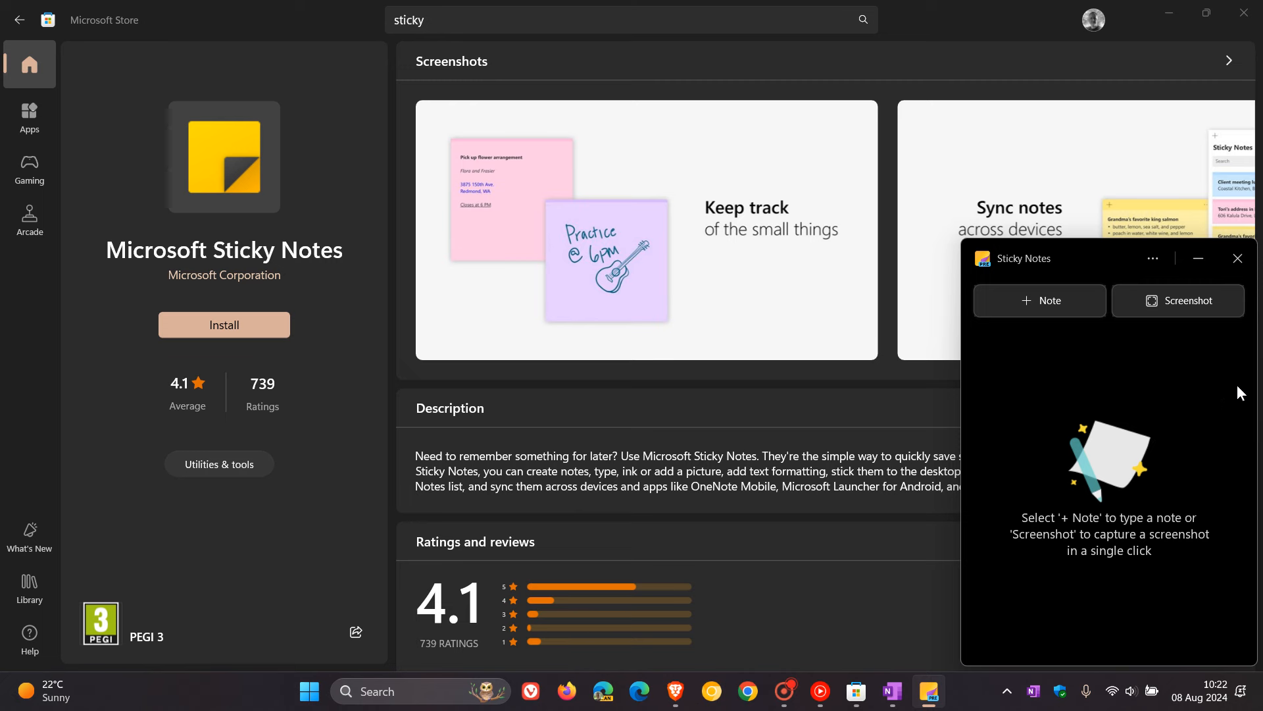
click(1237, 259)
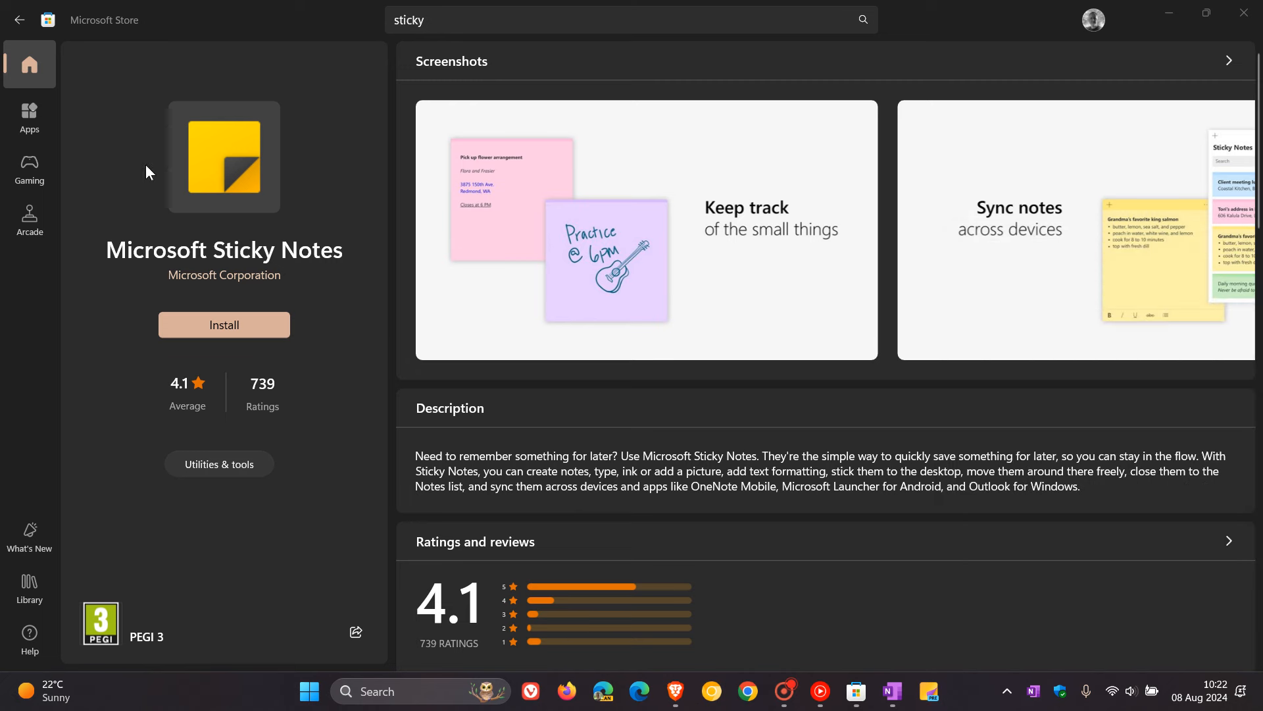
mouse_move(319, 229)
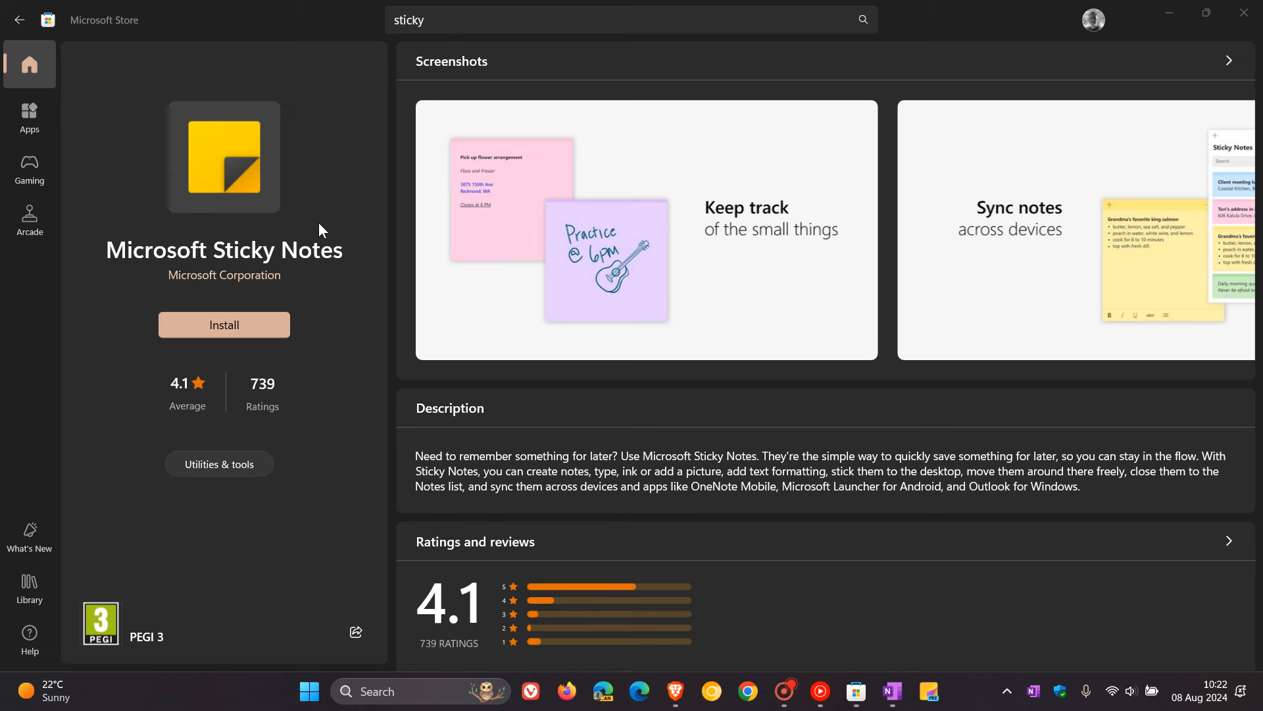
mouse_move(362, 173)
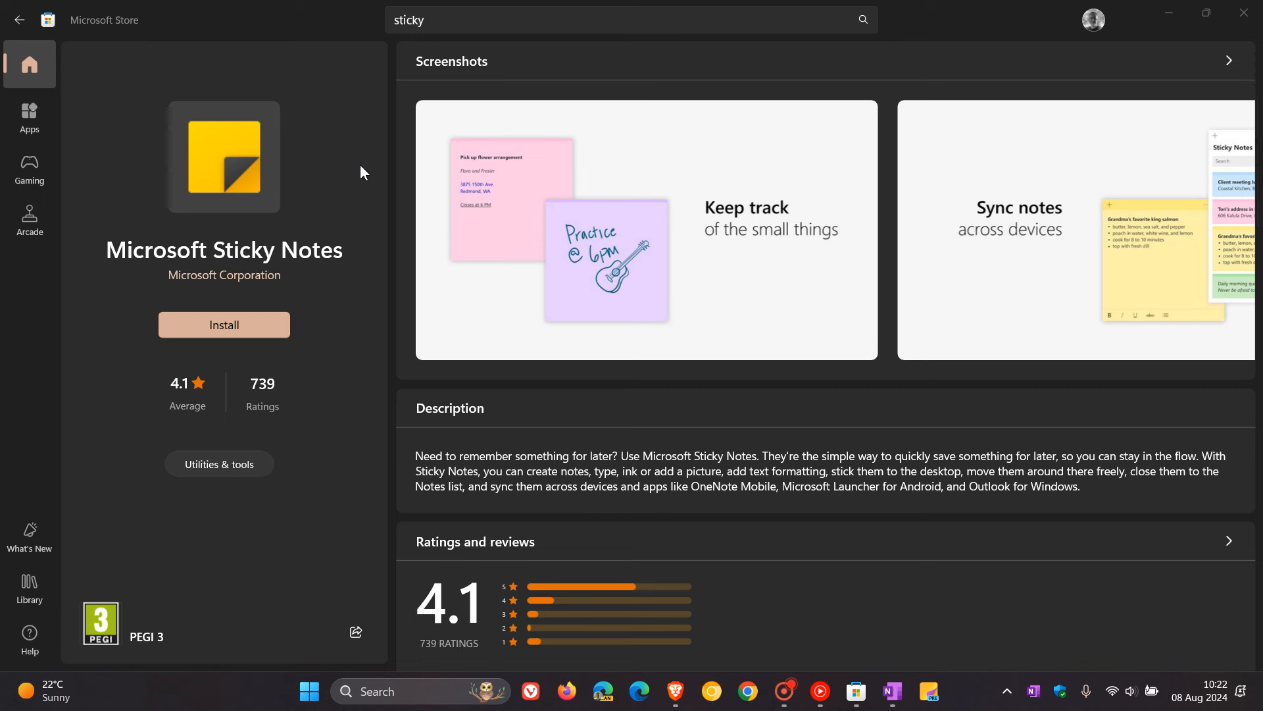
mouse_move(1156, 79)
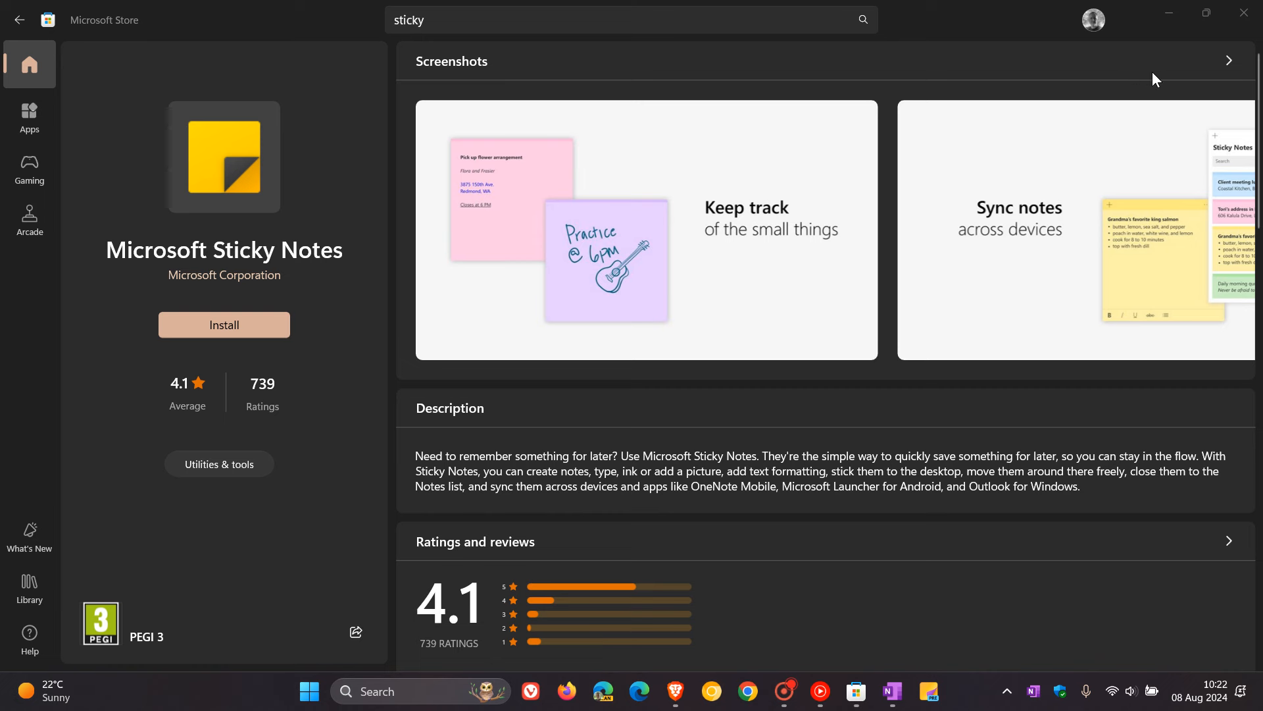
mouse_move(189, 246)
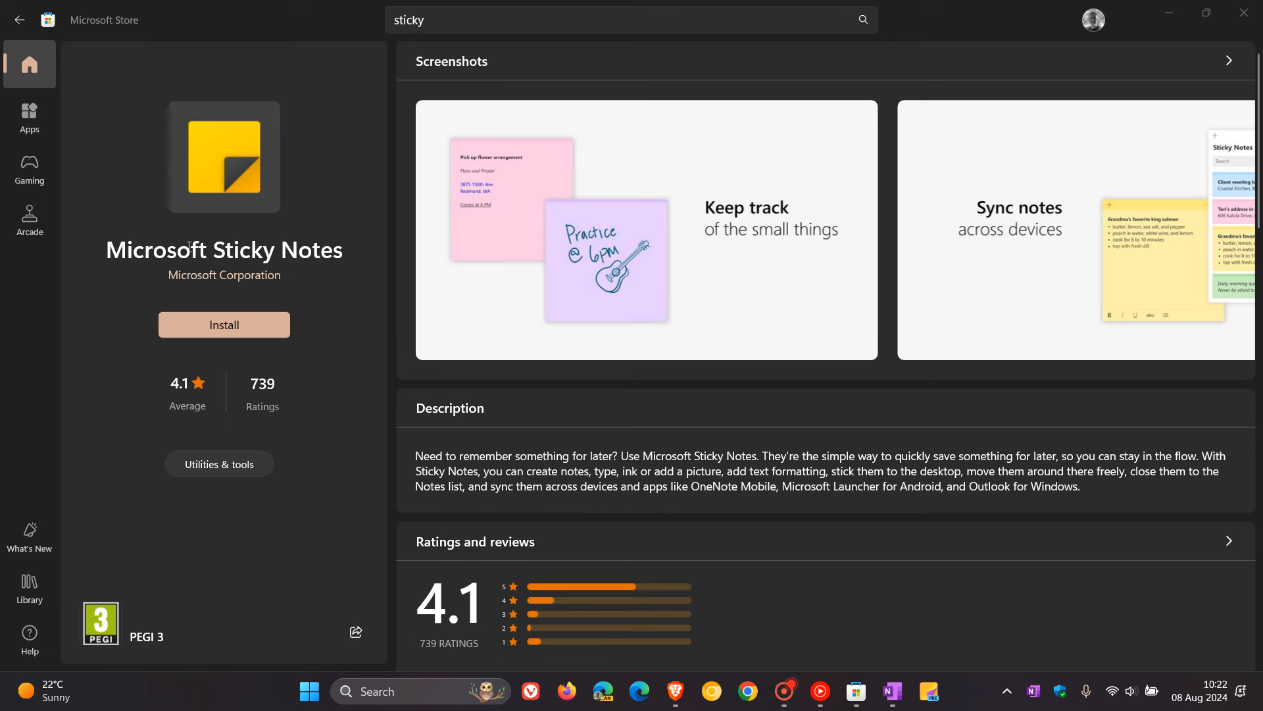
mouse_move(880, 650)
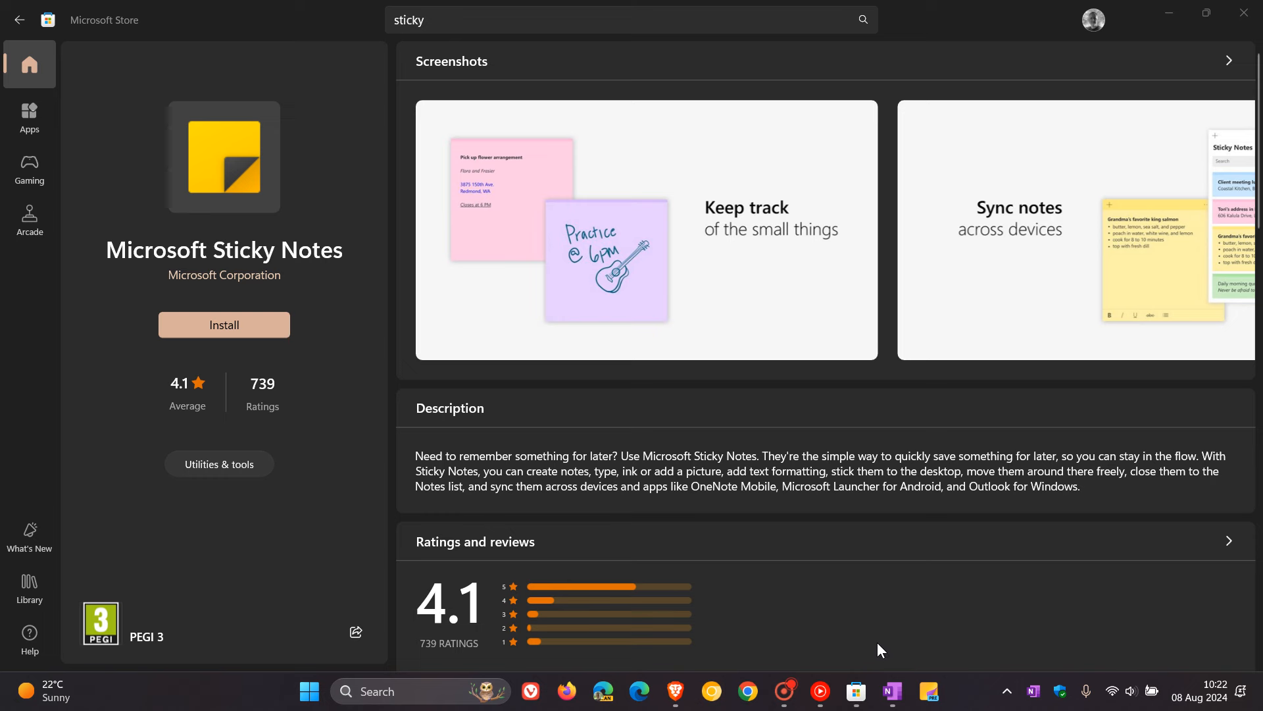
mouse_move(877, 630)
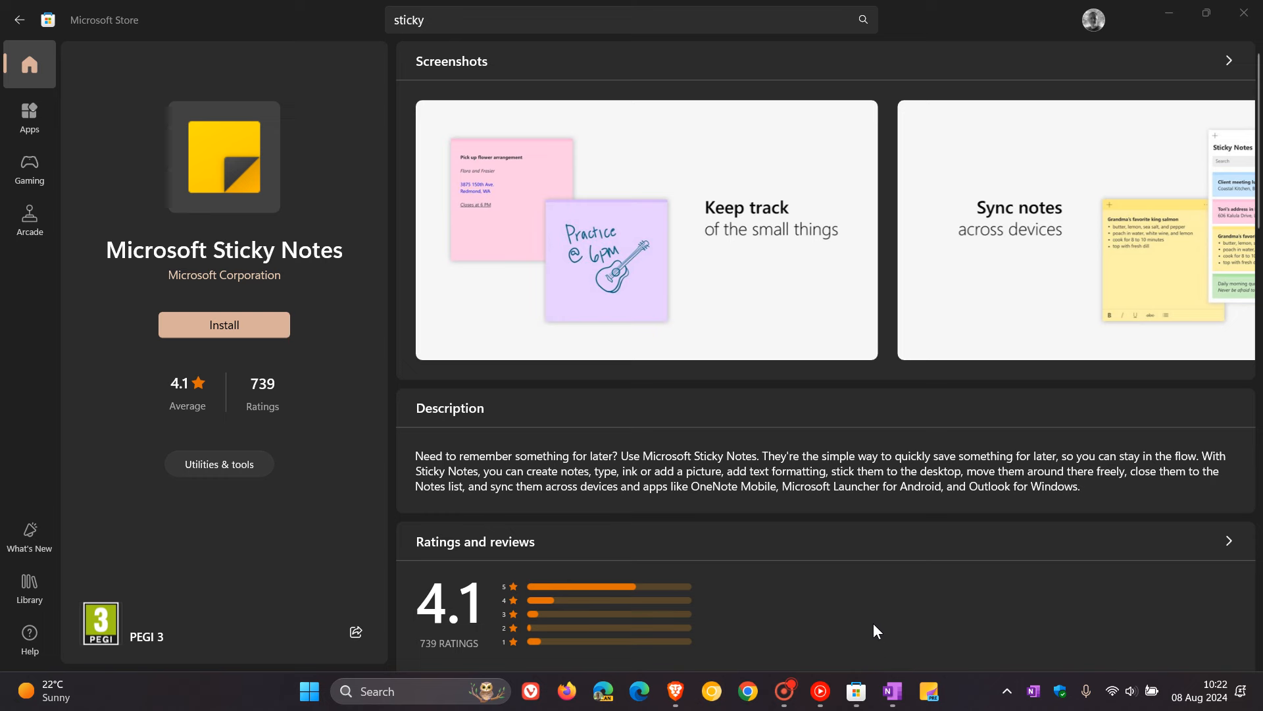
mouse_move(277, 225)
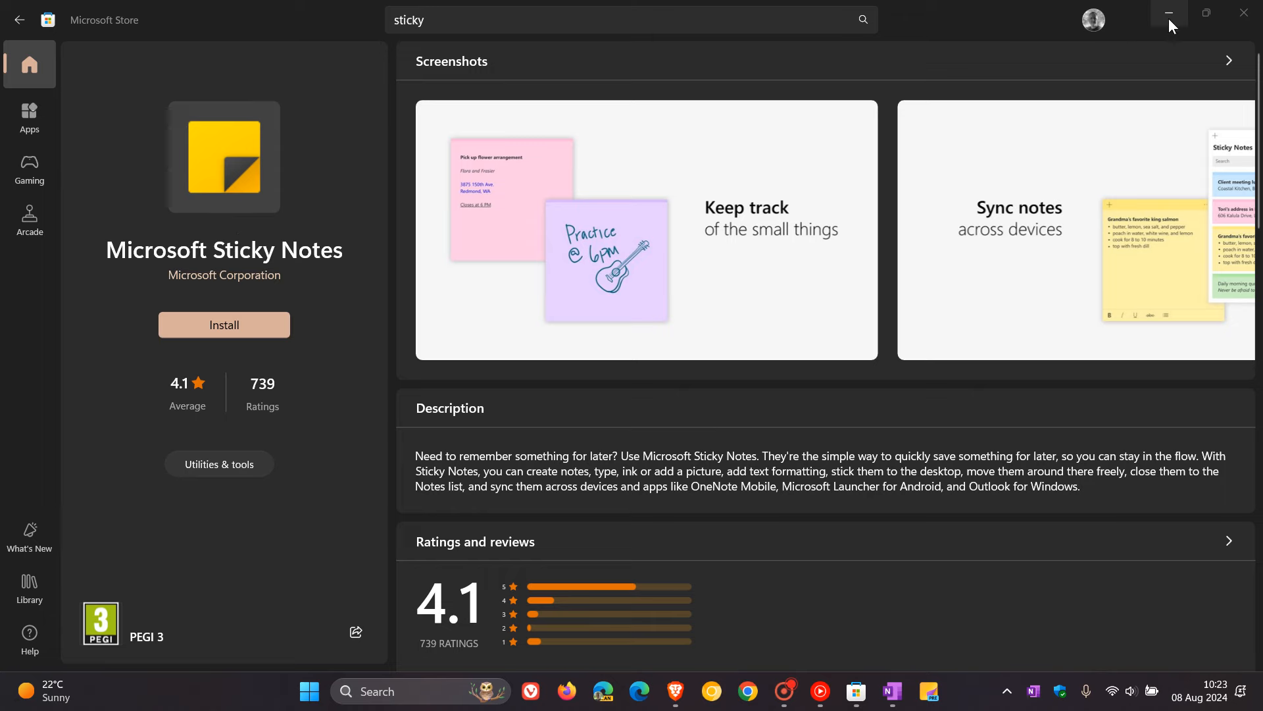
click(1167, 13)
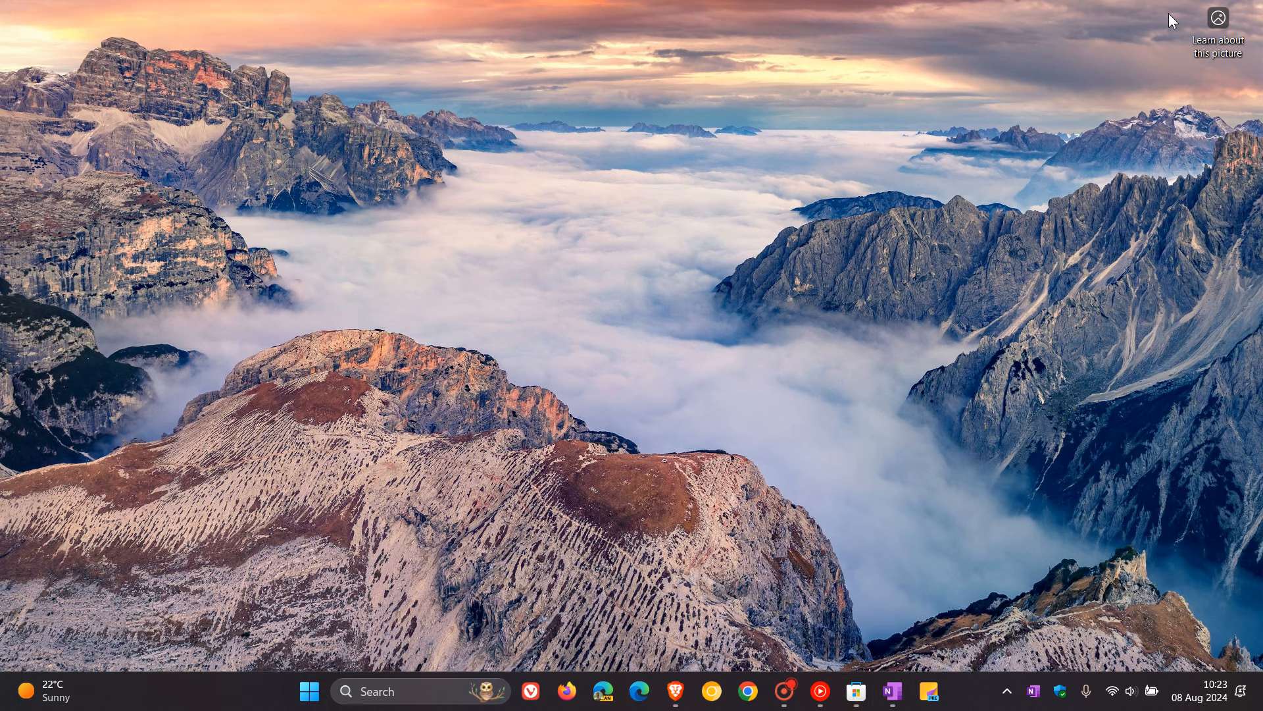
mouse_move(802, 285)
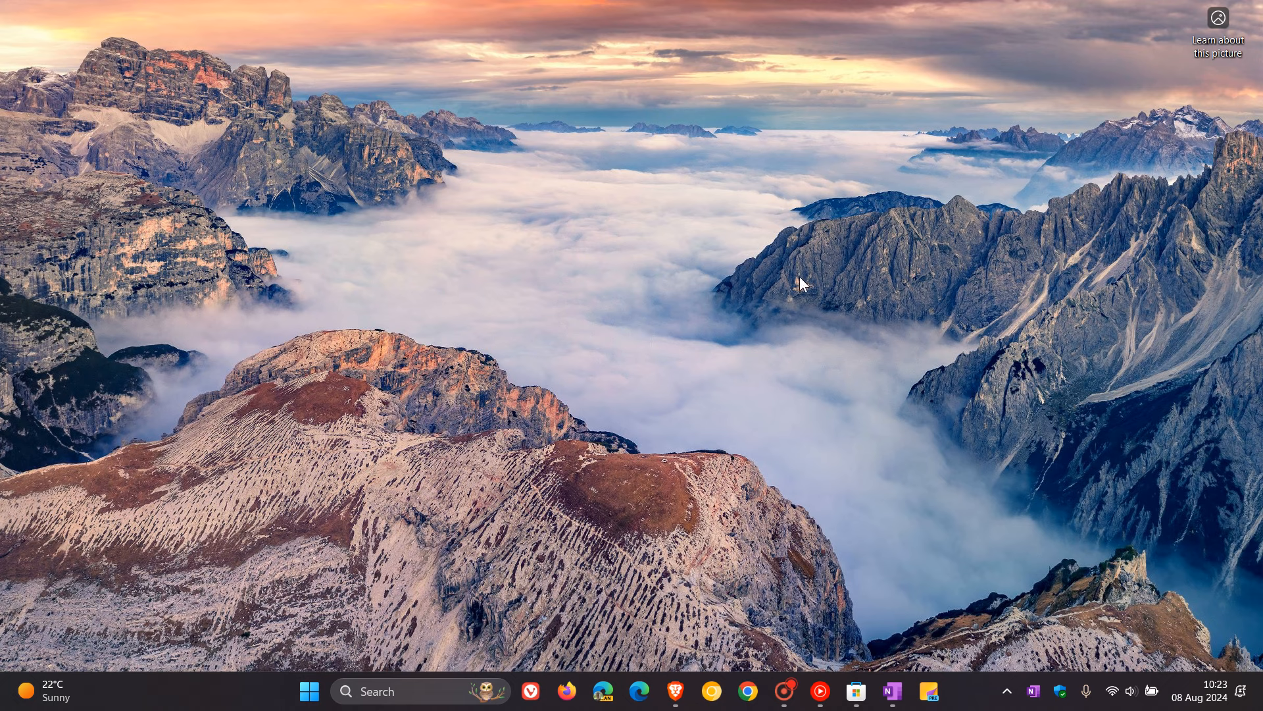
mouse_move(349, 536)
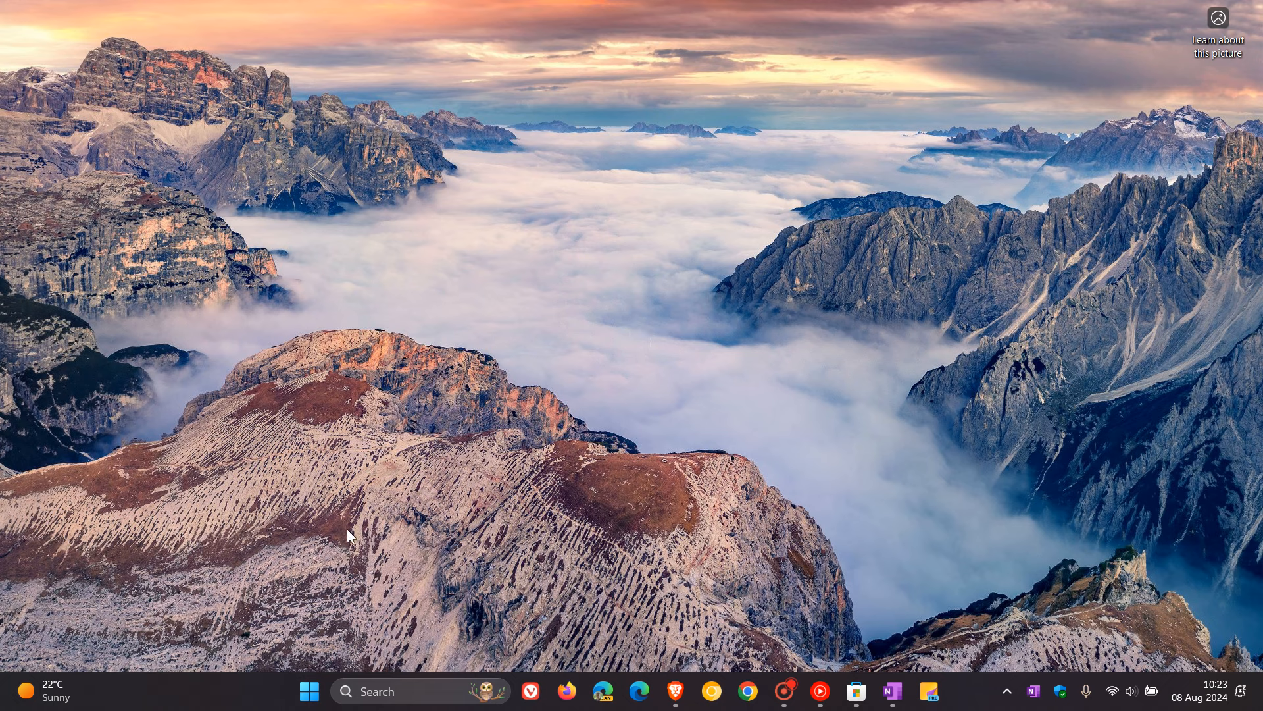
click(308, 691)
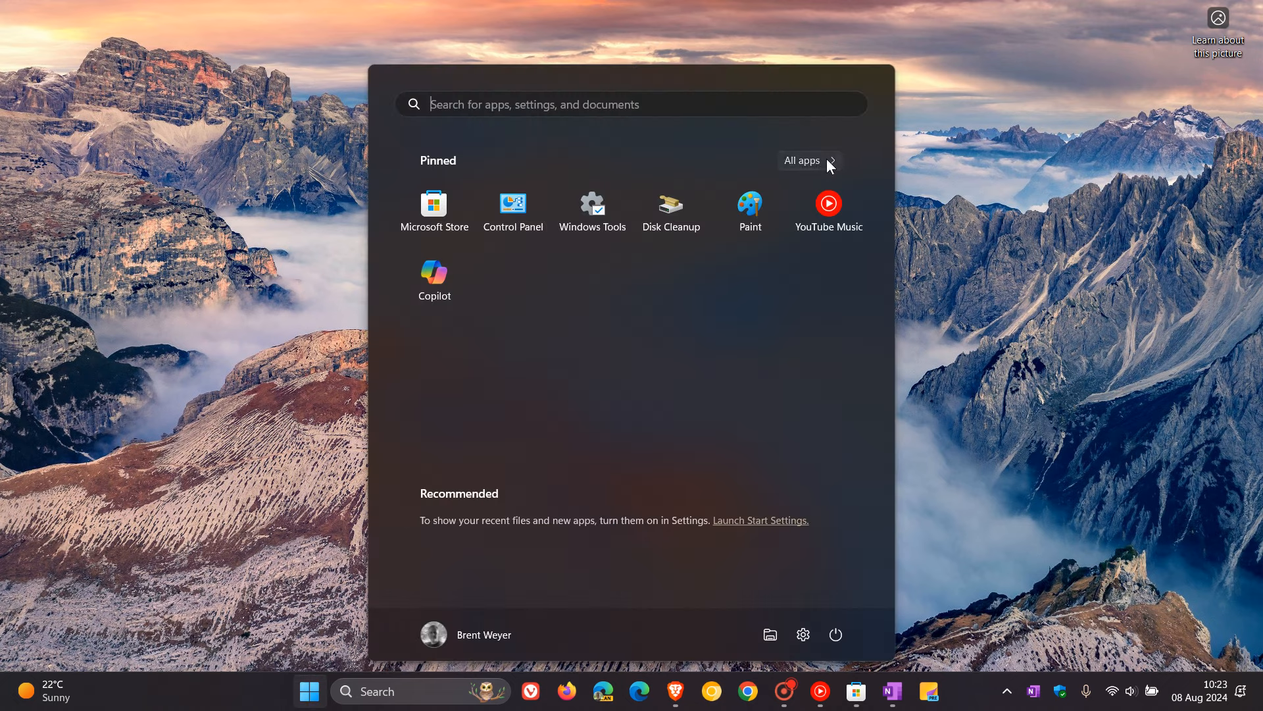
click(802, 161)
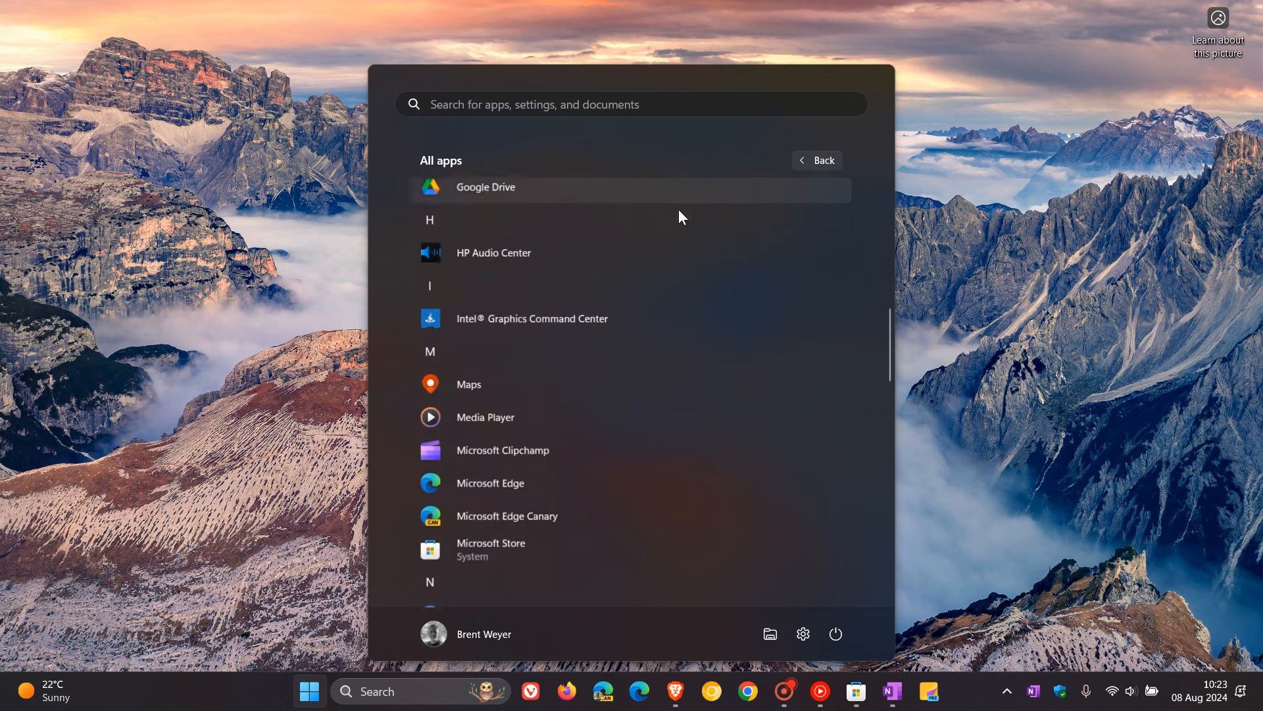
scroll(down, 3)
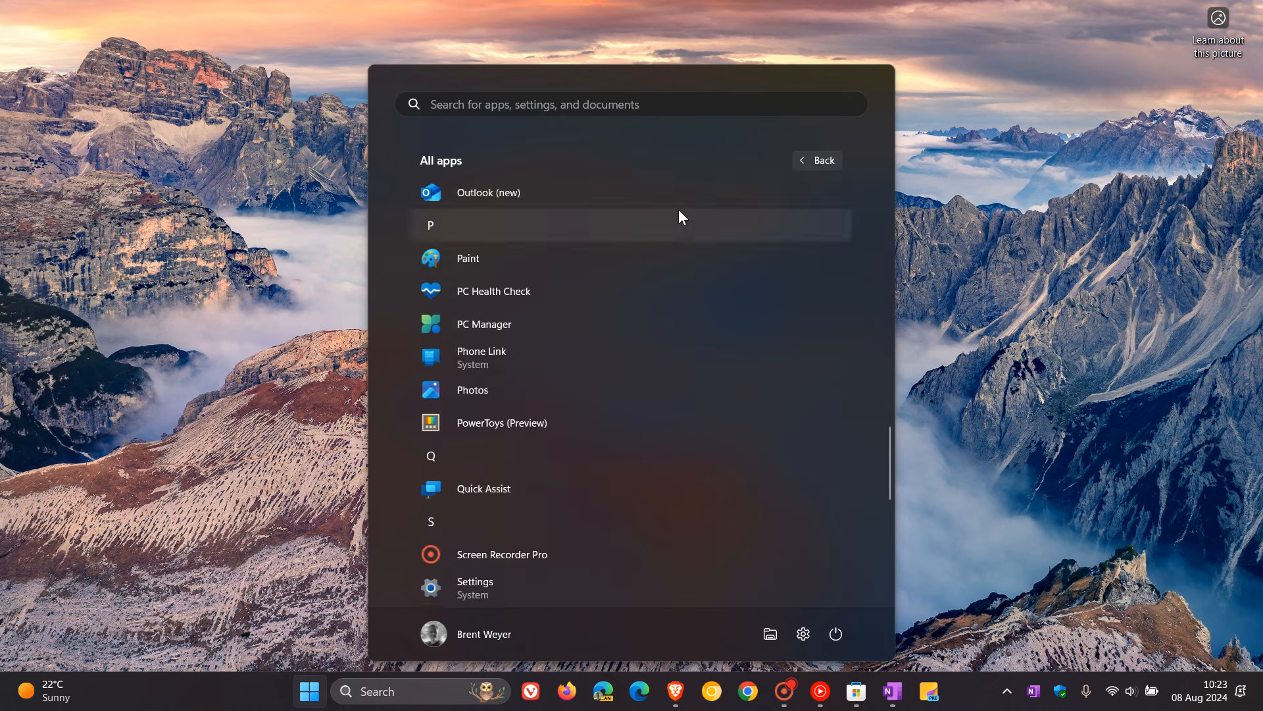
scroll(down, 3)
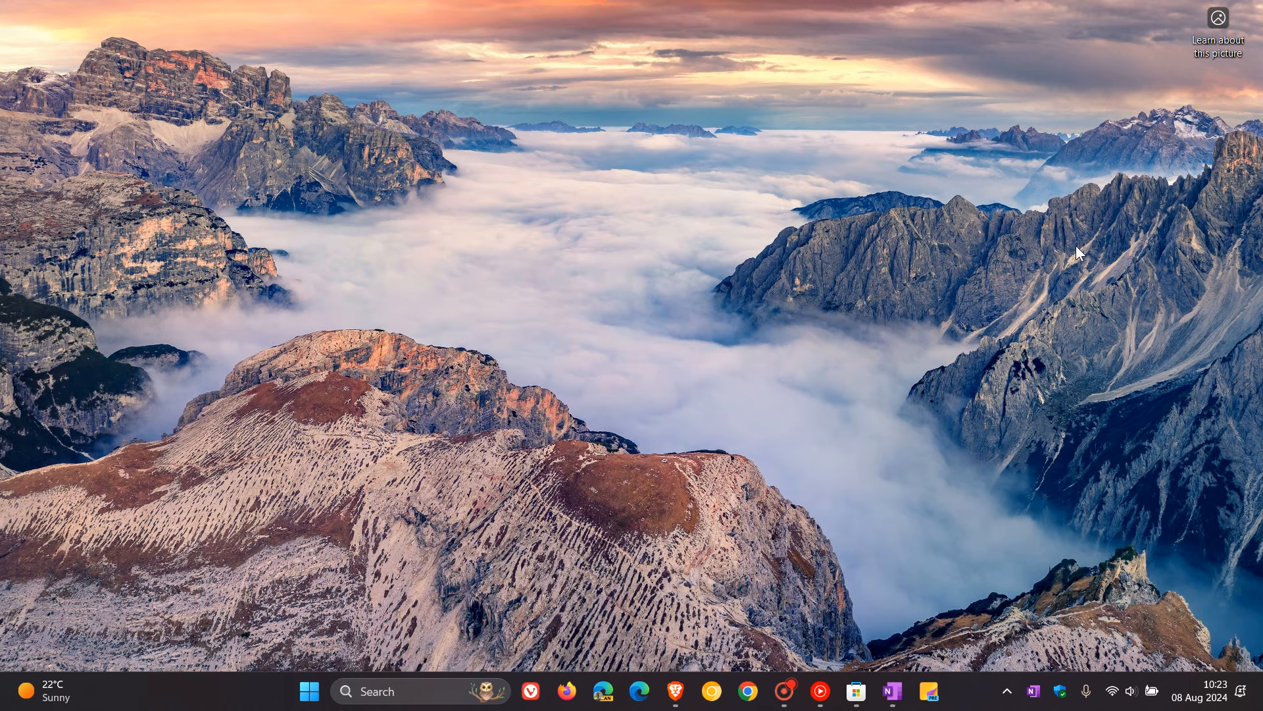
mouse_move(824, 271)
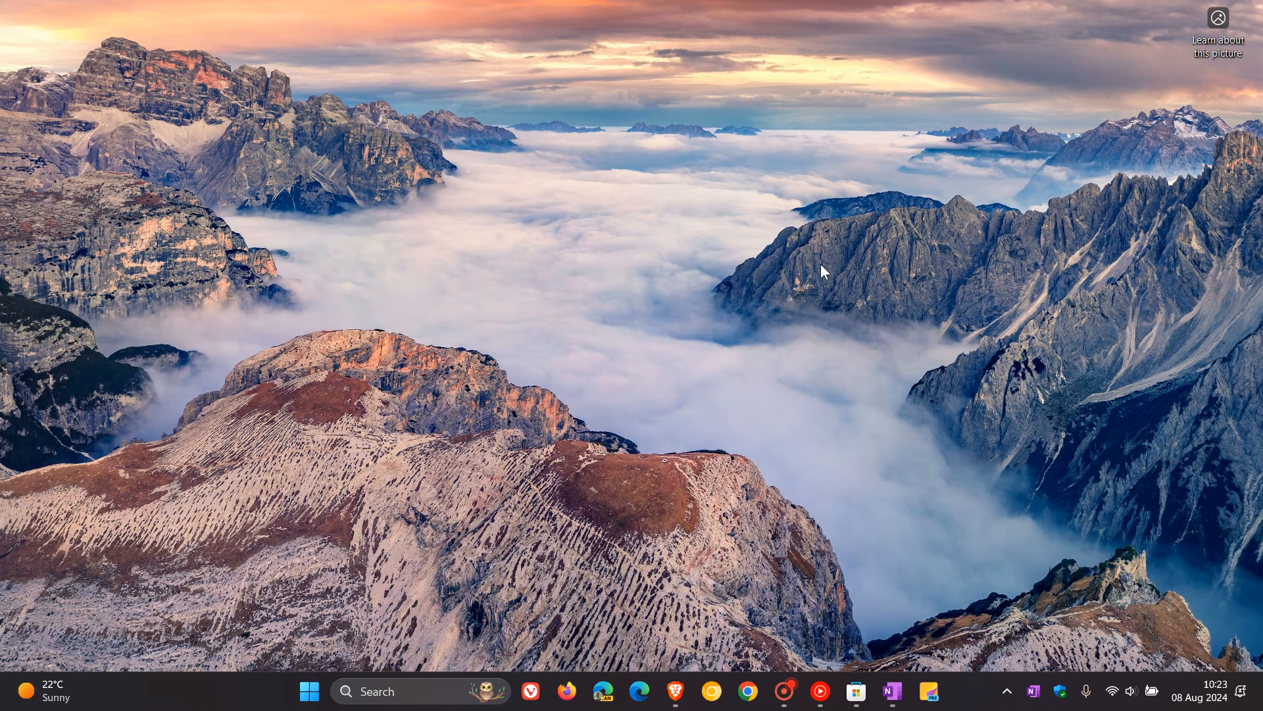